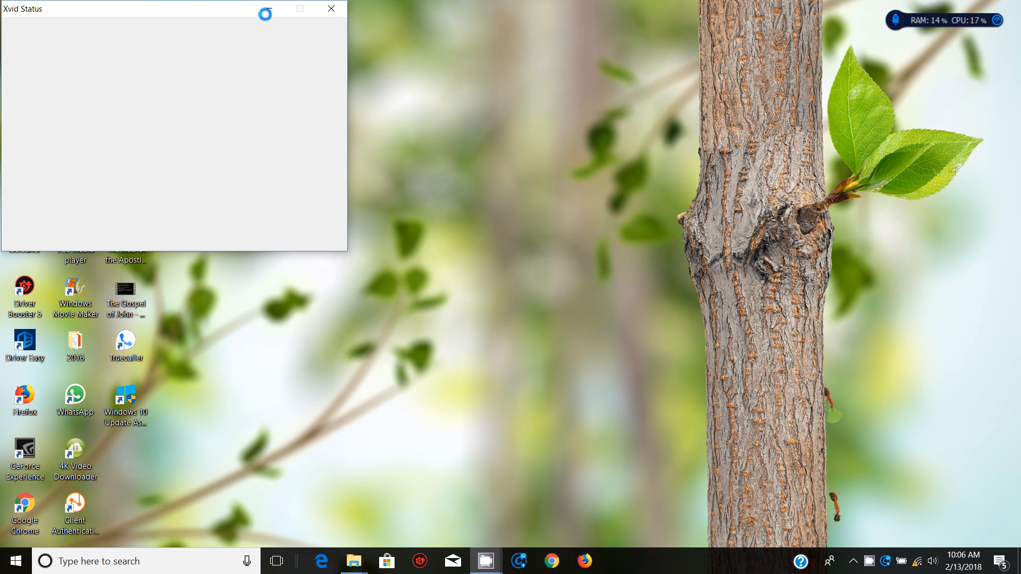
Close the Xvid Status window to clear the desktop
{"action": "left_click", "coordinate": [331, 9]}
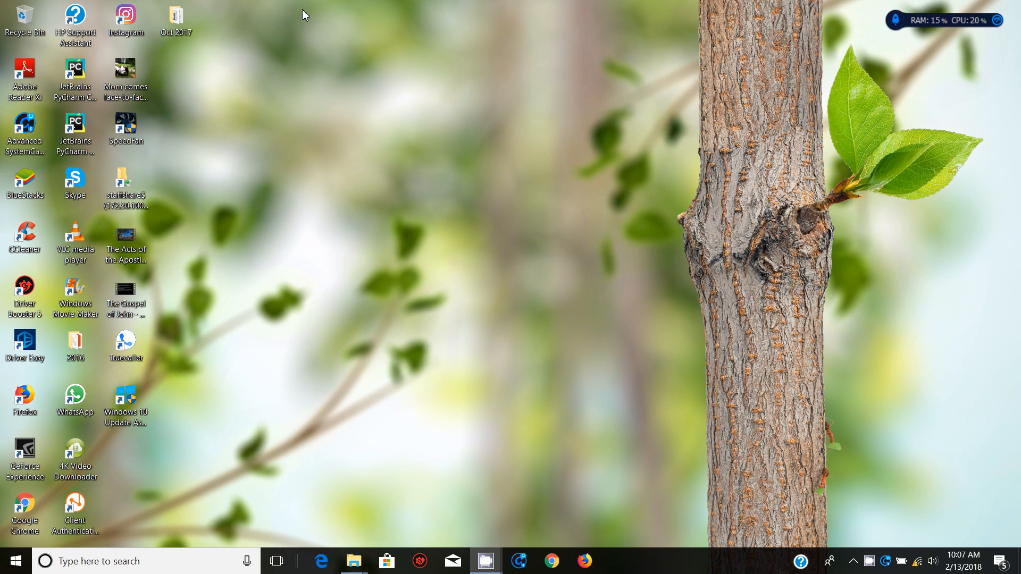
{"action": "mouse_move", "coordinate": [226, 52]}
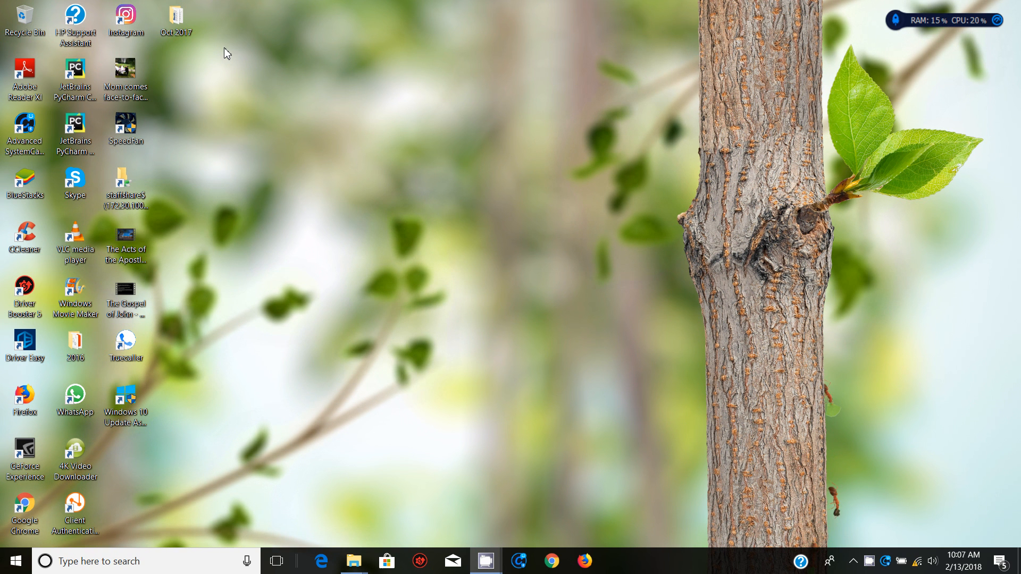
Open the Oct 2017 folder and select the 0417_w17_qp_2 question paper
{"action": "double_click", "coordinate": [175, 20]}
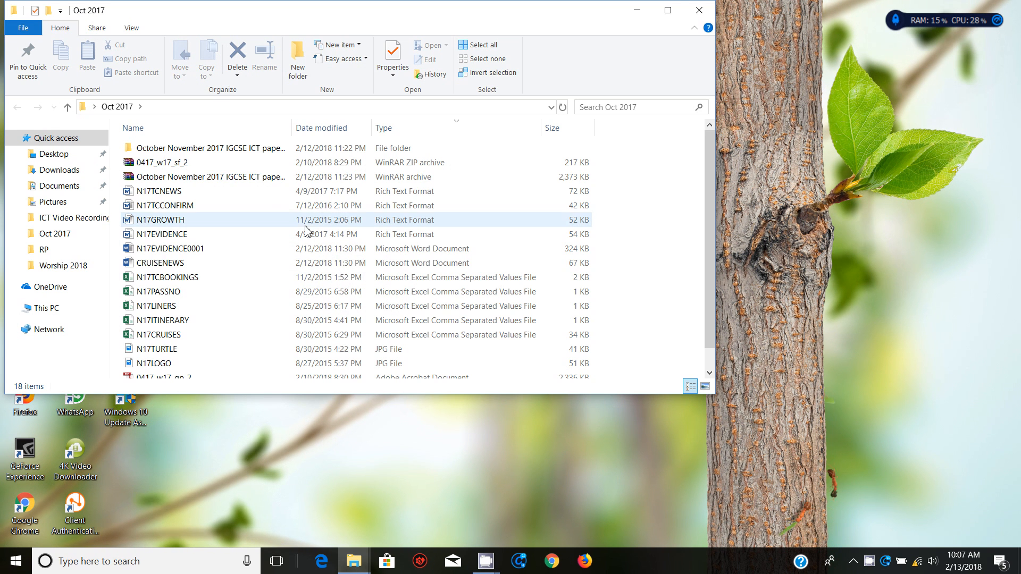
{"action": "left_click", "coordinate": [172, 248]}
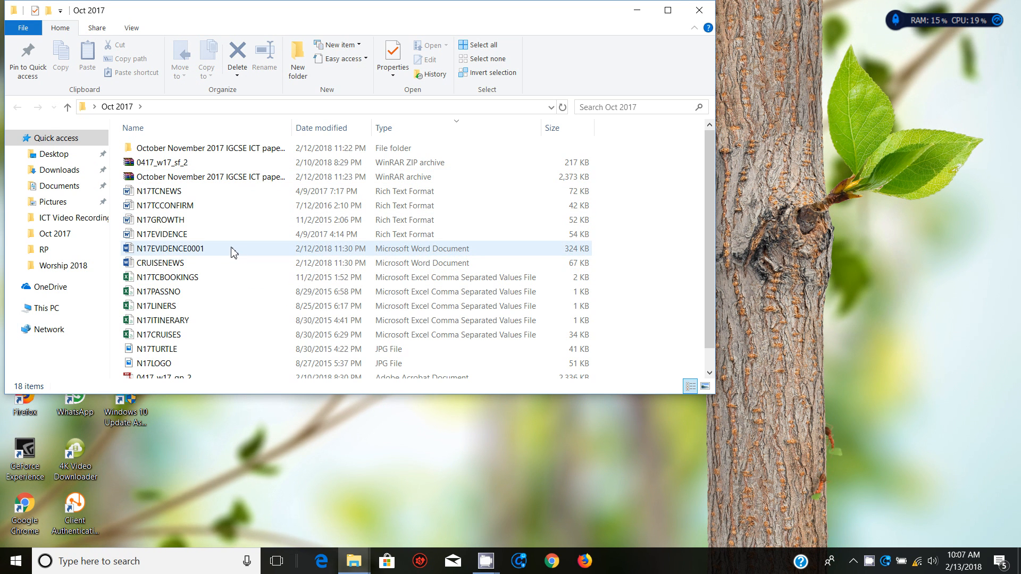
{"action": "left_click", "coordinate": [163, 234]}
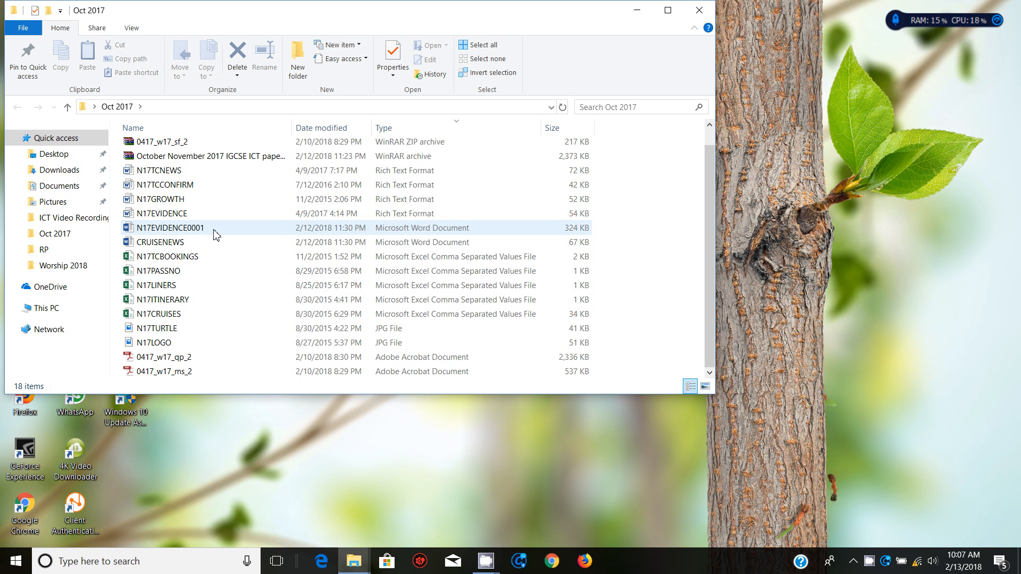
{"action": "left_click", "coordinate": [183, 357]}
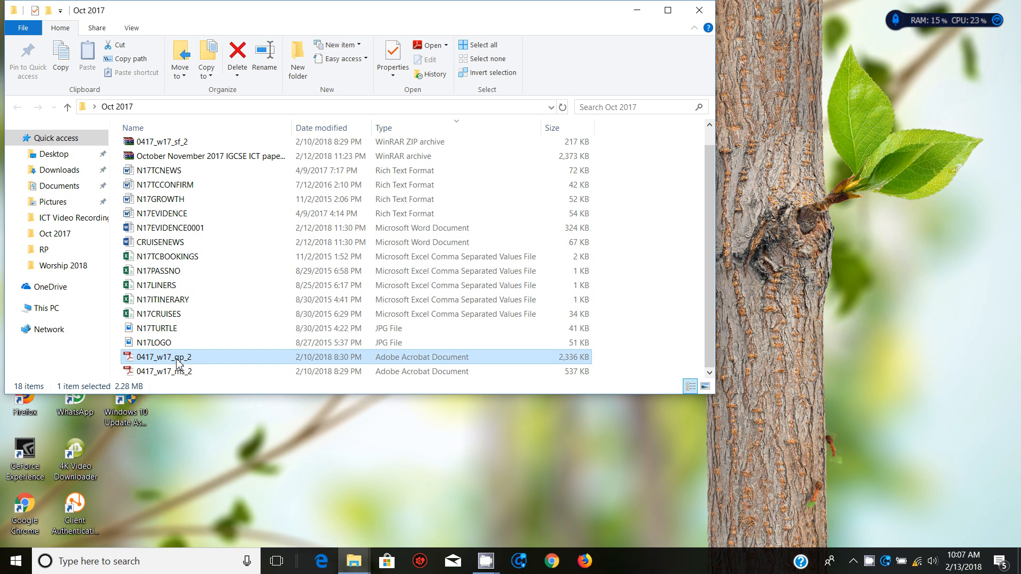
Open 0417_w17_qp_2 in Adobe Reader and move through the pages to question 23 on page 7
{"action": "double_click", "coordinate": [163, 357]}
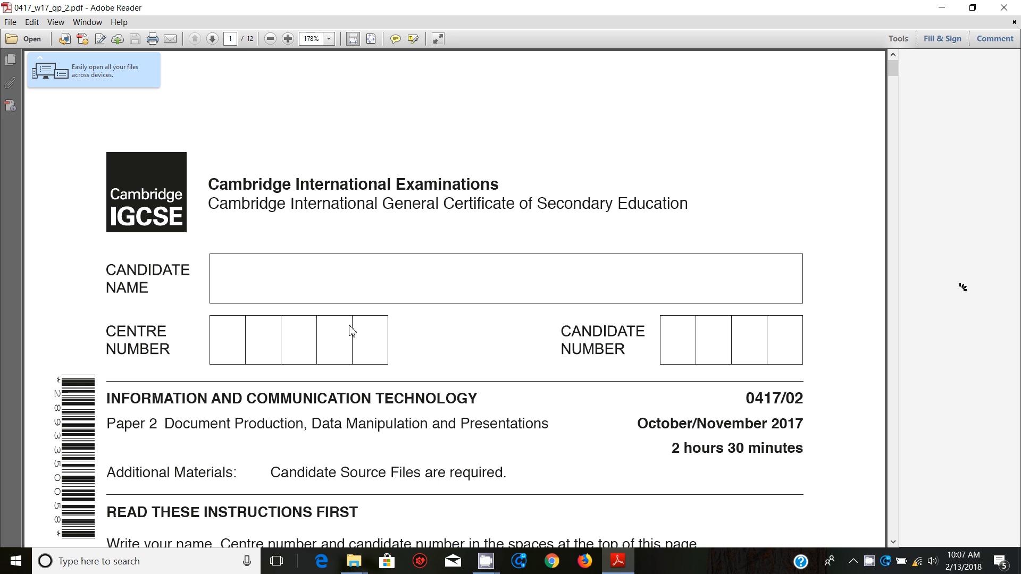
{"action": "left_click", "coordinate": [897, 39]}
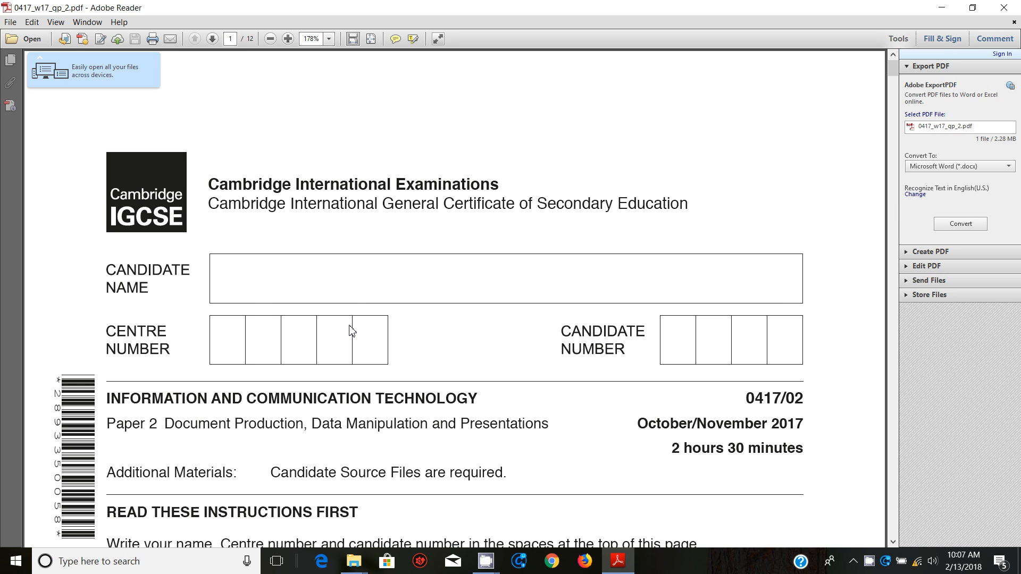
{"action": "scroll", "scroll_direction": "down", "scroll_amount": 3}
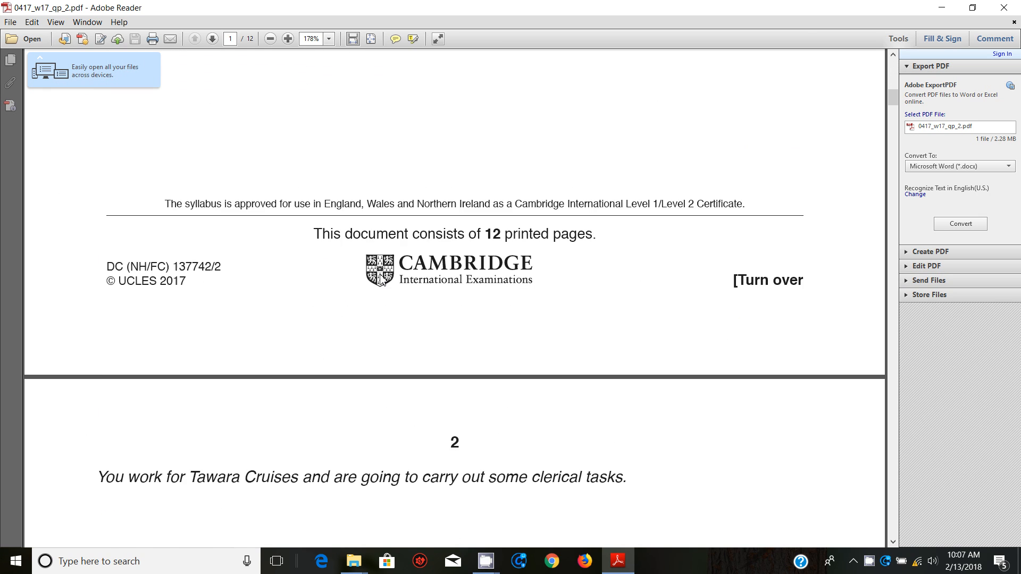
{"action": "scroll", "scroll_direction": "down", "scroll_amount": 3}
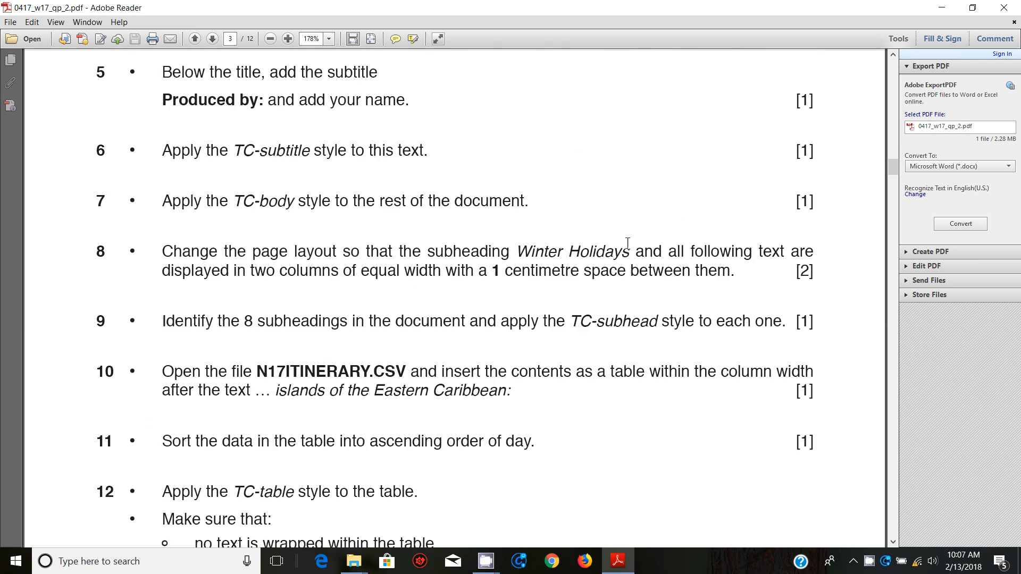
{"action": "left_click", "coordinate": [211, 38]}
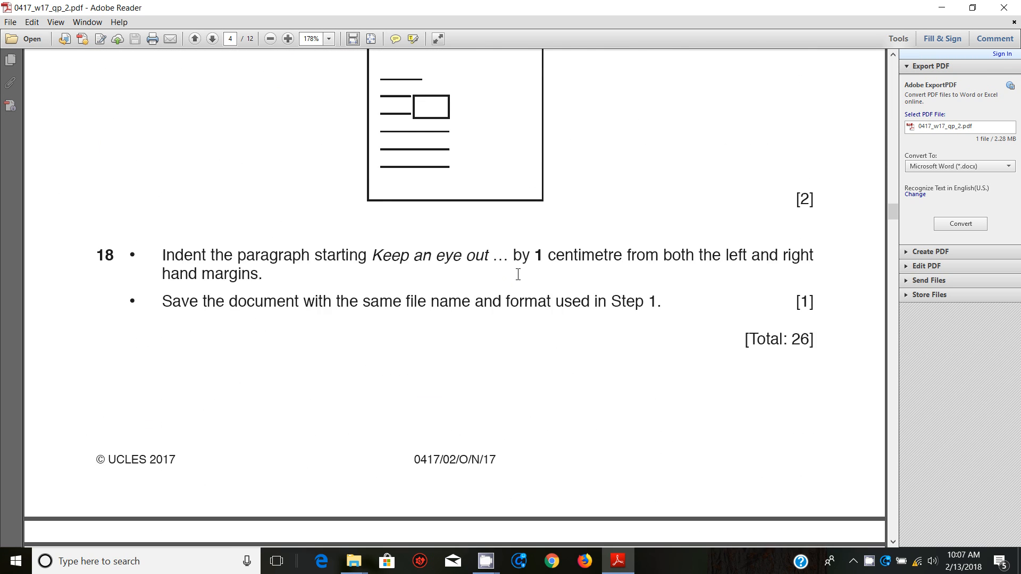
{"action": "left_click", "coordinate": [211, 38]}
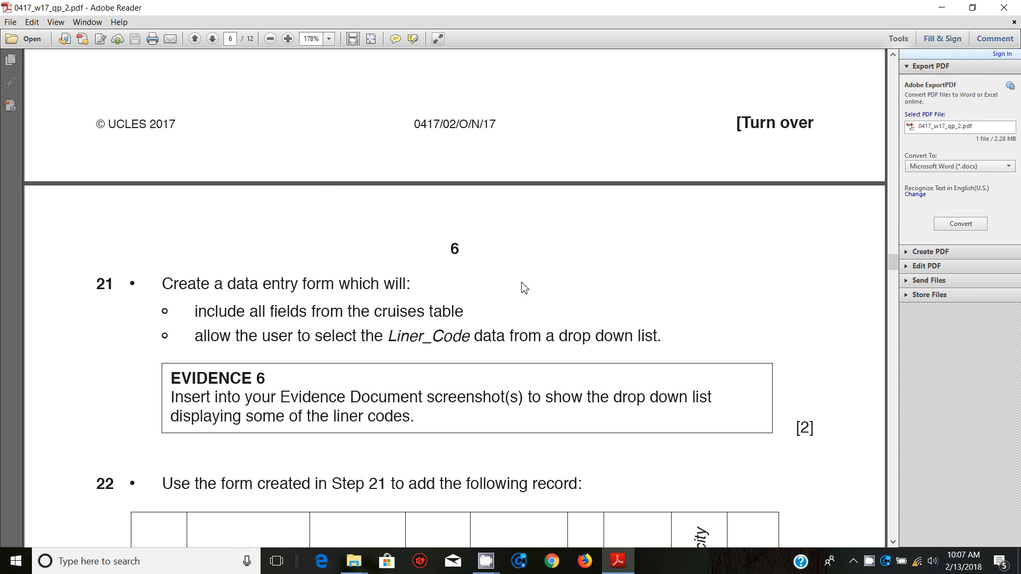
{"action": "scroll", "scroll_direction": "down", "scroll_amount": 3}
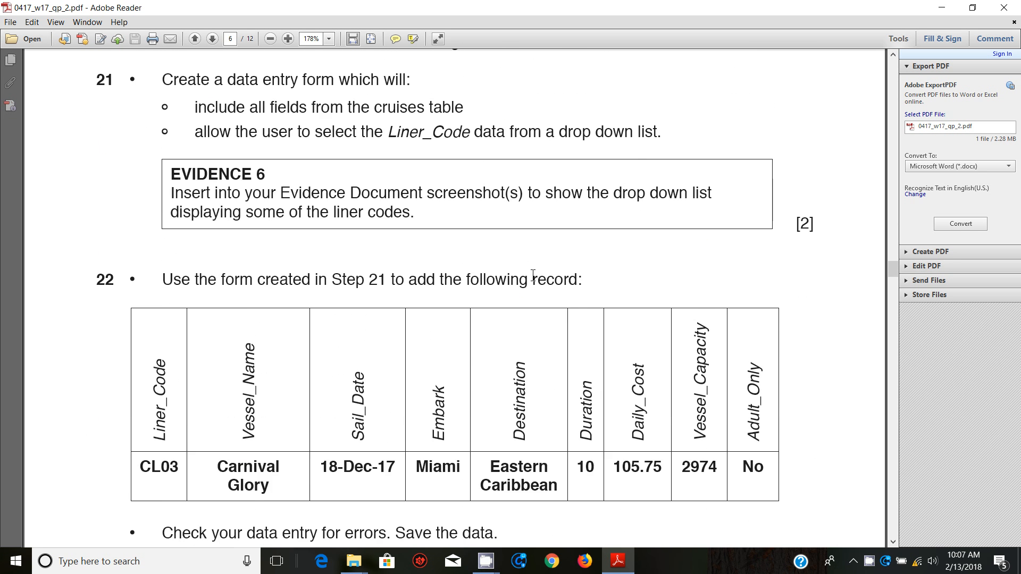
{"action": "scroll", "scroll_direction": "down", "scroll_amount": 3}
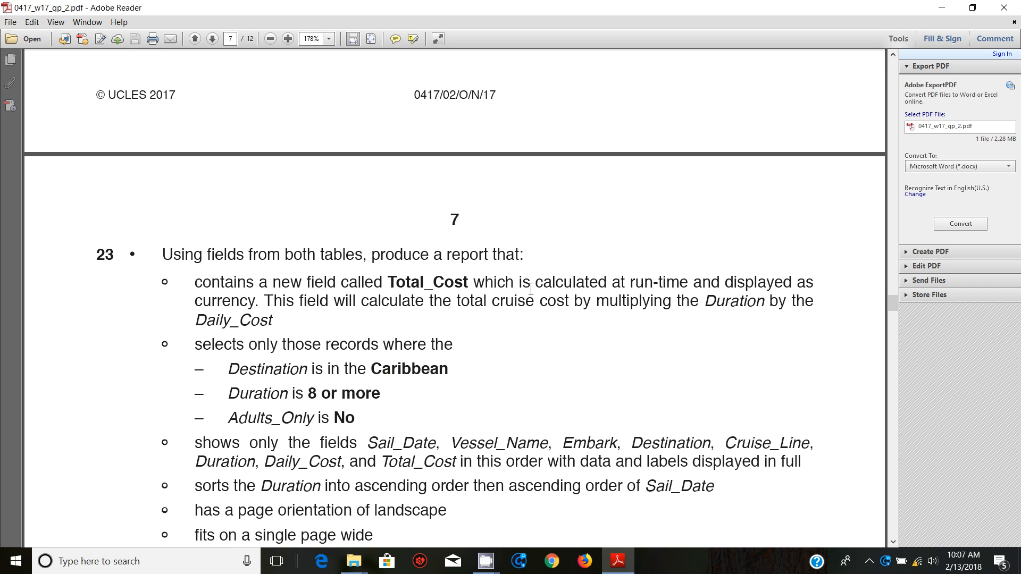
{"action": "scroll", "scroll_direction": "down", "scroll_amount": 3}
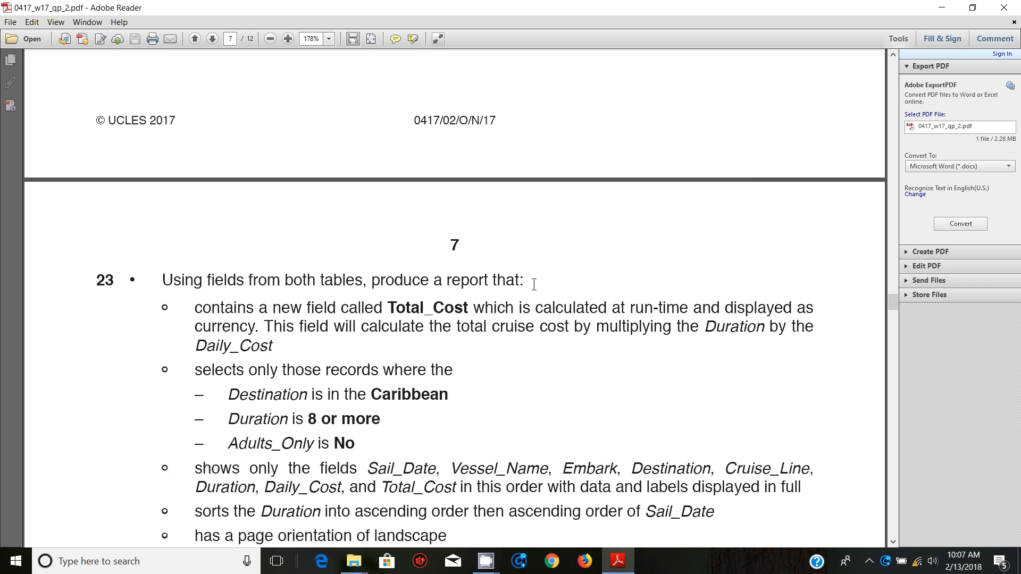
{"action": "left_click", "coordinate": [194, 38]}
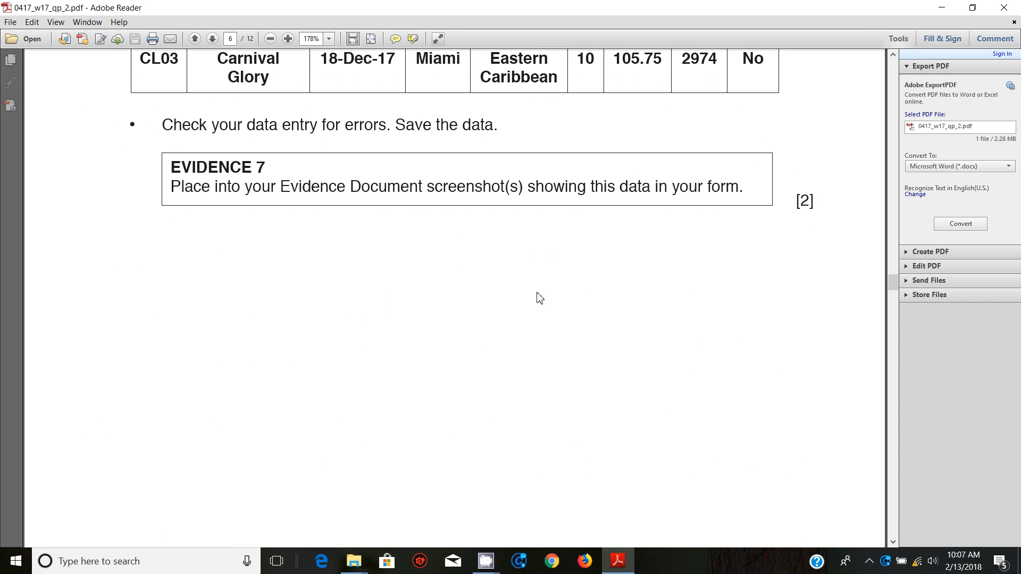
{"action": "left_click", "coordinate": [211, 39]}
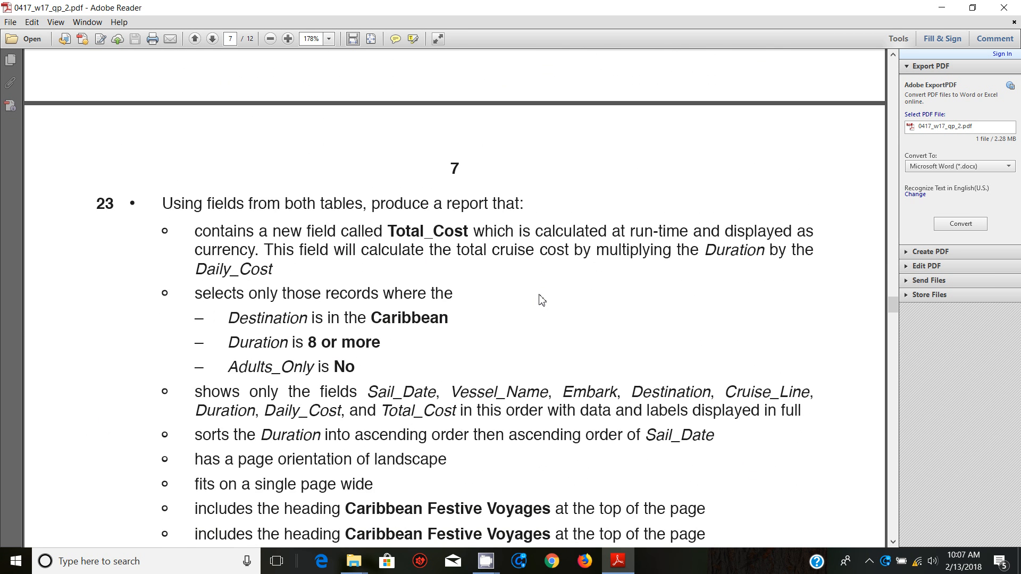
{"action": "scroll", "scroll_direction": "down", "scroll_amount": 3}
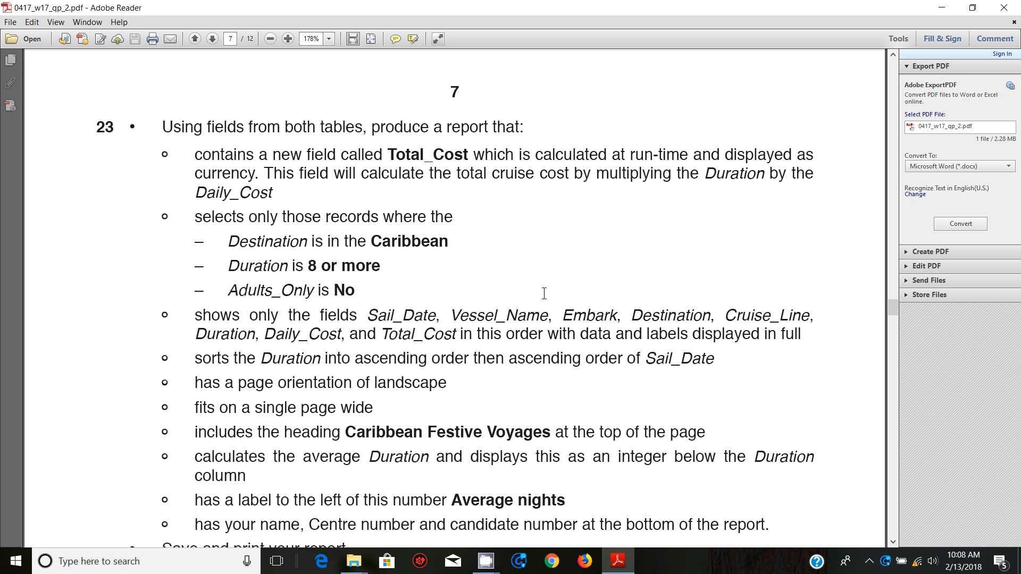
{"action": "mouse_move", "coordinate": [553, 390]}
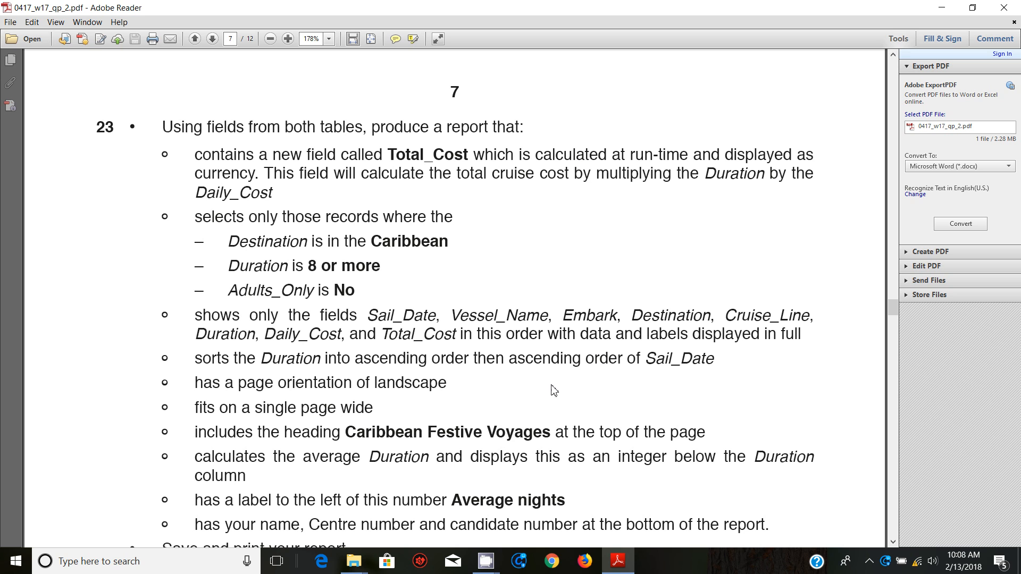
{"action": "mouse_move", "coordinate": [559, 380]}
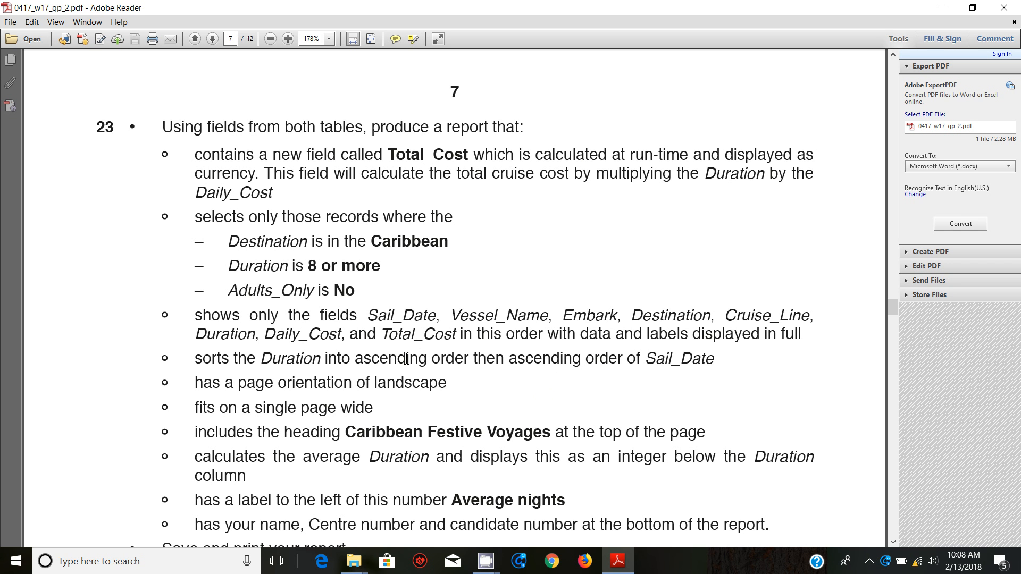
{"action": "mouse_move", "coordinate": [514, 425]}
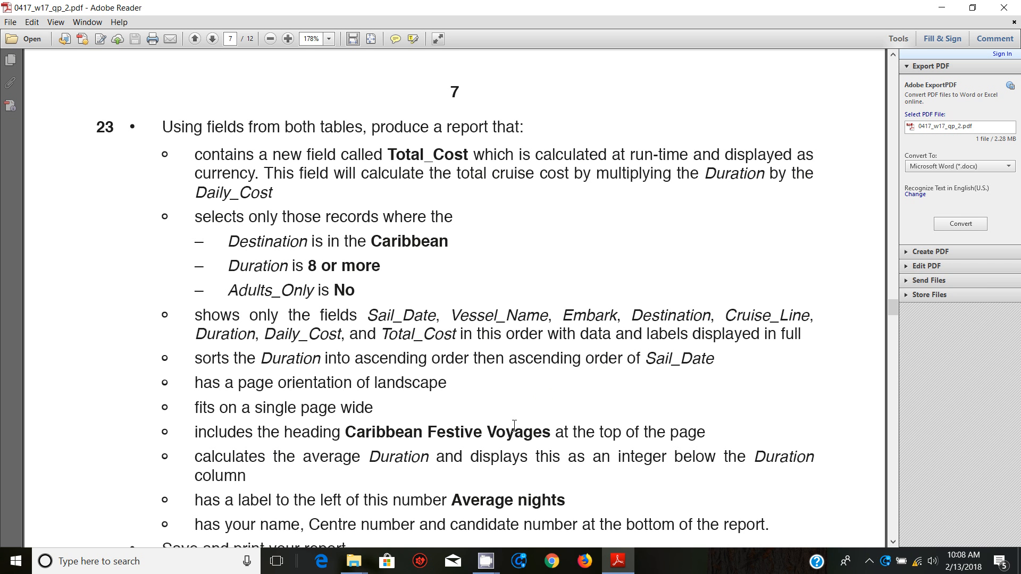
{"action": "mouse_move", "coordinate": [531, 414]}
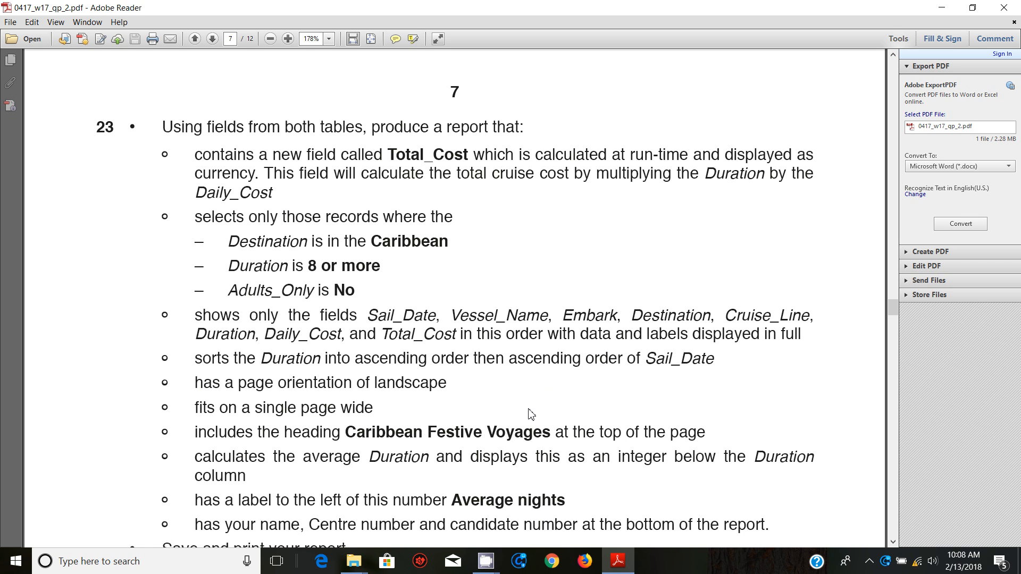
{"action": "mouse_move", "coordinate": [604, 419]}
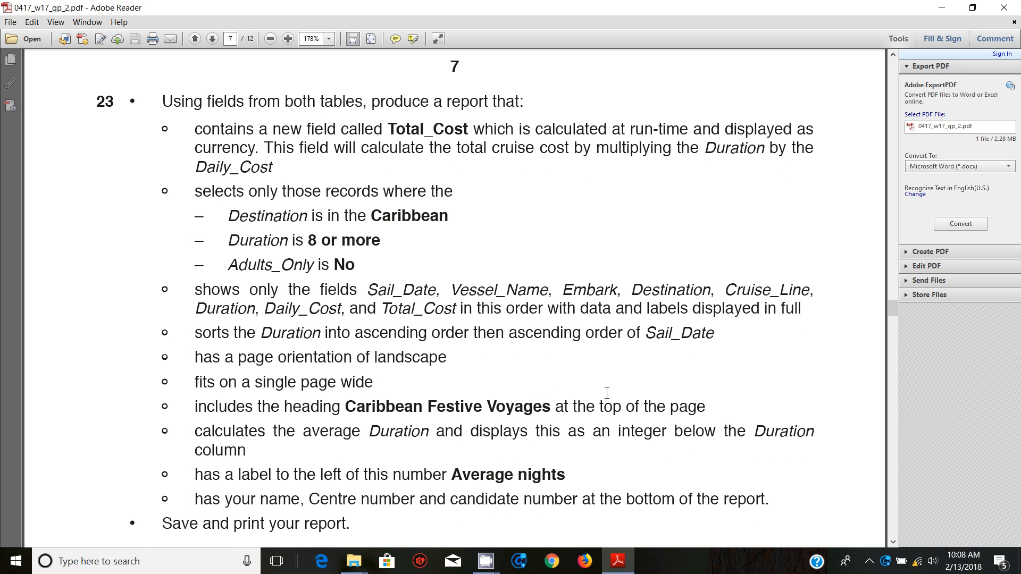
{"action": "mouse_move", "coordinate": [472, 364]}
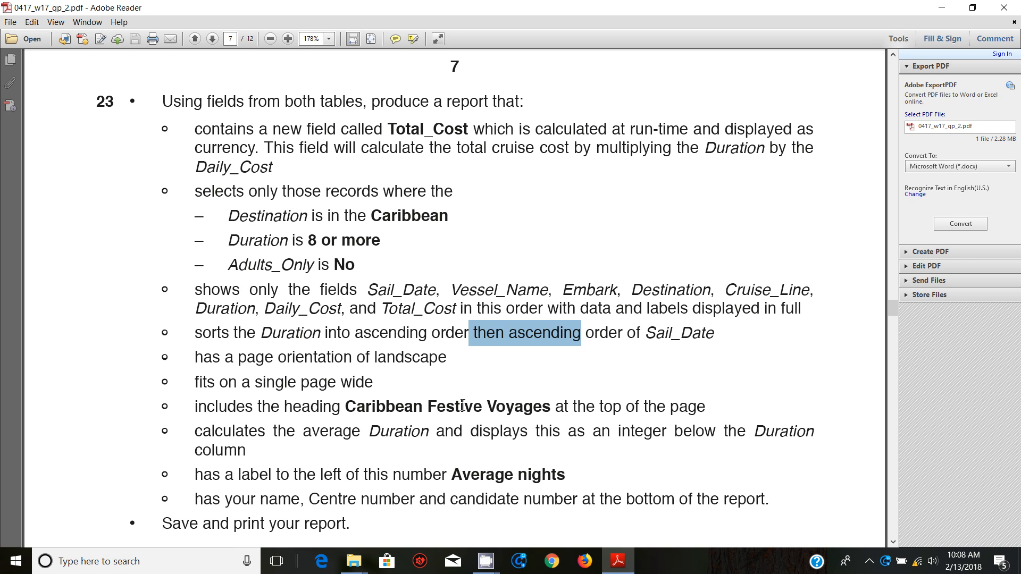
{"action": "mouse_move", "coordinate": [510, 388]}
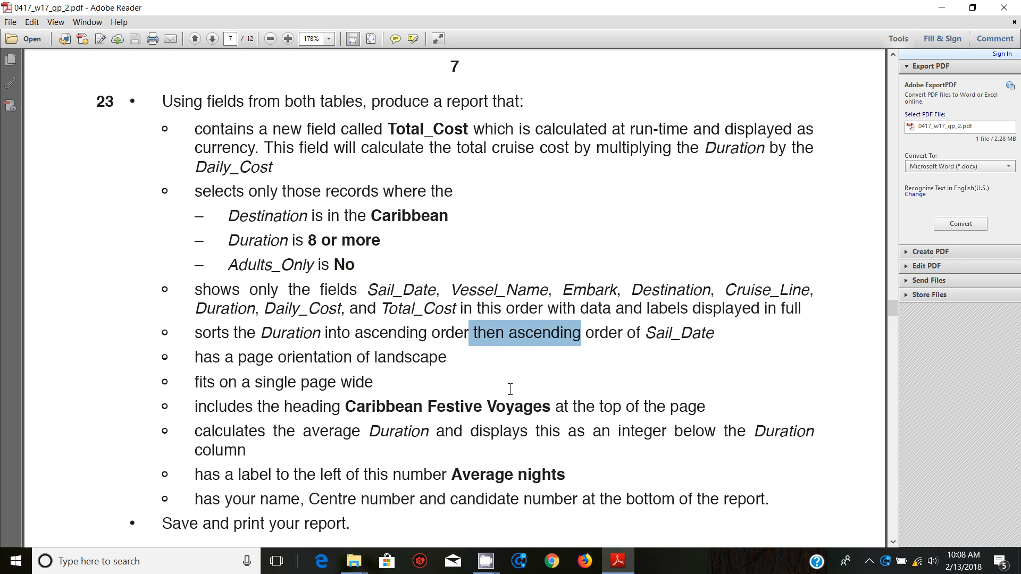
{"action": "mouse_move", "coordinate": [182, 376]}
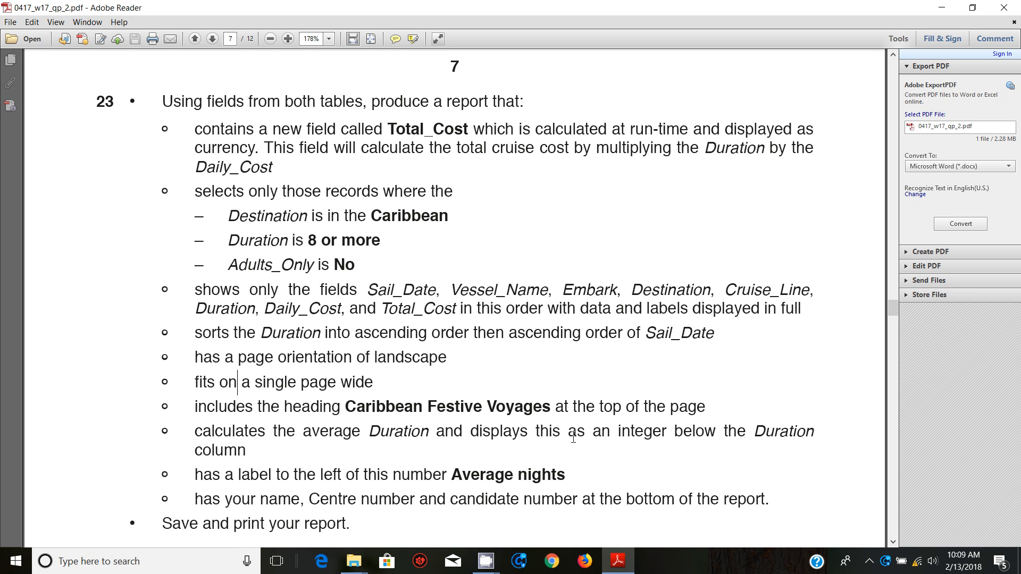
{"action": "mouse_move", "coordinate": [685, 438]}
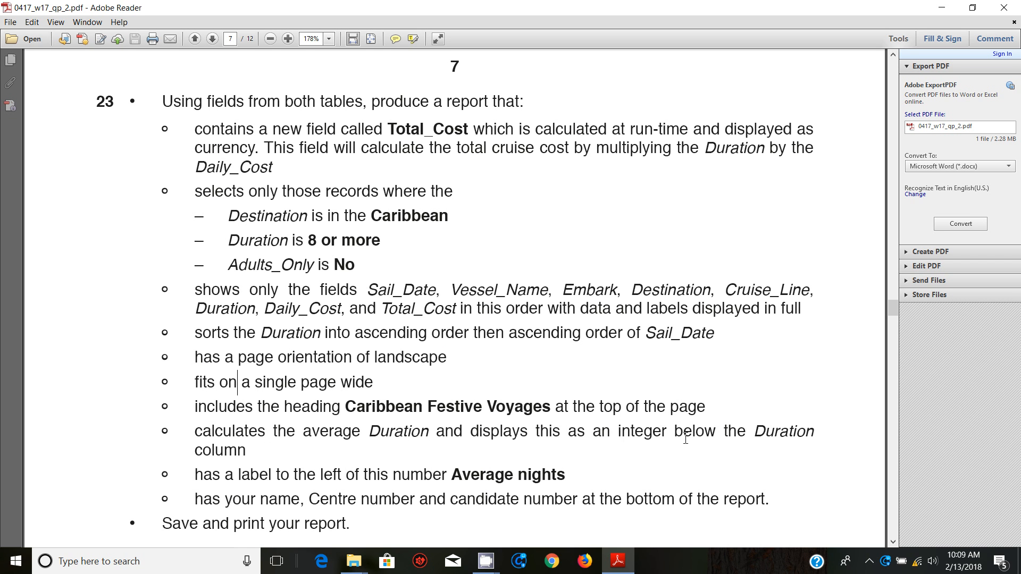
{"action": "mouse_move", "coordinate": [387, 455]}
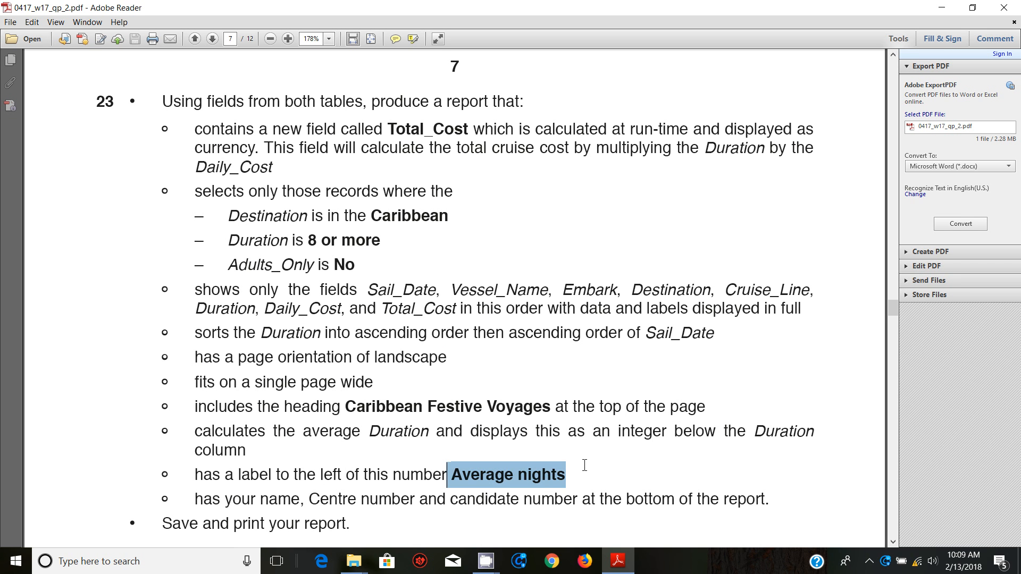
{"action": "mouse_move", "coordinate": [473, 414]}
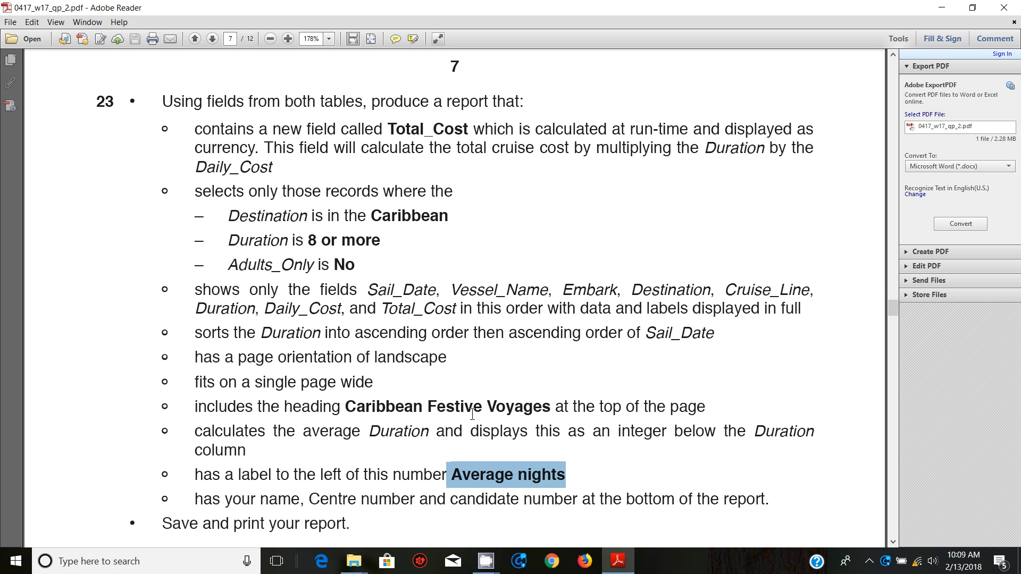
{"action": "scroll", "scroll_direction": "down", "scroll_amount": 3}
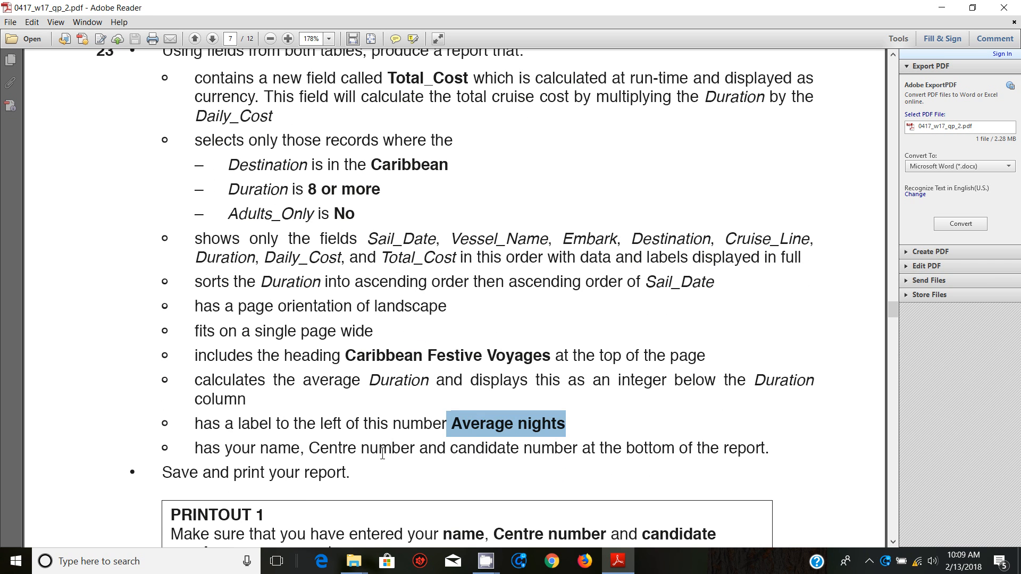
{"action": "mouse_move", "coordinate": [518, 432]}
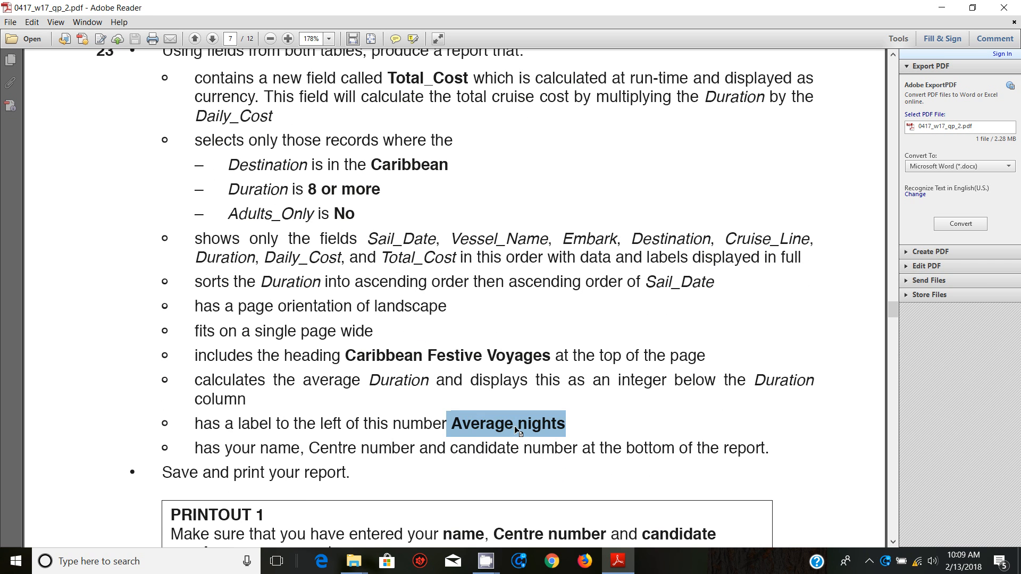
Reread task 23, highlighting the word Total, then clear the selection
{"action": "scroll", "scroll_direction": "up", "scroll_amount": 3}
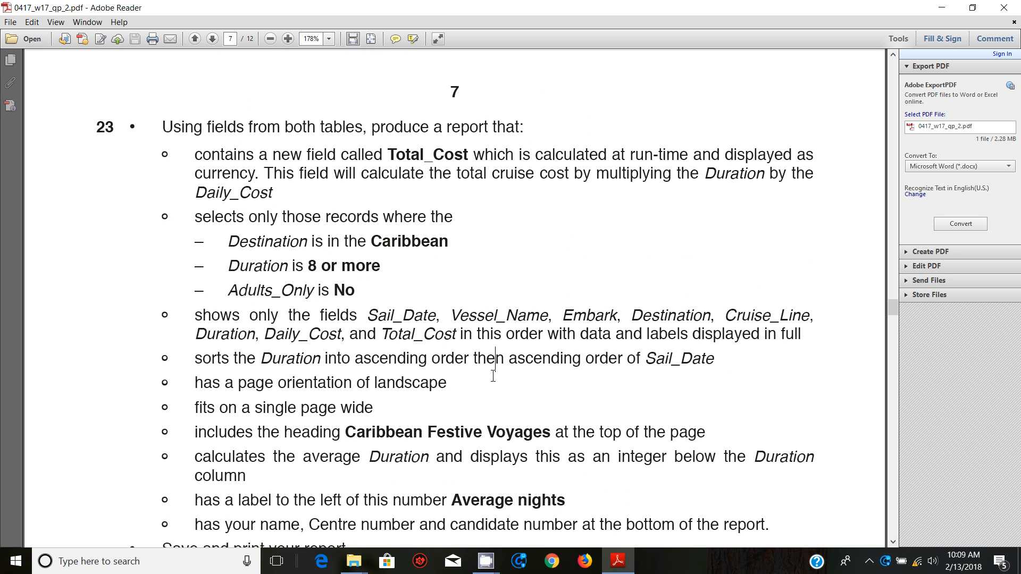
{"action": "mouse_move", "coordinate": [557, 377]}
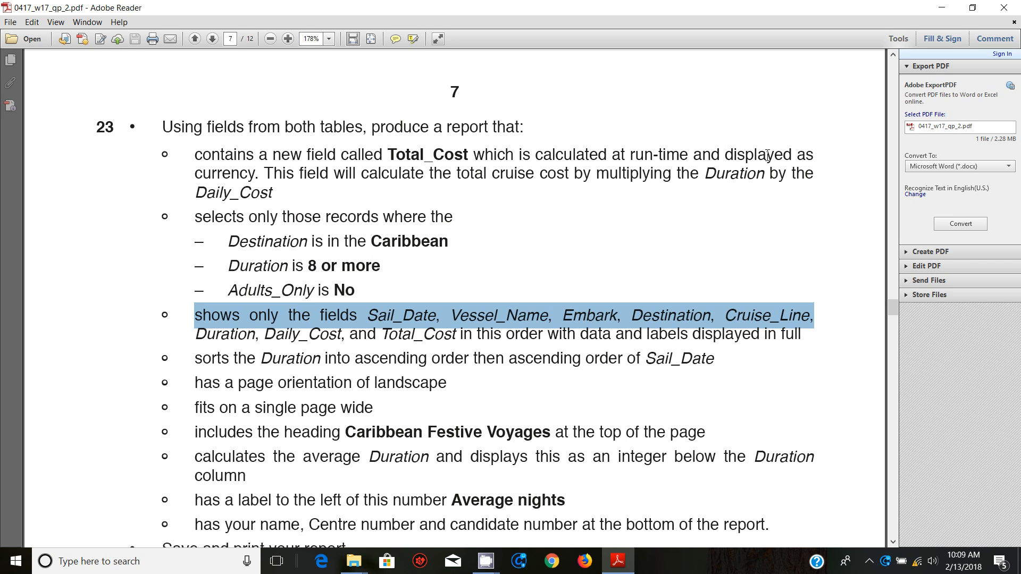
{"action": "double_click", "coordinate": [405, 155]}
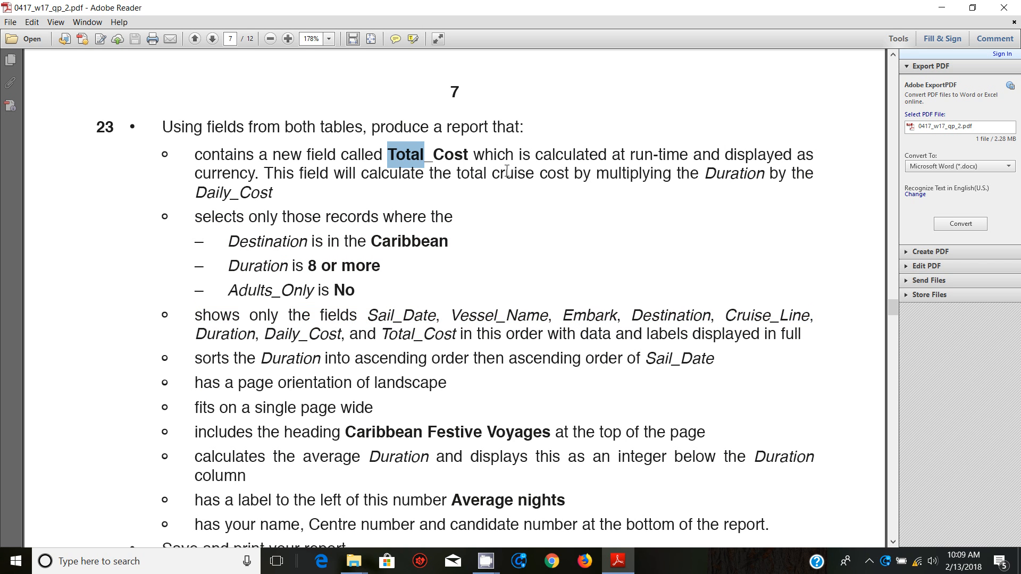
{"action": "mouse_move", "coordinate": [474, 211]}
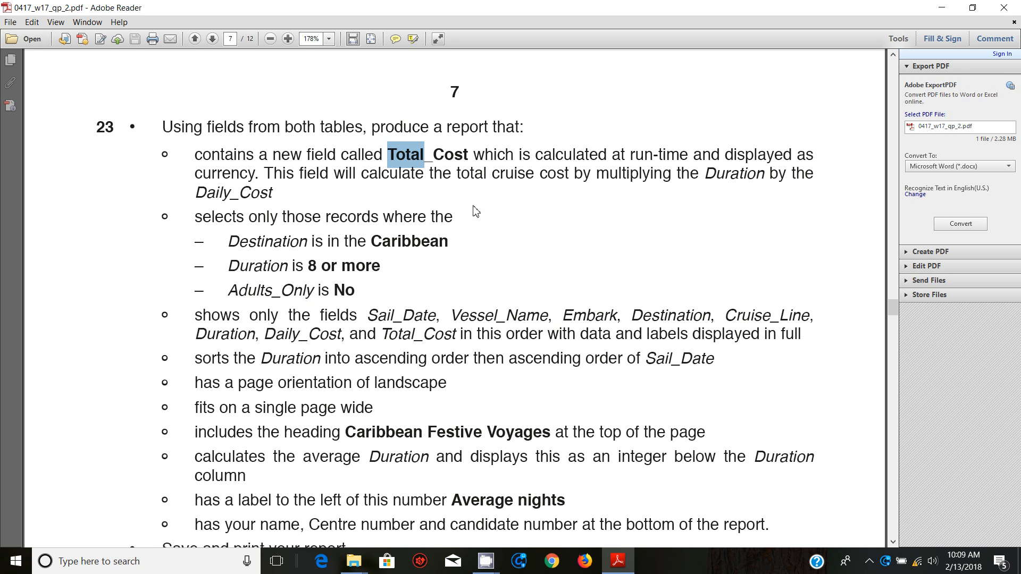
{"action": "mouse_move", "coordinate": [445, 202]}
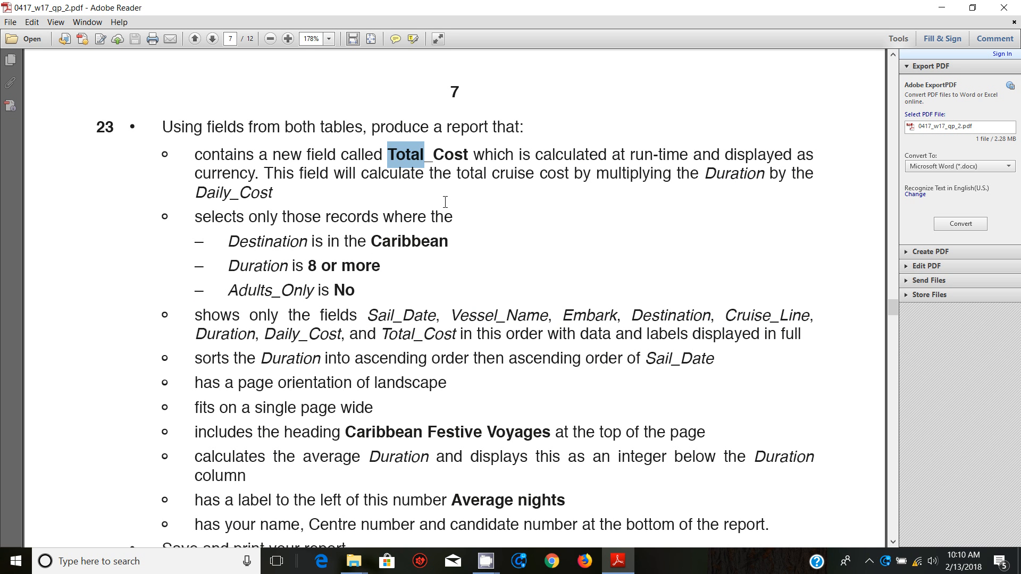
{"action": "mouse_move", "coordinate": [365, 198]}
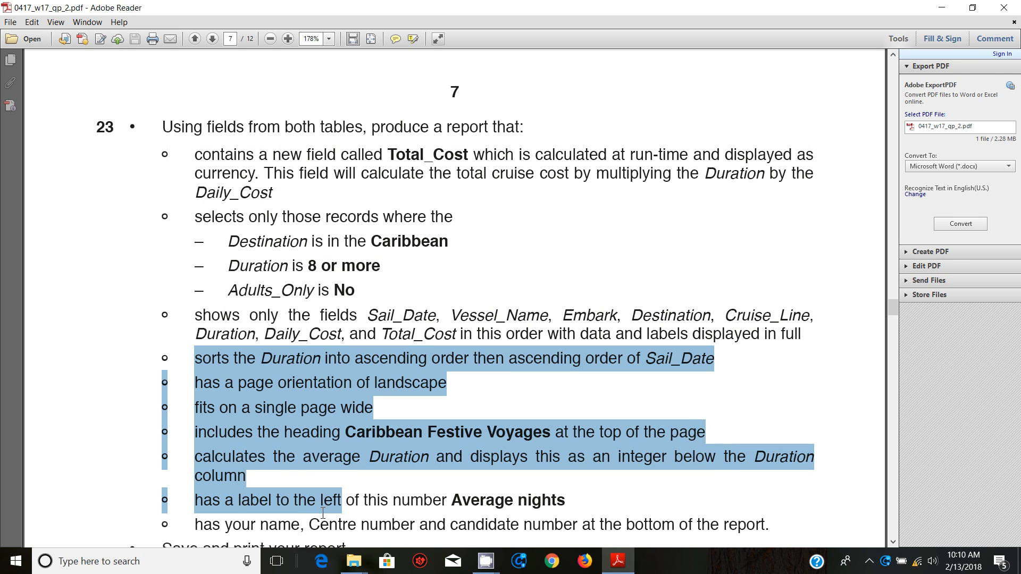
{"action": "left_click", "coordinate": [395, 382]}
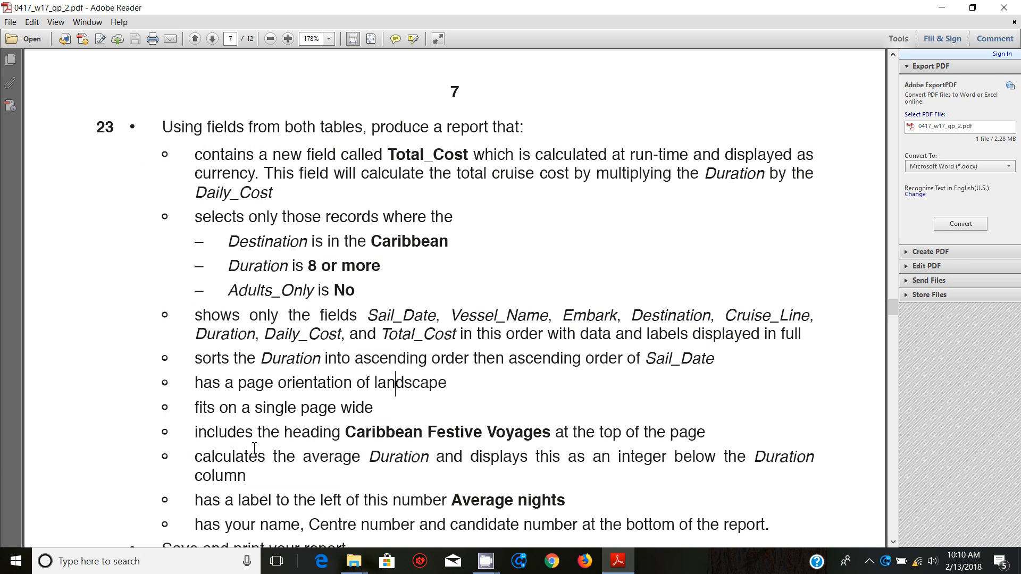
Launch Access 2016 and open the October November 2017 paper 2 database
{"action": "left_click", "coordinate": [14, 561]}
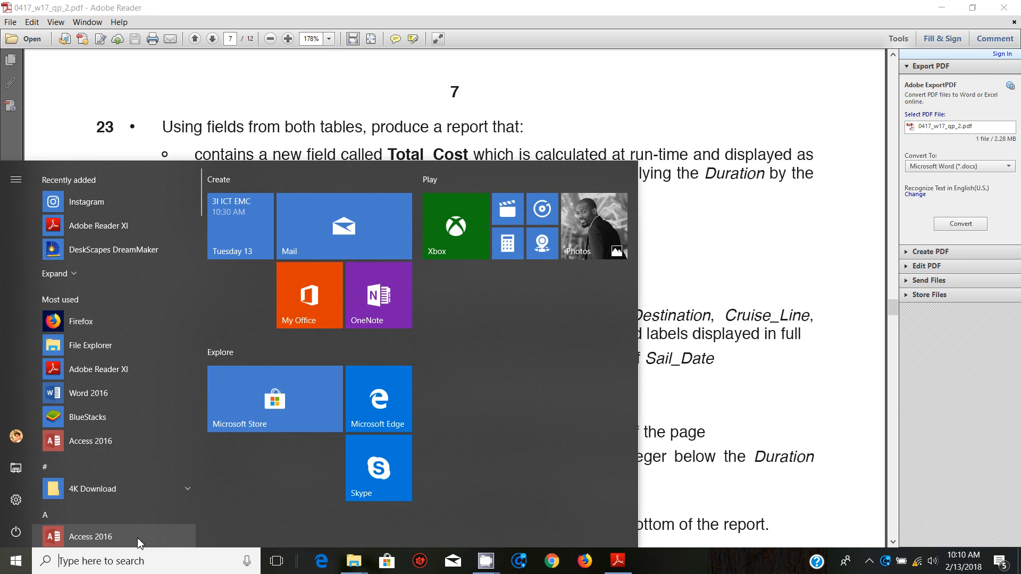
{"action": "left_click", "coordinate": [90, 537]}
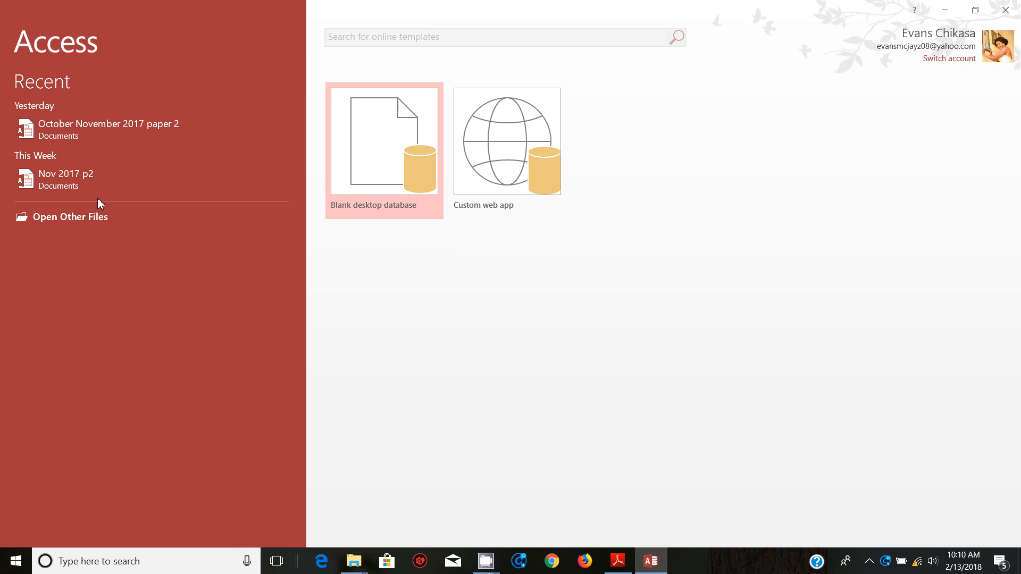
{"action": "left_click", "coordinate": [107, 128]}
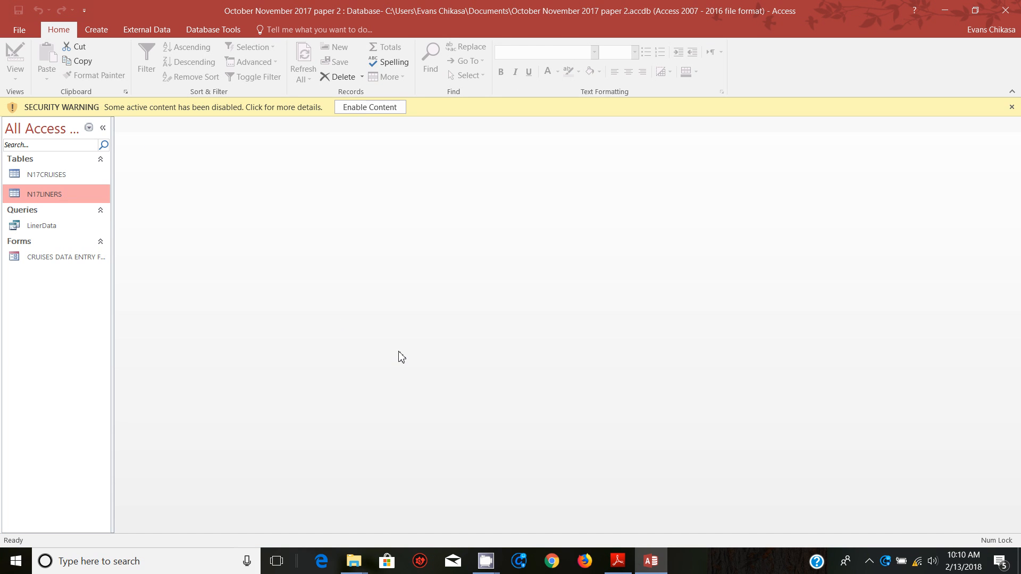
{"action": "mouse_move", "coordinate": [369, 107]}
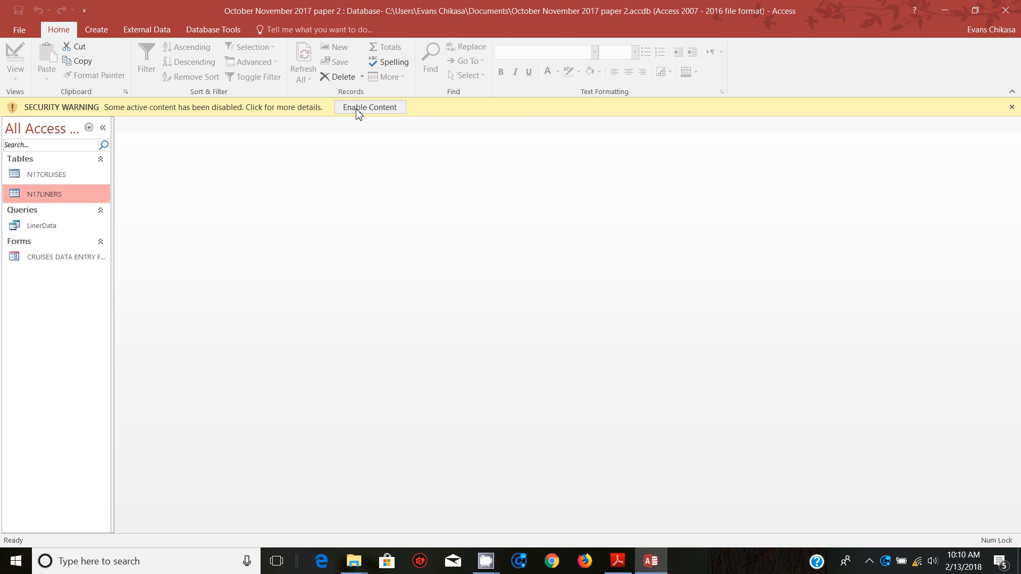
Enable content and start the Simple Query Wizard from Create > Query Wizard
{"action": "left_click", "coordinate": [369, 107]}
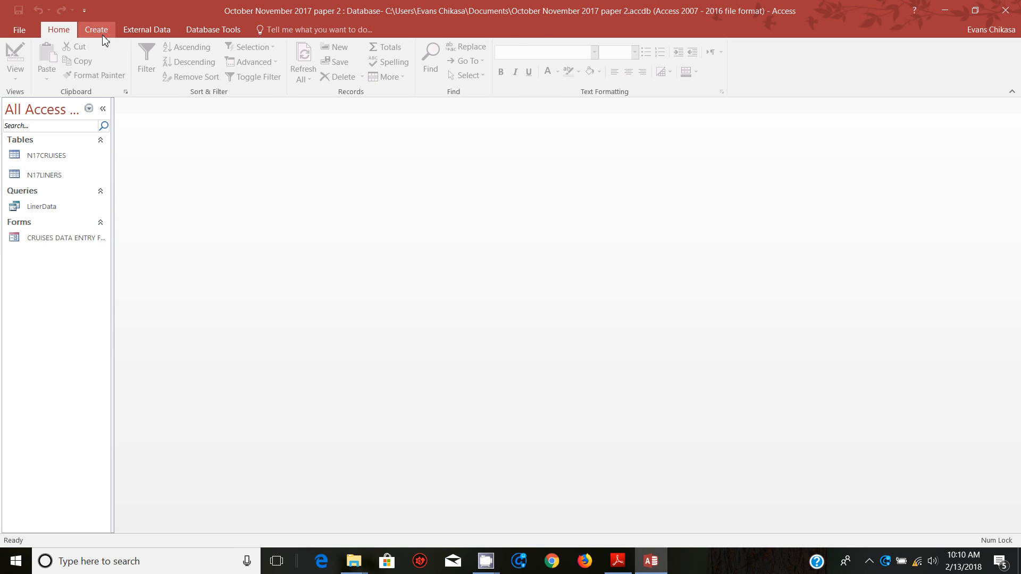
{"action": "left_click", "coordinate": [95, 30]}
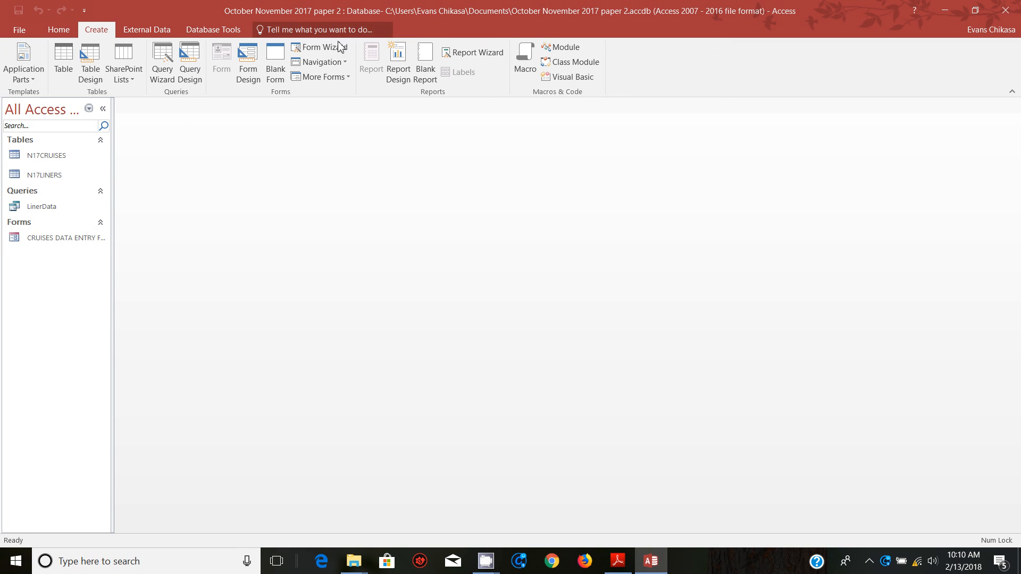
{"action": "left_click", "coordinate": [161, 63]}
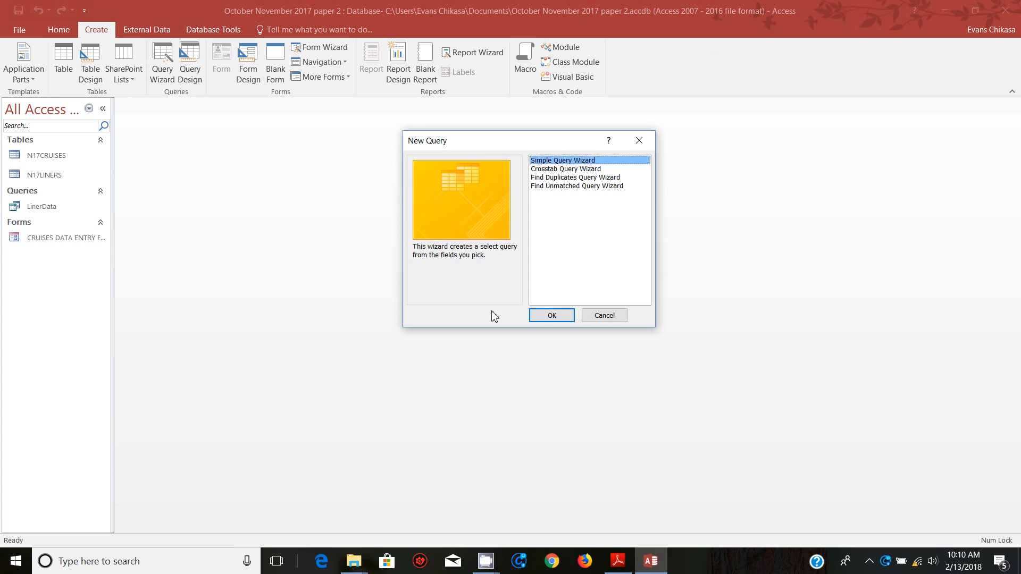
{"action": "left_click", "coordinate": [551, 315]}
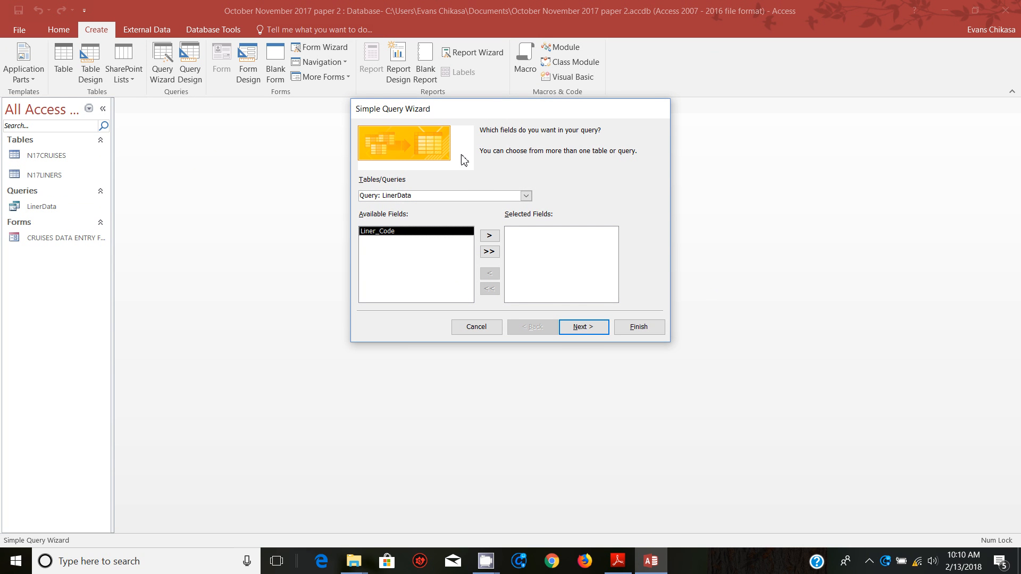
{"action": "mouse_move", "coordinate": [423, 227]}
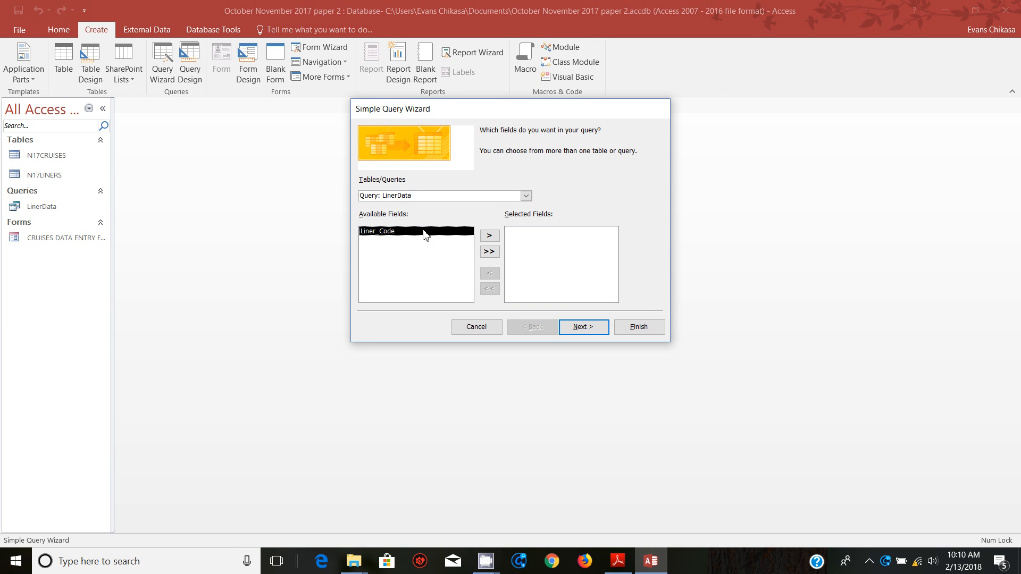
{"action": "mouse_move", "coordinate": [615, 561]}
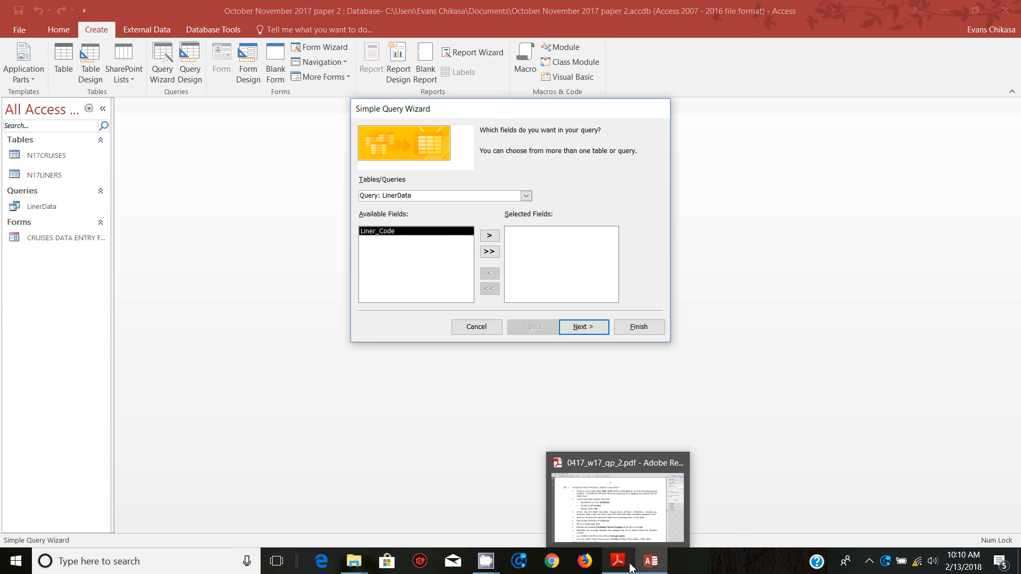
Switch to the question paper and reread task 23's field list on page 7
{"action": "left_click", "coordinate": [615, 502]}
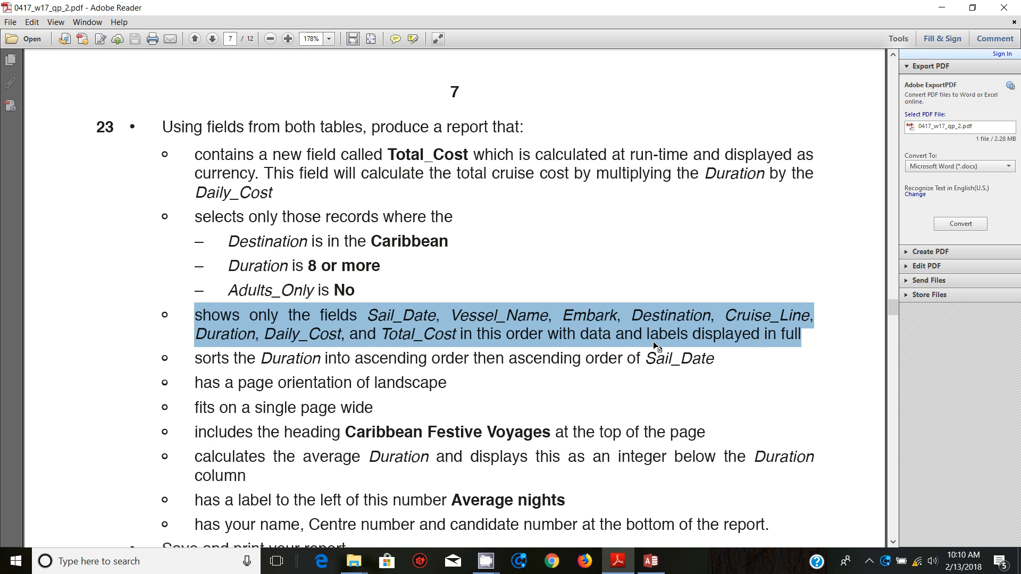
{"action": "mouse_move", "coordinate": [481, 261]}
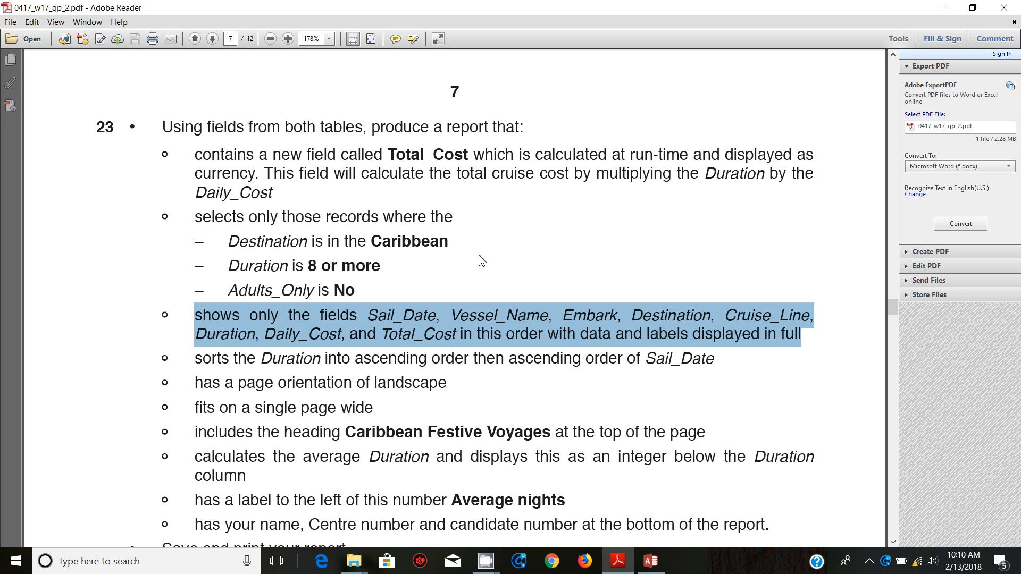
{"action": "left_click", "coordinate": [210, 154]}
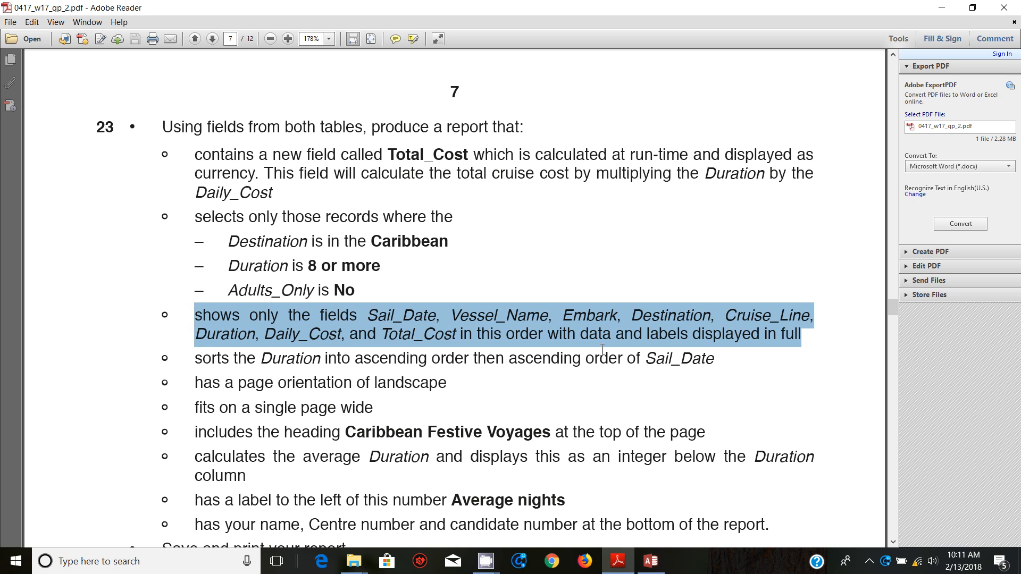
{"action": "mouse_move", "coordinate": [299, 341]}
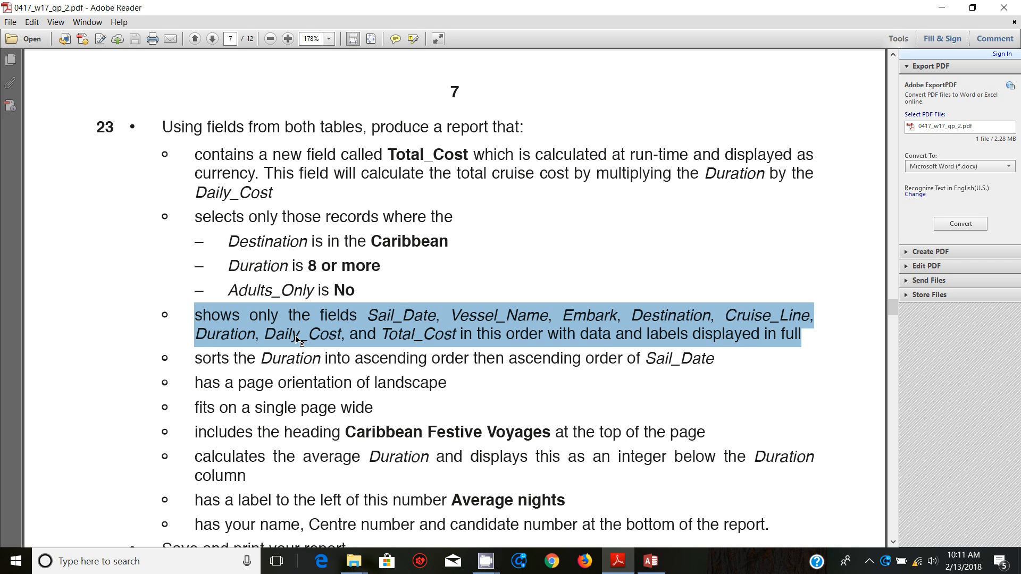
{"action": "mouse_move", "coordinate": [466, 339]}
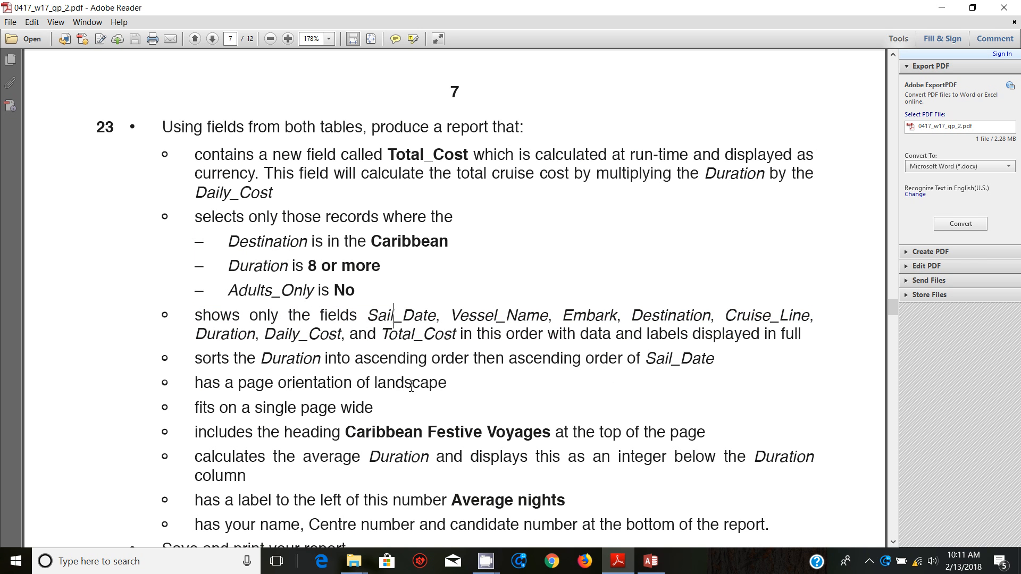
{"action": "mouse_move", "coordinate": [648, 561]}
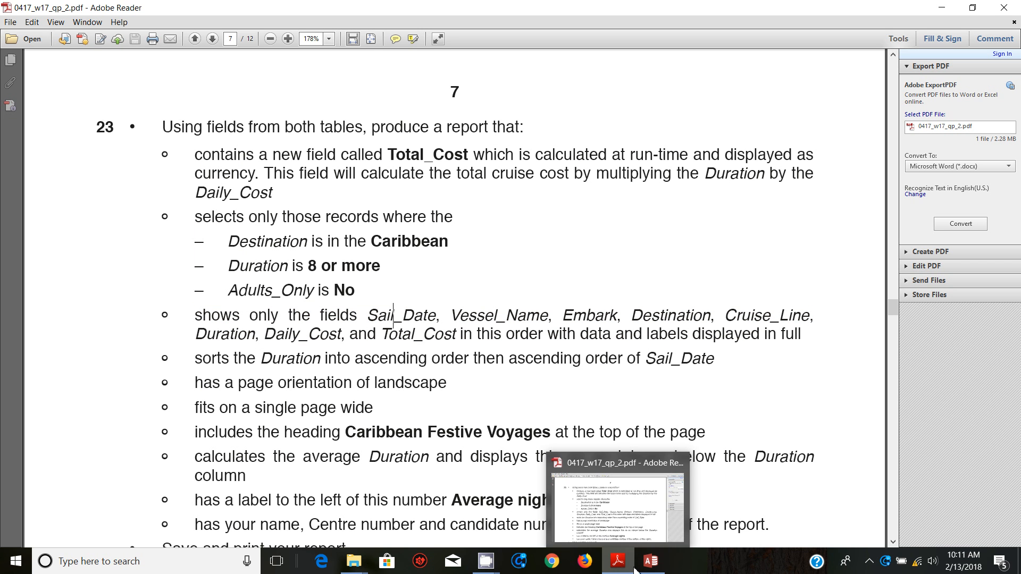
Add Sail_Date, Vessel_Name, Embark and Destination, checking the paper for the order
{"action": "left_click", "coordinate": [647, 562]}
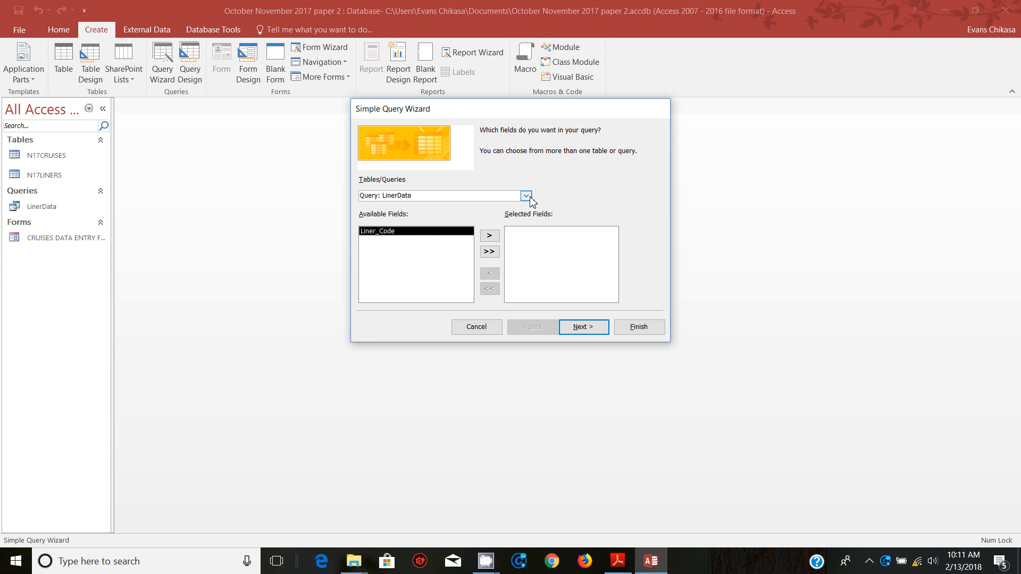
{"action": "left_click", "coordinate": [526, 196]}
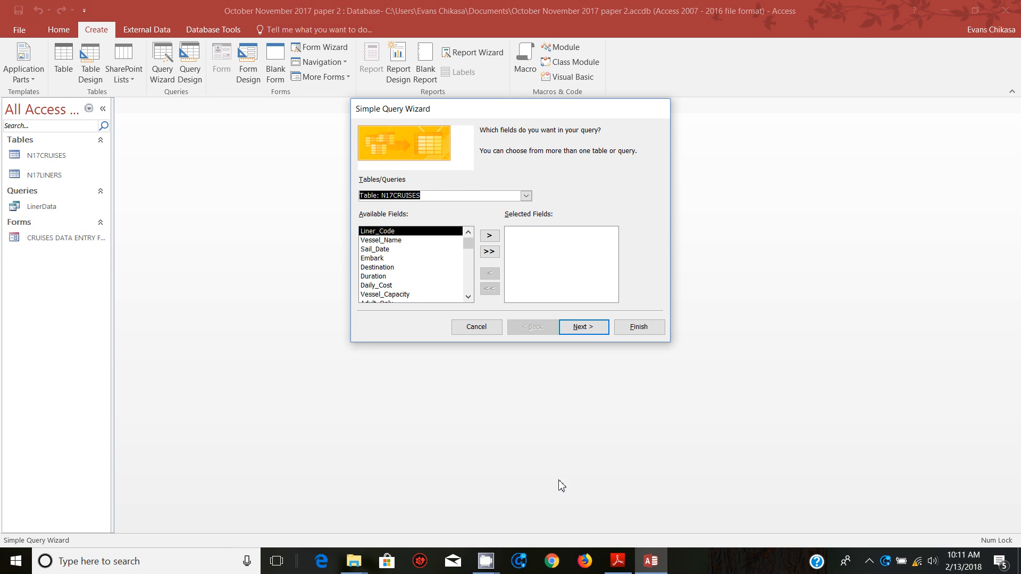
{"action": "left_click", "coordinate": [617, 560]}
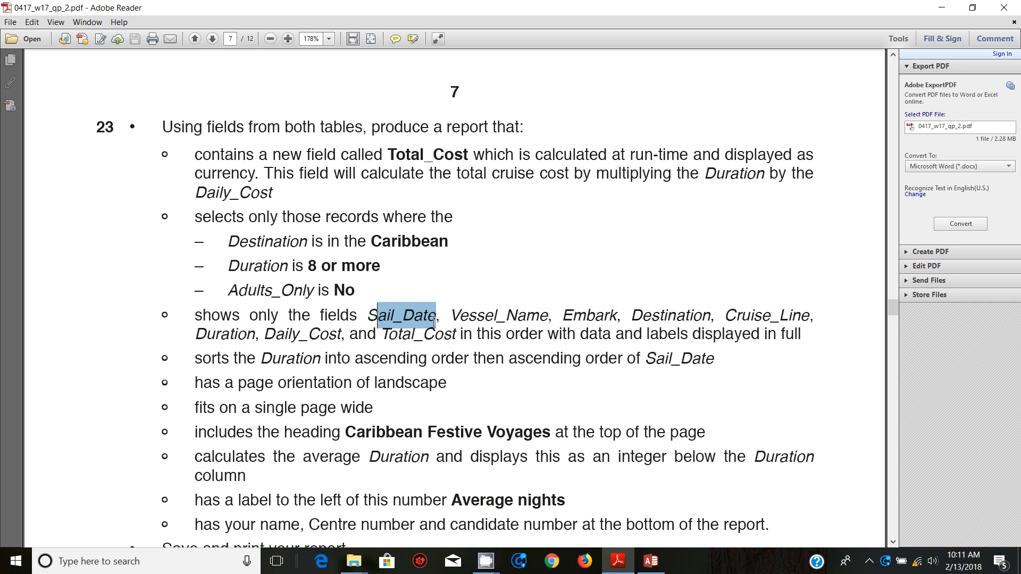
{"action": "double_click", "coordinate": [496, 316]}
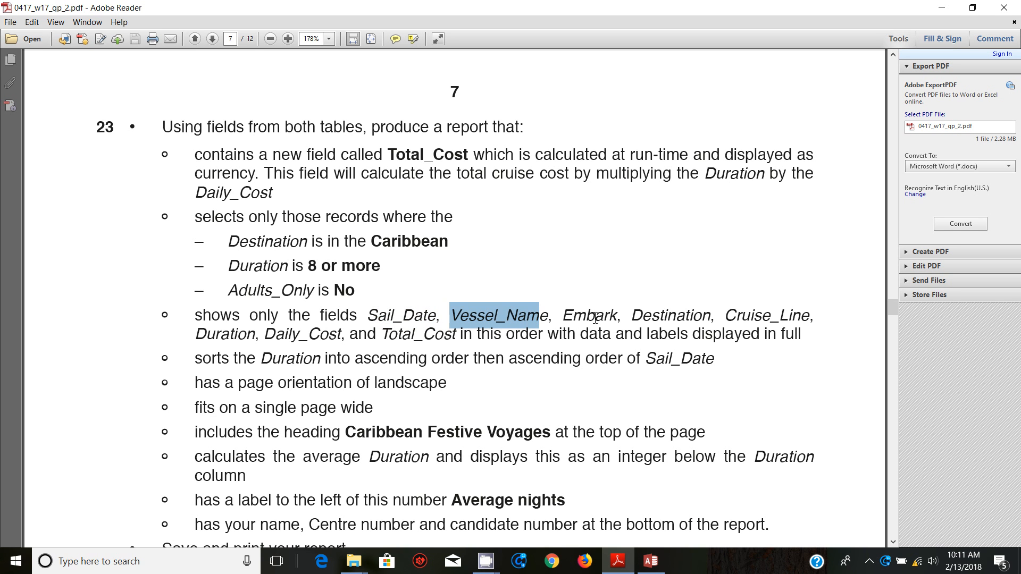
{"action": "mouse_move", "coordinate": [649, 560]}
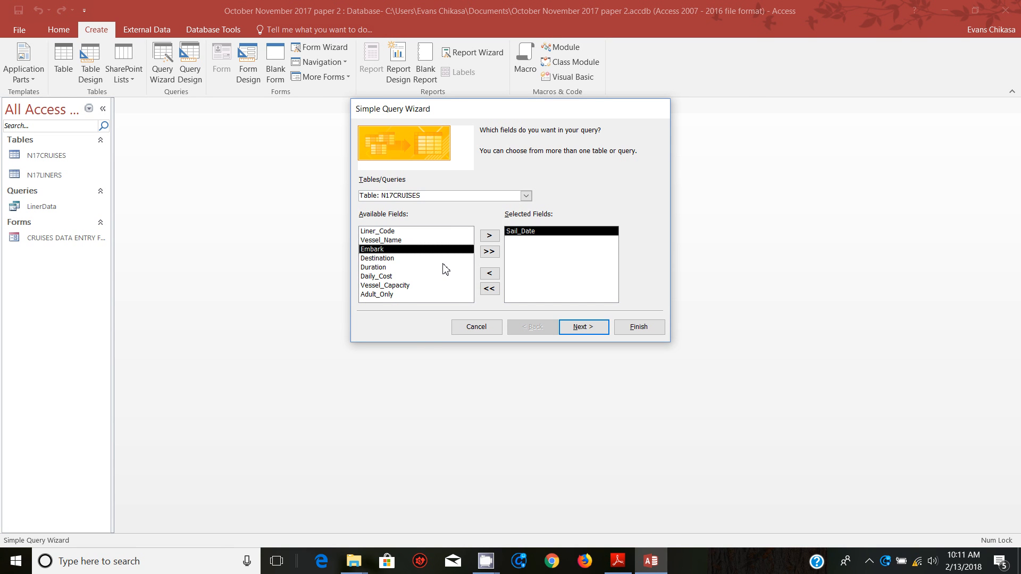
{"action": "mouse_move", "coordinate": [403, 250]}
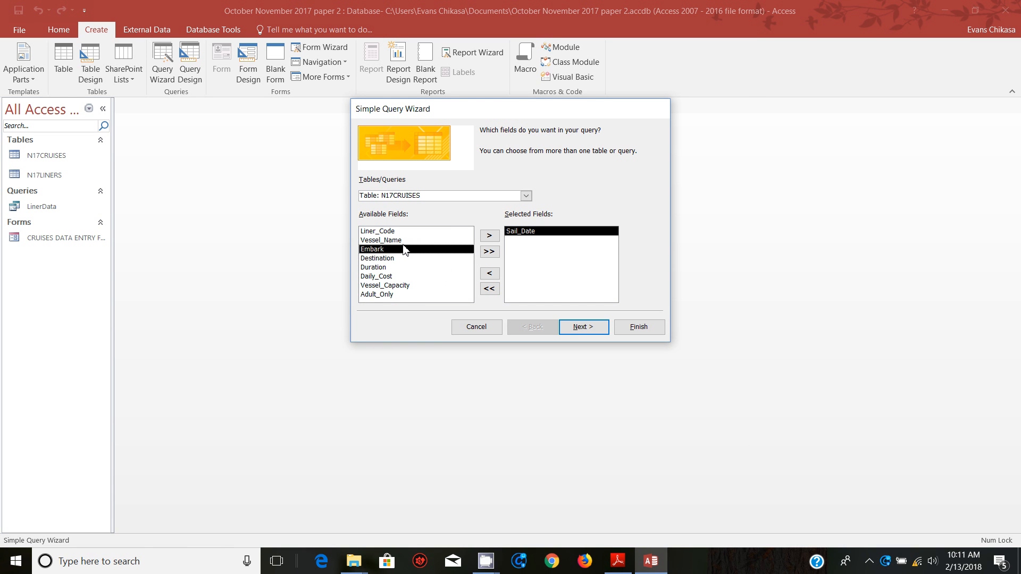
{"action": "left_click", "coordinate": [489, 235]}
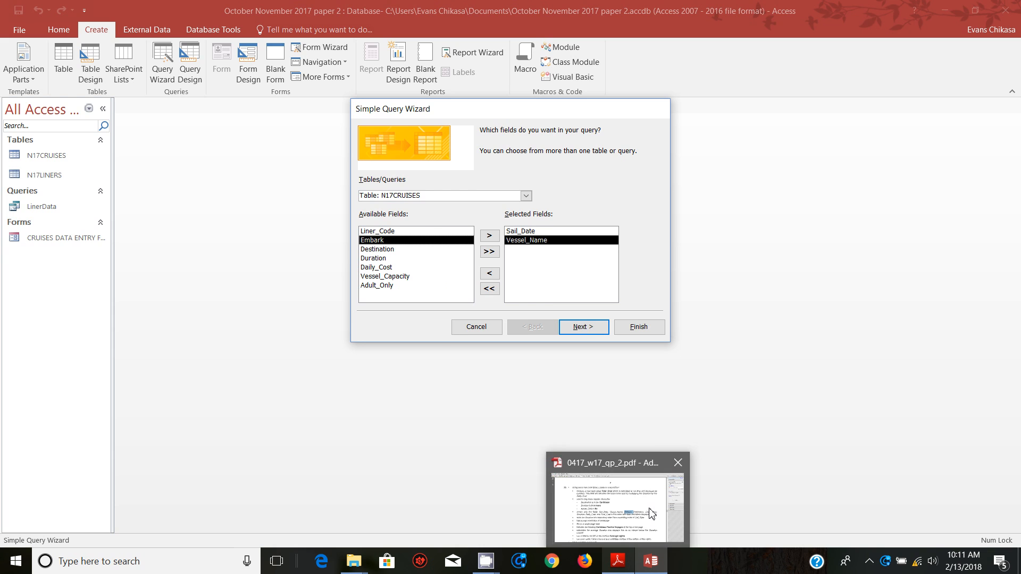
{"action": "left_click", "coordinate": [615, 505]}
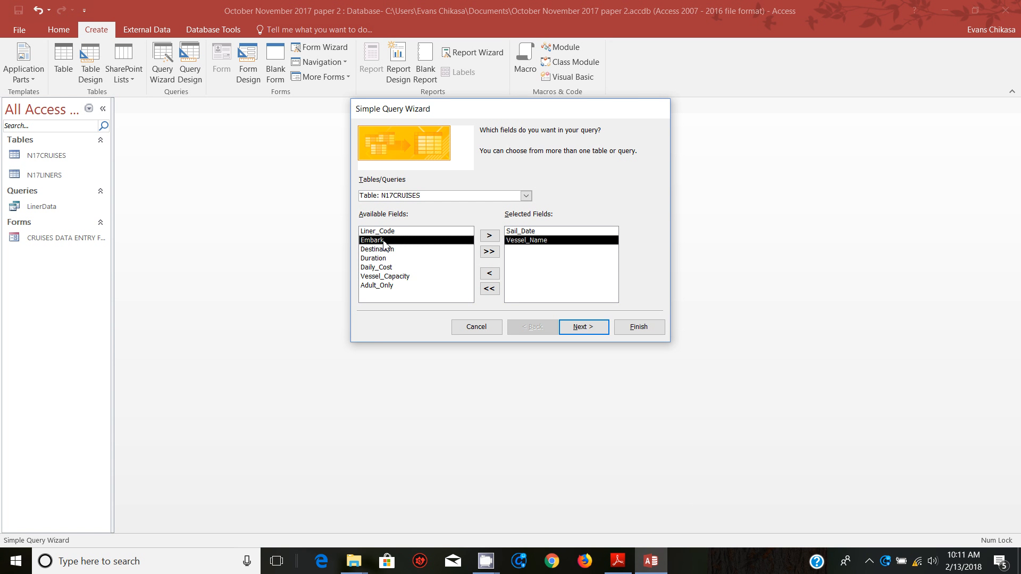
{"action": "left_click", "coordinate": [489, 236]}
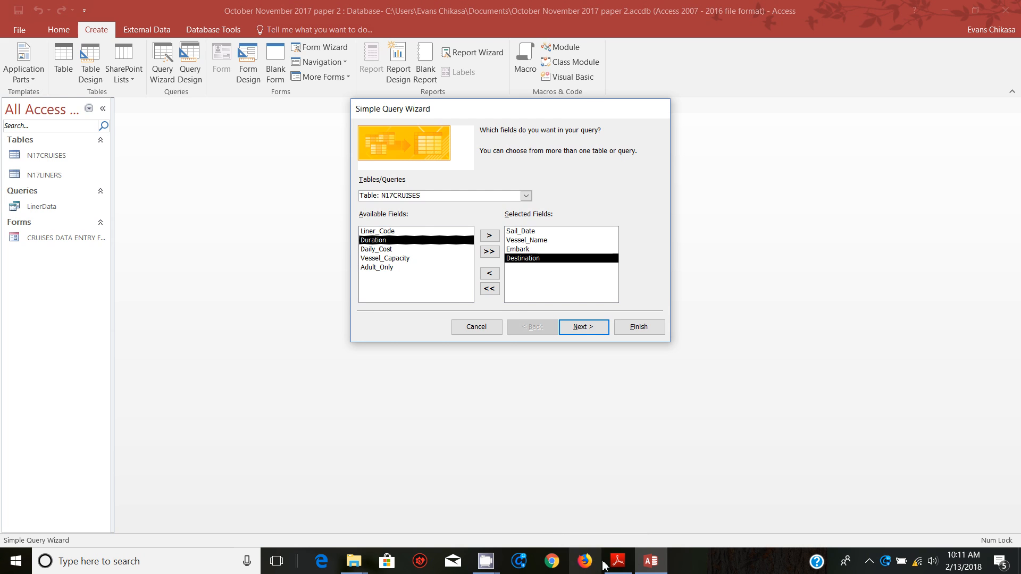
Add Cruise_Line from N17LINERS, then Duration and Daily_Cost from N17CRUISES
{"action": "left_click", "coordinate": [617, 561]}
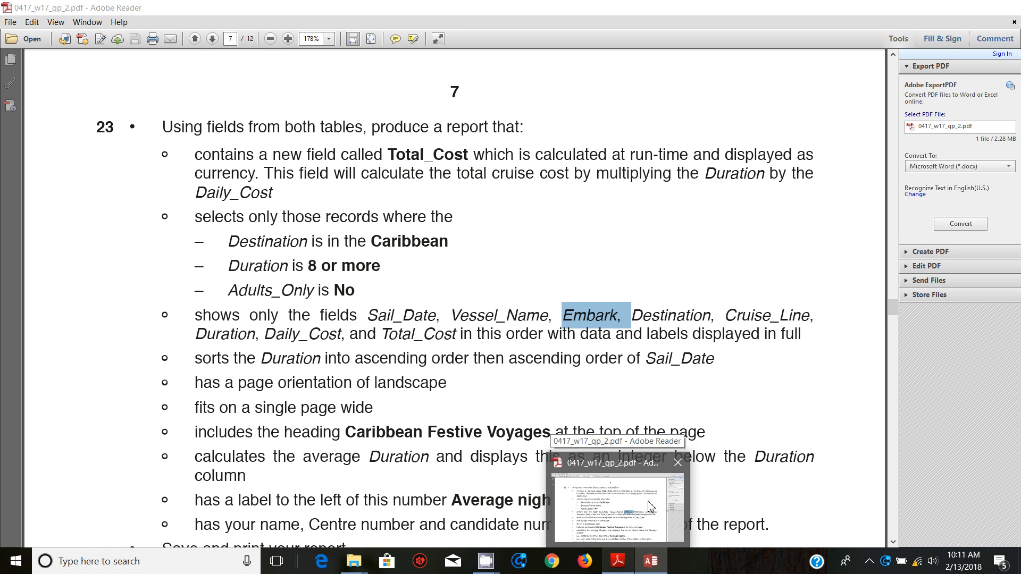
{"action": "mouse_move", "coordinate": [649, 507]}
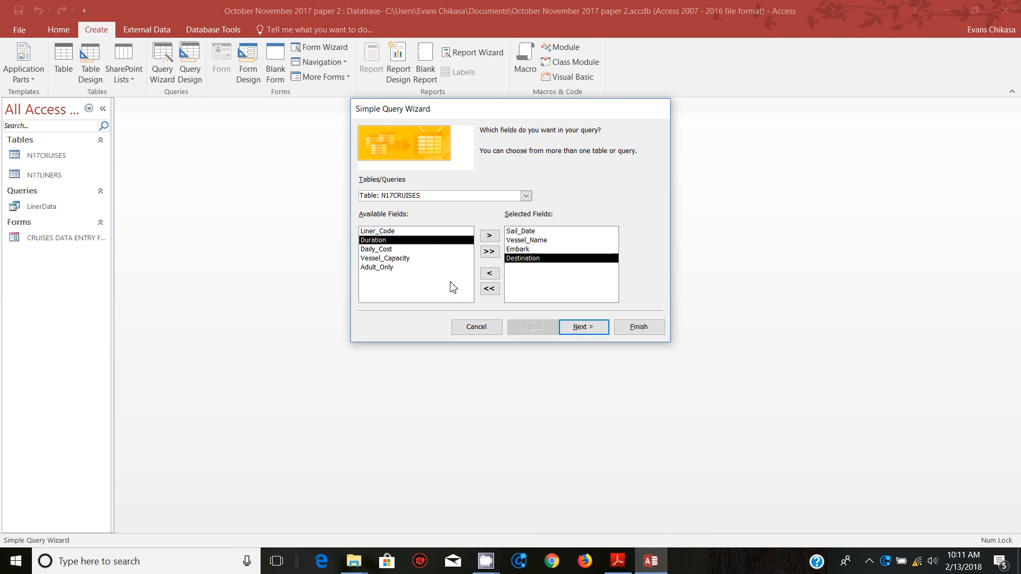
{"action": "left_click", "coordinate": [525, 195]}
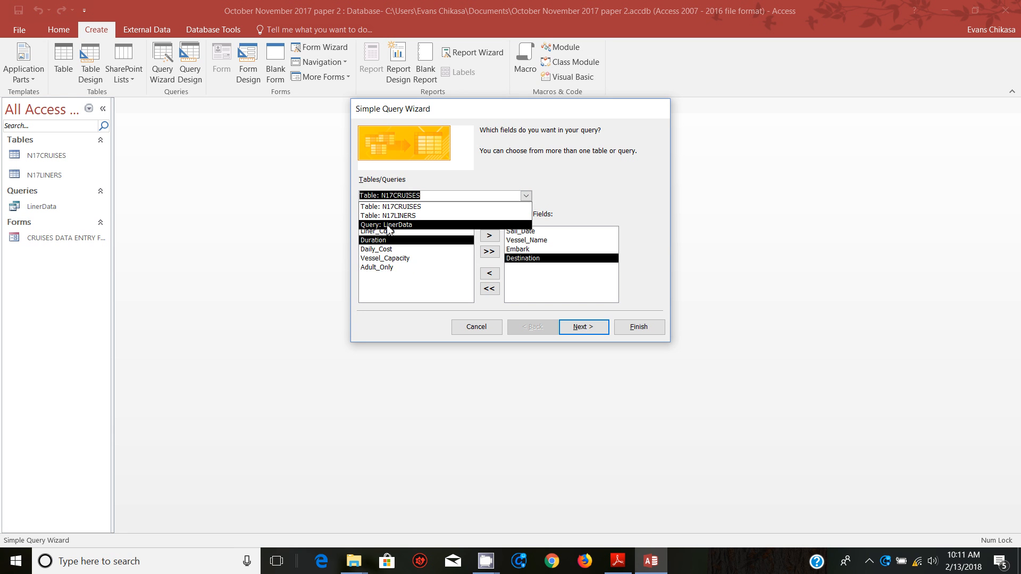
{"action": "left_click", "coordinate": [385, 225]}
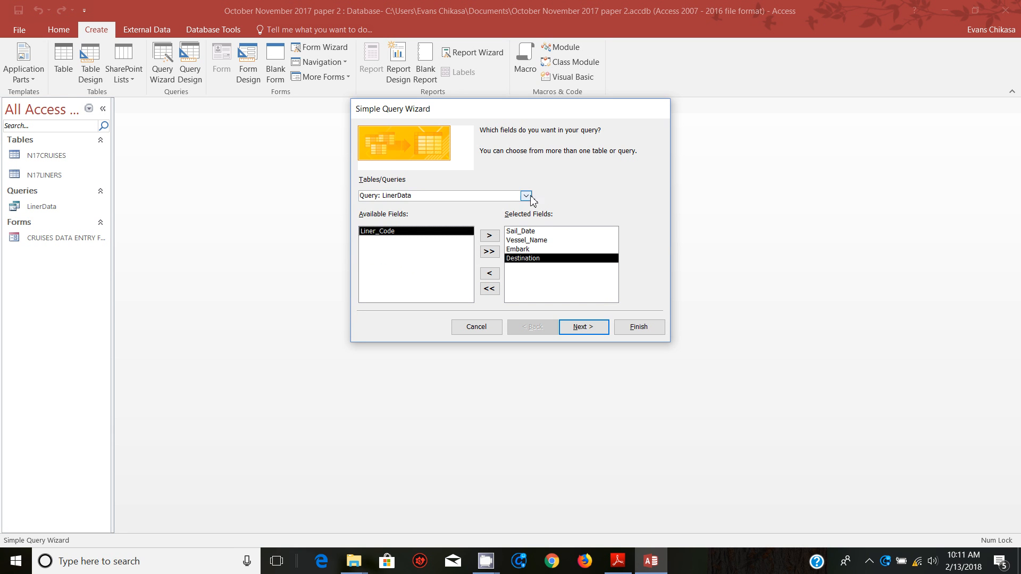
{"action": "left_click", "coordinate": [525, 195]}
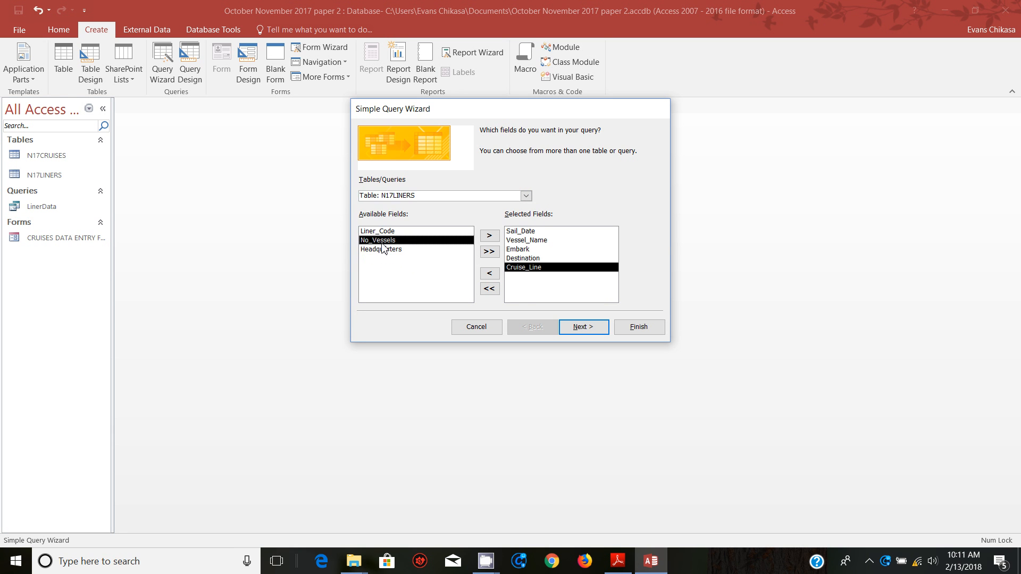
{"action": "left_click", "coordinate": [525, 195]}
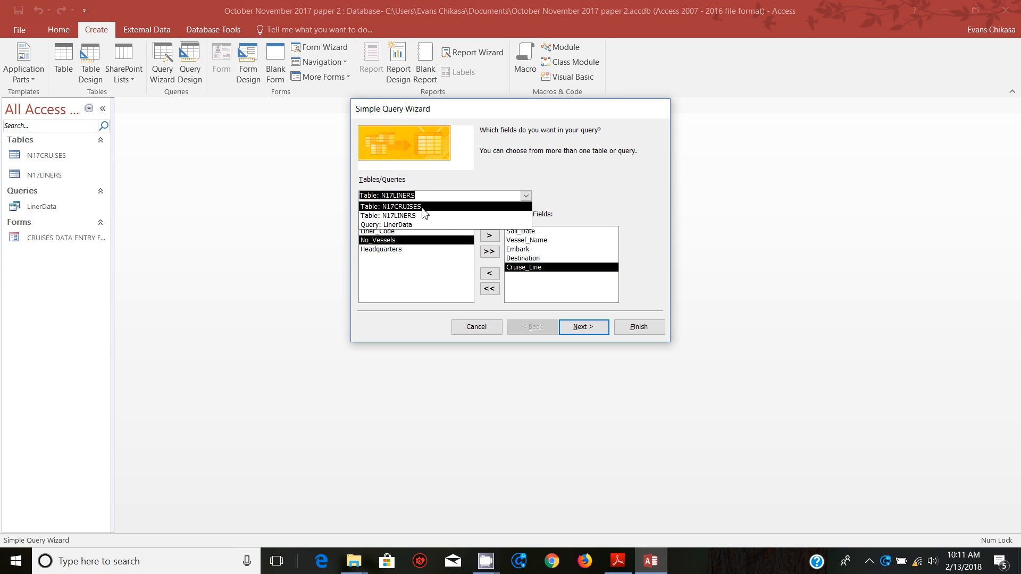
{"action": "left_click", "coordinate": [390, 206]}
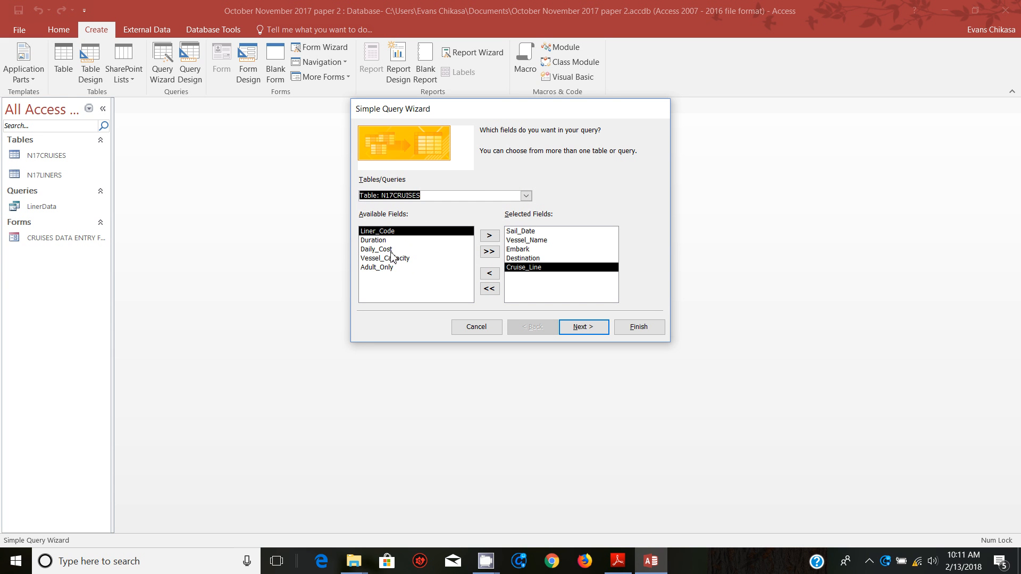
{"action": "mouse_move", "coordinate": [617, 560]}
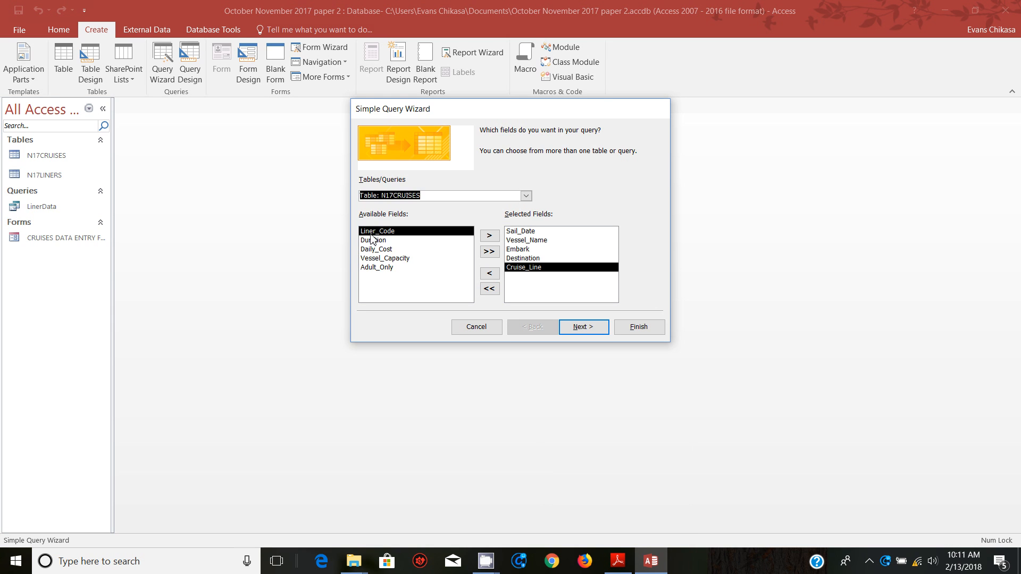
{"action": "left_click", "coordinate": [489, 235]}
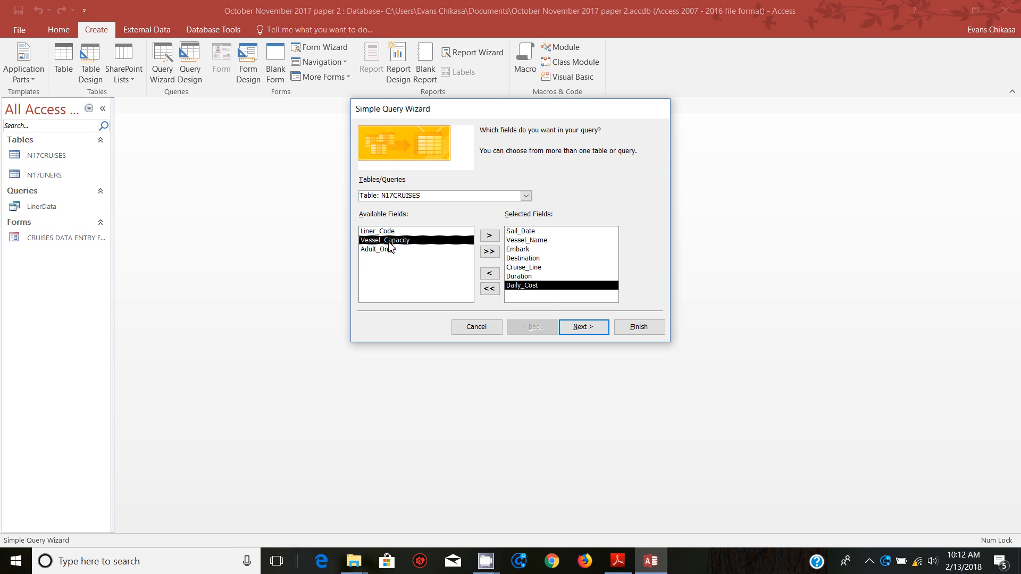
{"action": "mouse_move", "coordinate": [617, 560]}
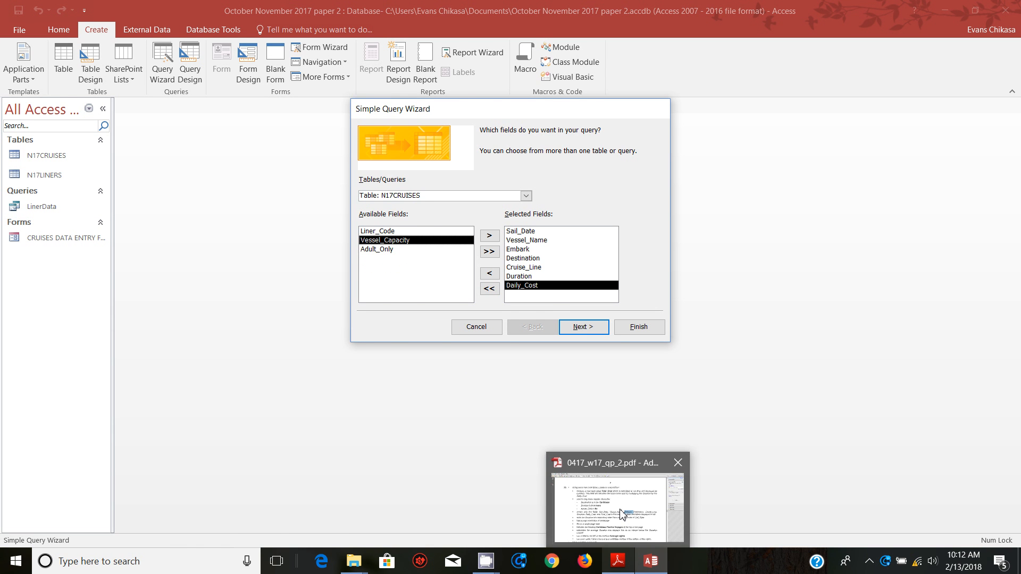
{"action": "left_click", "coordinate": [615, 501]}
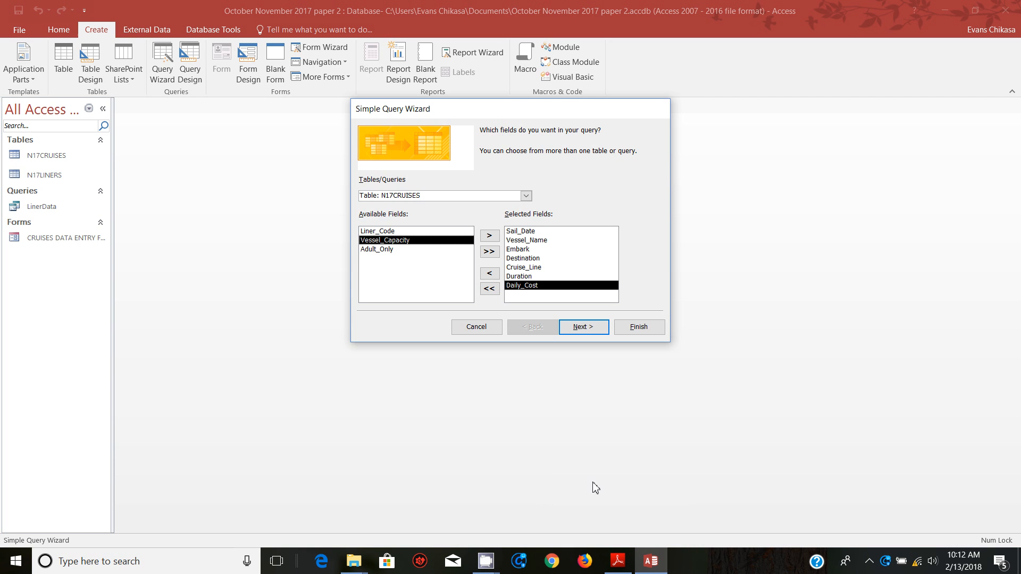
{"action": "mouse_move", "coordinate": [594, 367]}
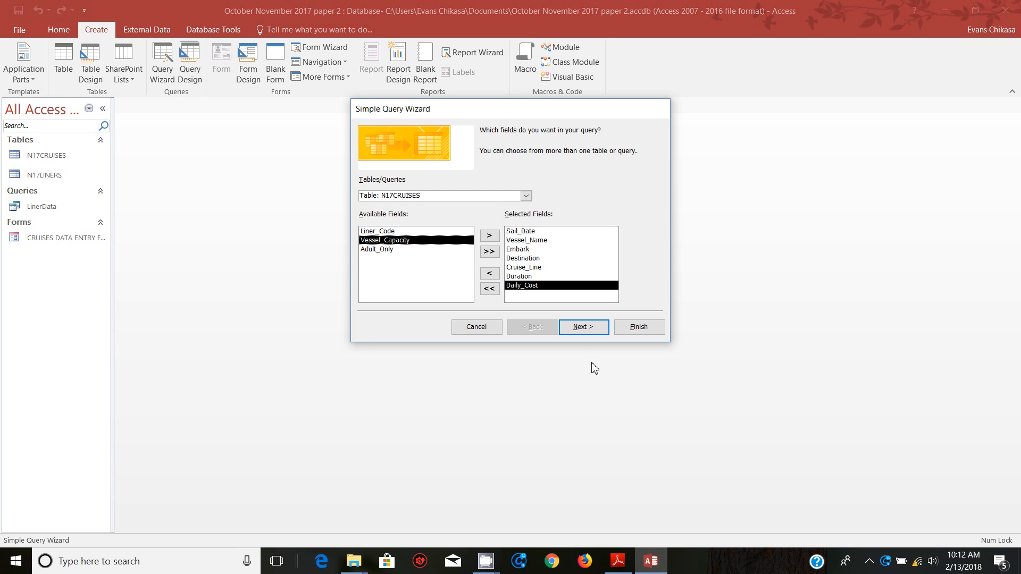
Finish the wizard as a detail query, choosing to modify the query design
{"action": "left_click", "coordinate": [582, 327]}
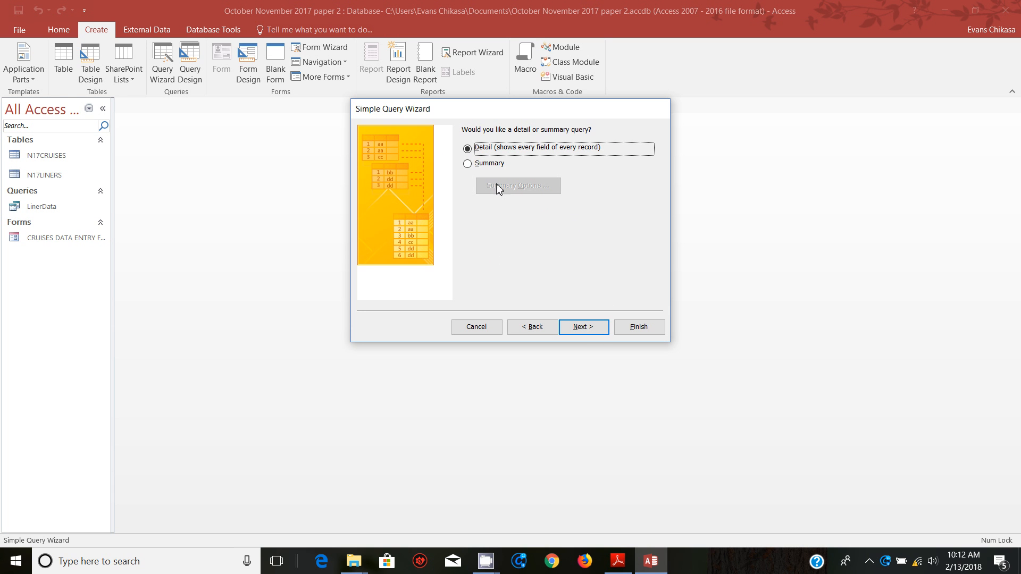
{"action": "left_click", "coordinate": [582, 327]}
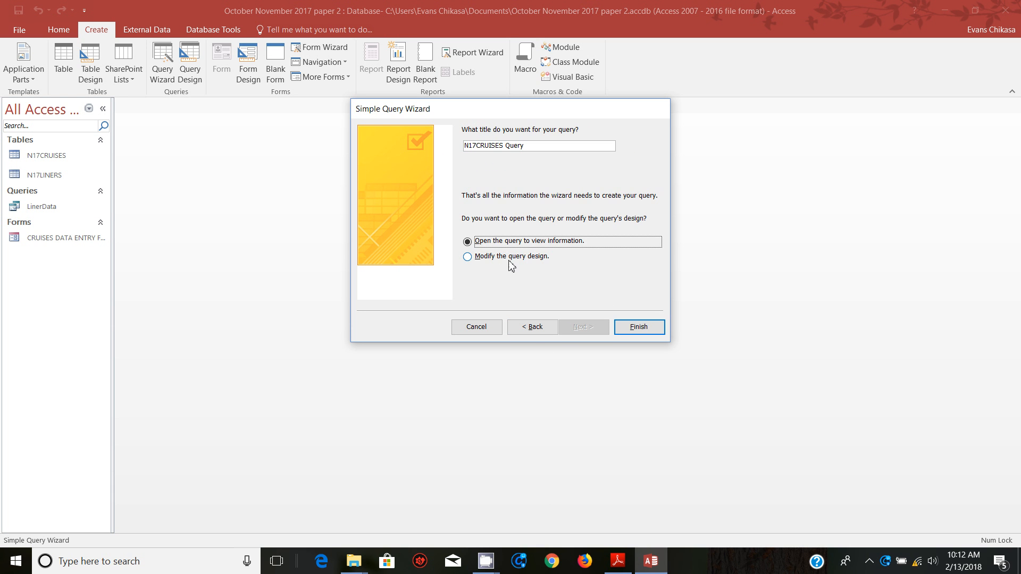
{"action": "left_click", "coordinate": [638, 327]}
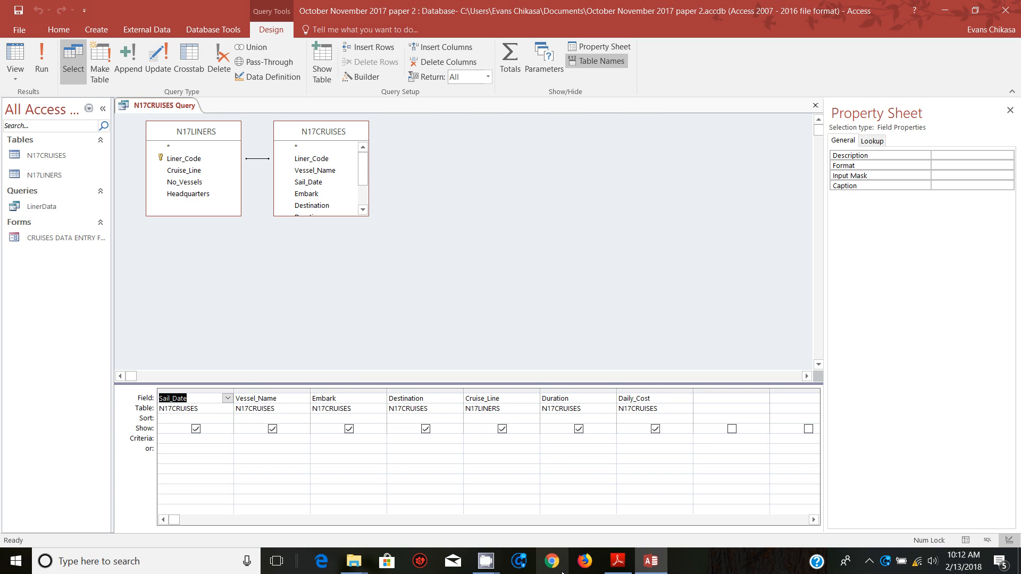
{"action": "mouse_move", "coordinate": [618, 561]}
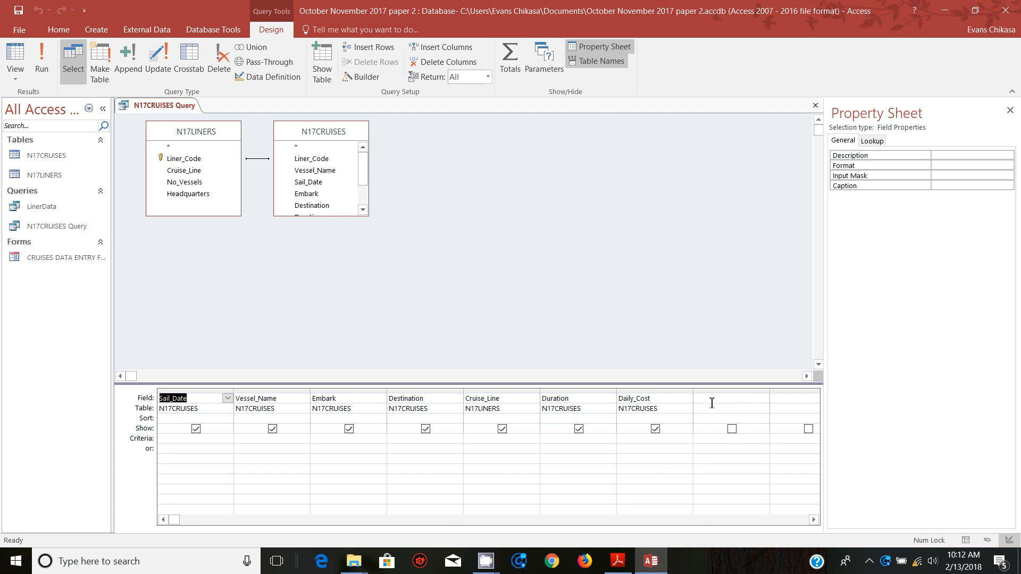
{"action": "mouse_move", "coordinate": [617, 561]}
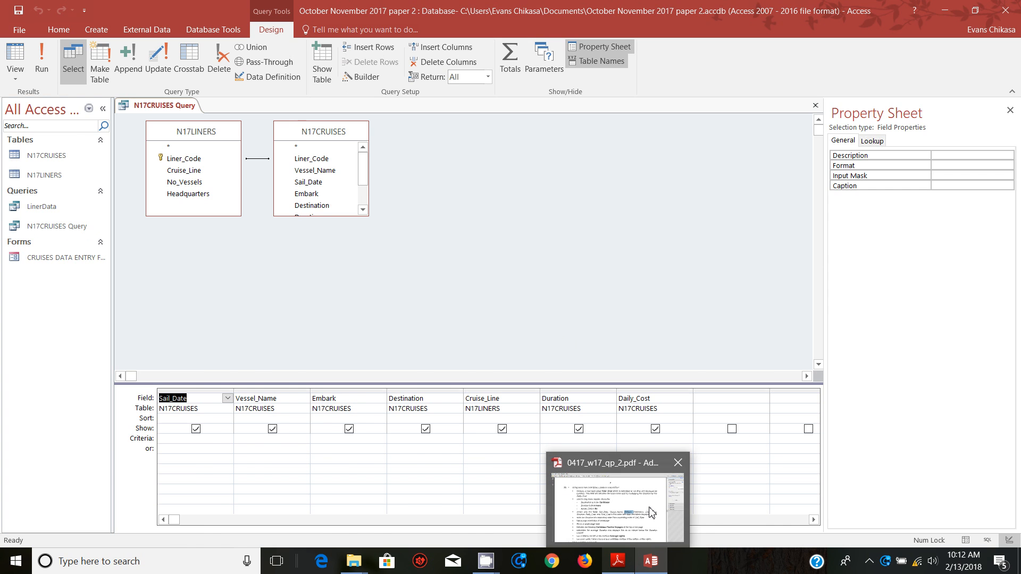
Switch to the question paper and highlight Daily_Cost in the Total_Cost requirement
{"action": "left_click", "coordinate": [616, 499]}
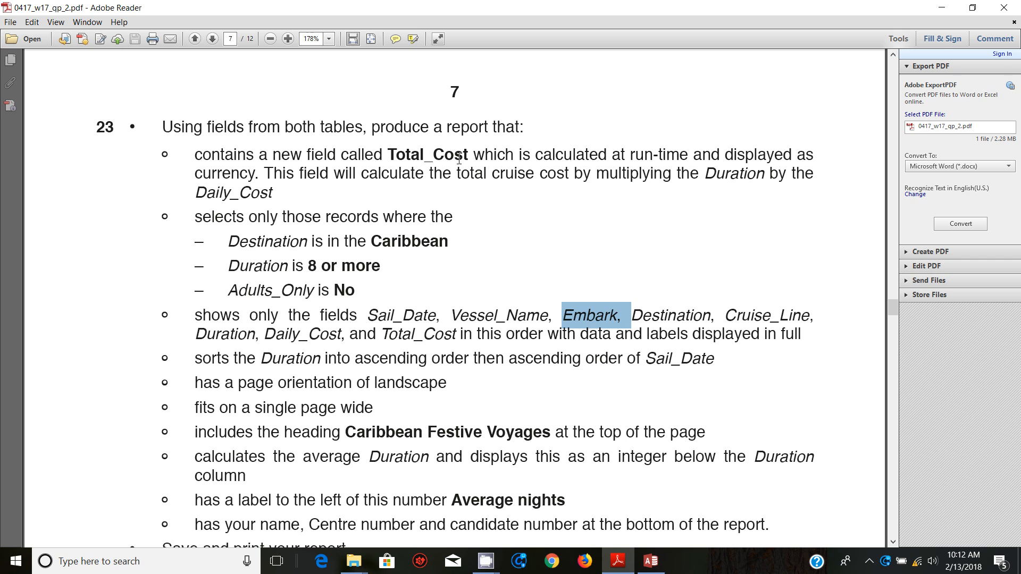
{"action": "mouse_move", "coordinate": [709, 177]}
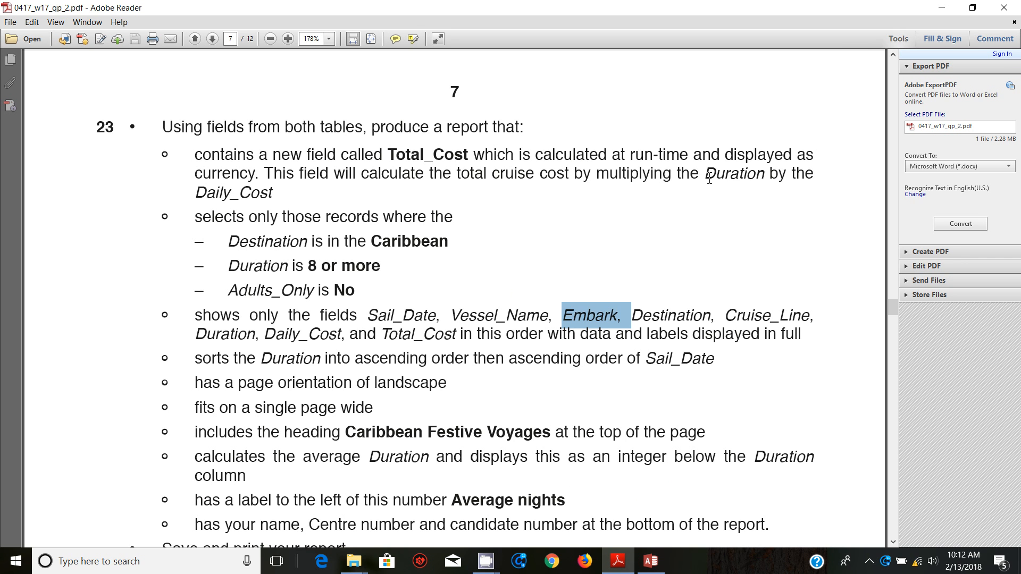
{"action": "double_click", "coordinate": [734, 174]}
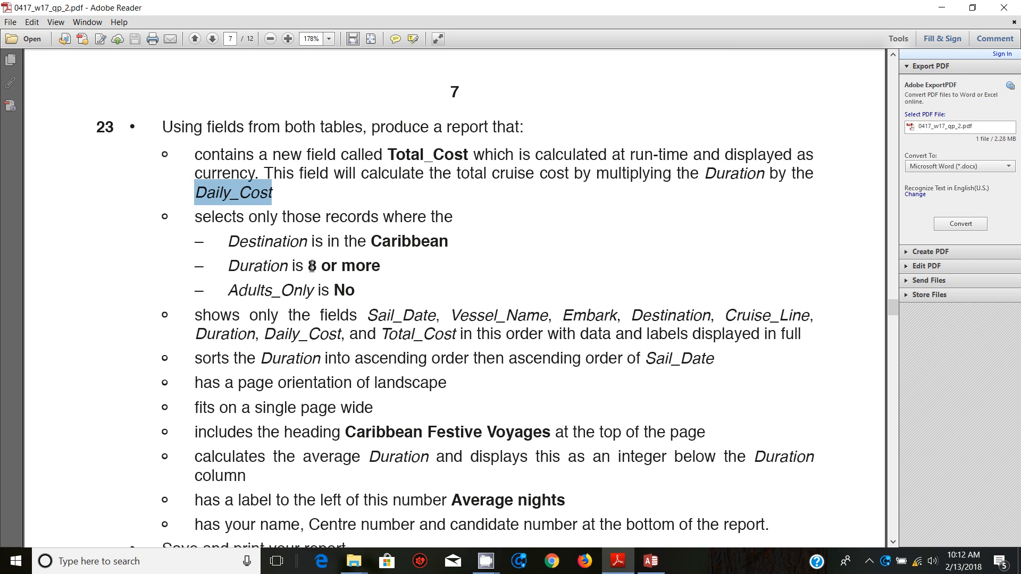
{"action": "mouse_move", "coordinate": [650, 561]}
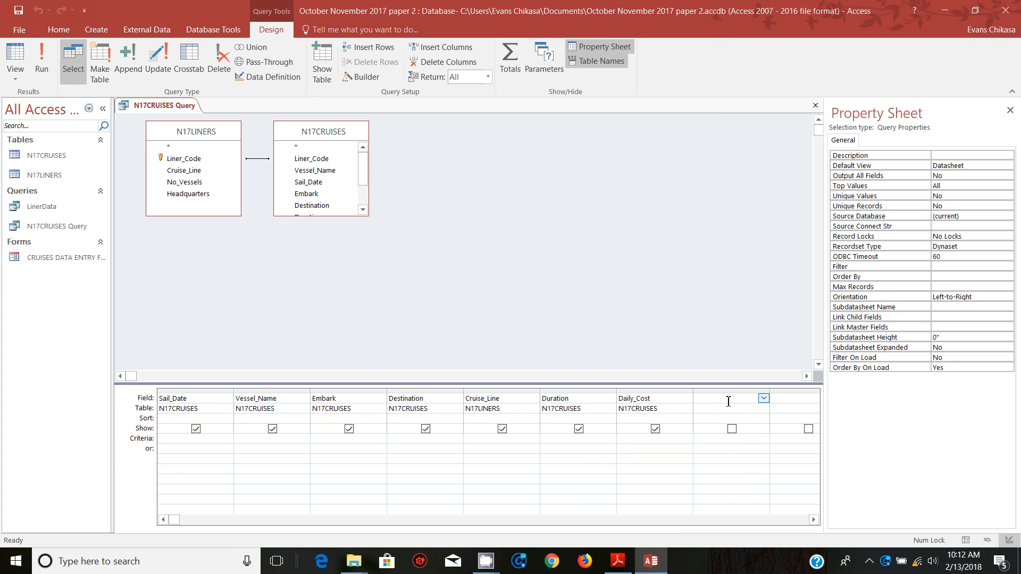
Enter Total_Cost: [Duration]... in the empty Field cell, checking the paper midway
{"action": "type", "text": "Total_c"}
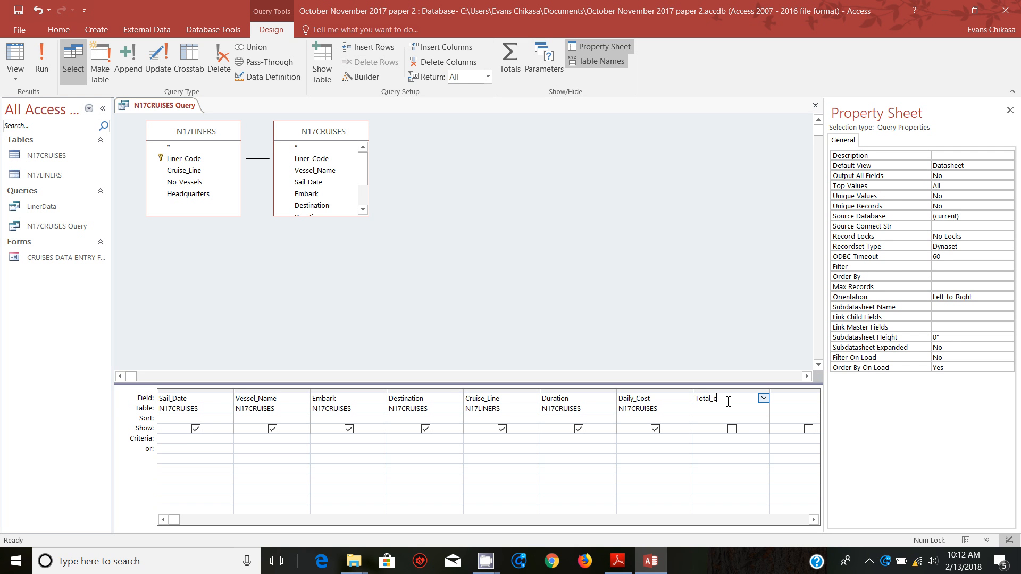
{"action": "type", "text": "ost"}
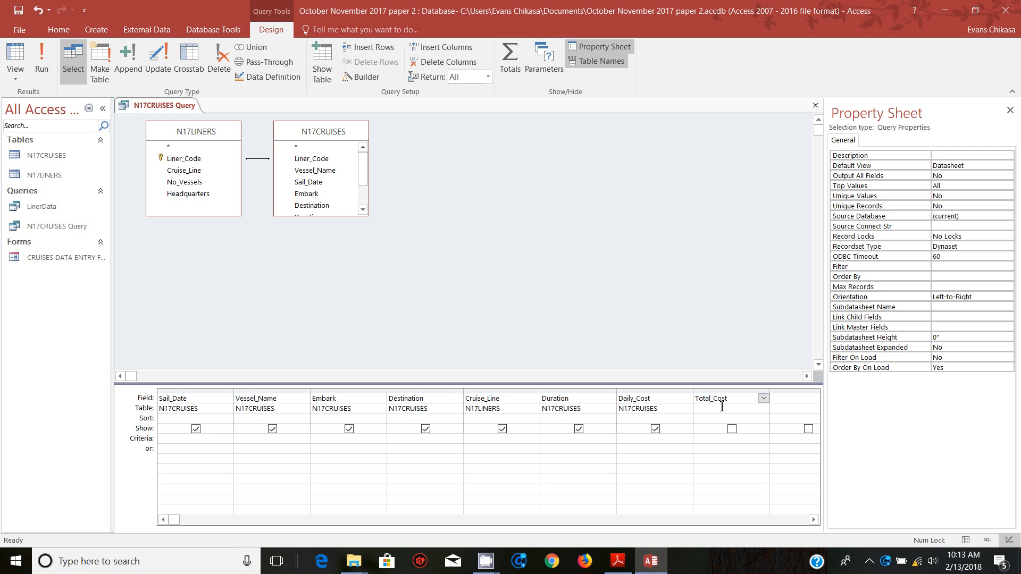
{"action": "left_click", "coordinate": [617, 560]}
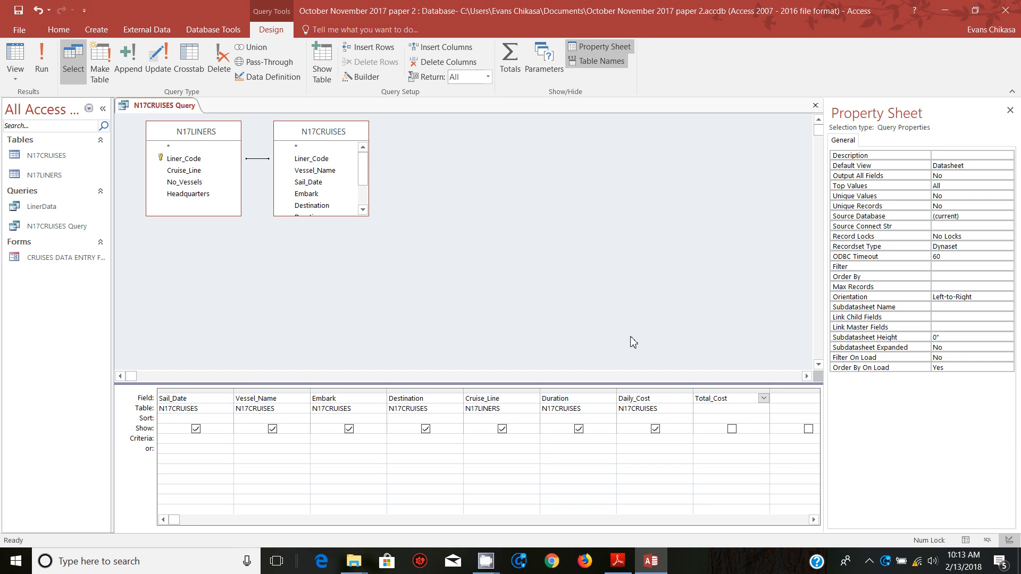
{"action": "left_click", "coordinate": [710, 397]}
{"action": "type", "text": ":["}
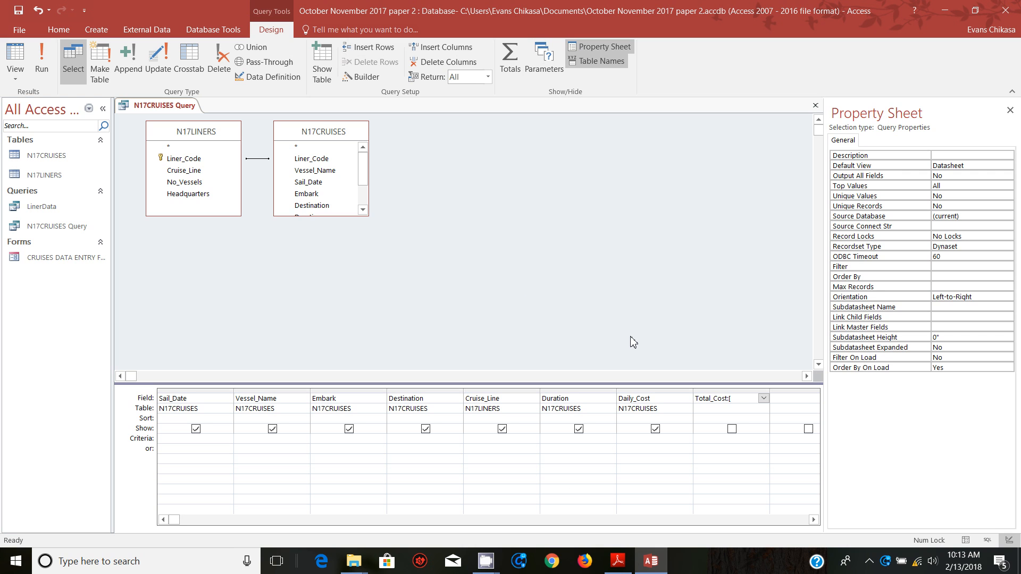
{"action": "type", "text": "Duration]*[D"}
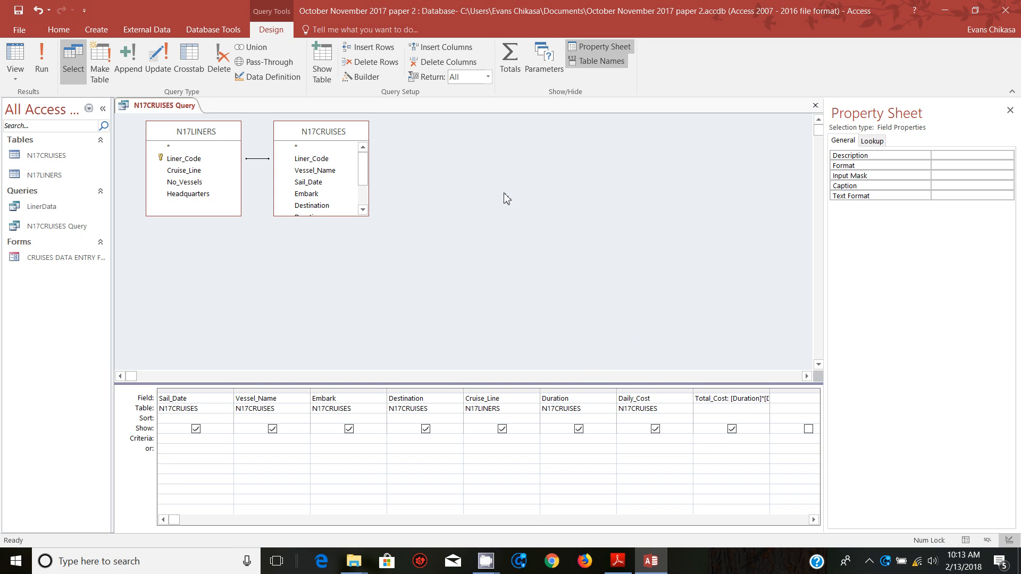
Run the N17CRUISES Query and scroll through its 461 records with Total_Cost values
{"action": "left_click", "coordinate": [15, 59]}
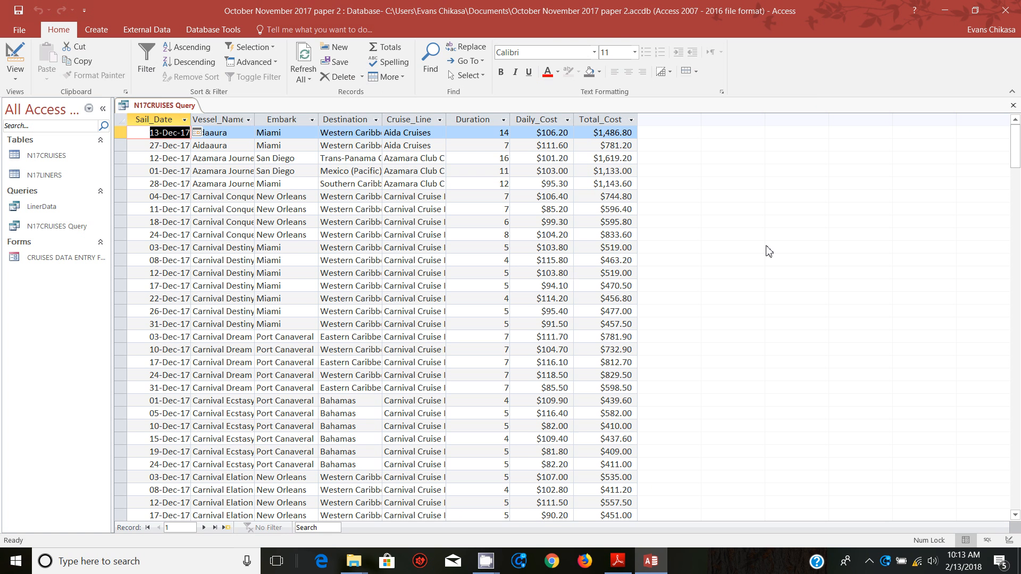
{"action": "mouse_move", "coordinate": [624, 145]}
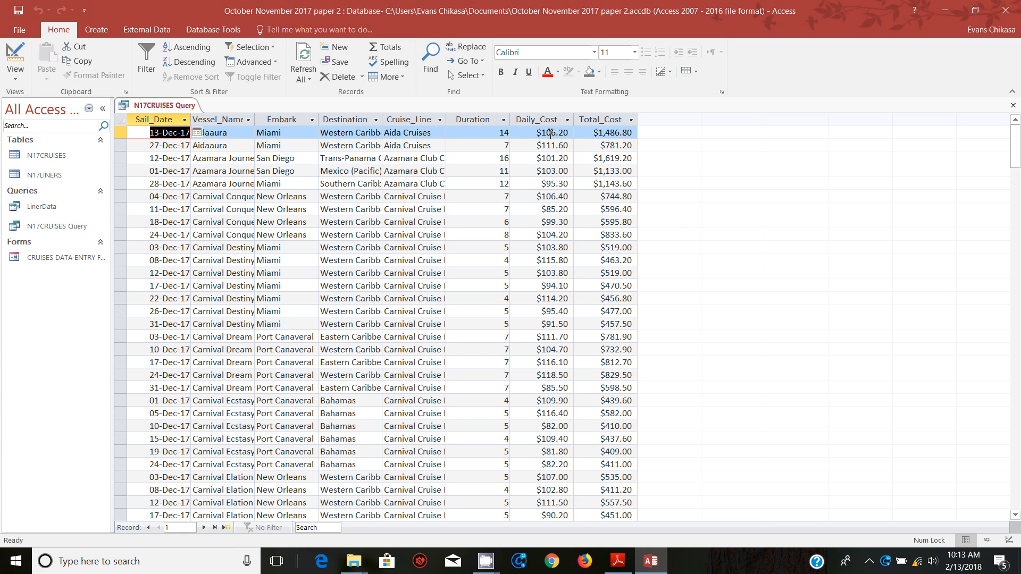
{"action": "mouse_move", "coordinate": [548, 252]}
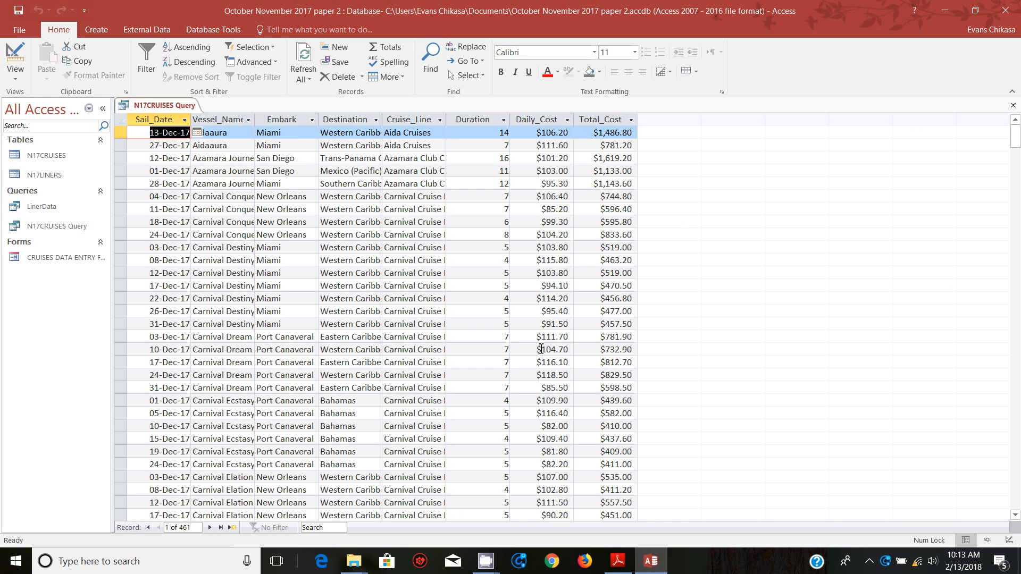
{"action": "scroll", "scroll_direction": "down", "scroll_amount": 3}
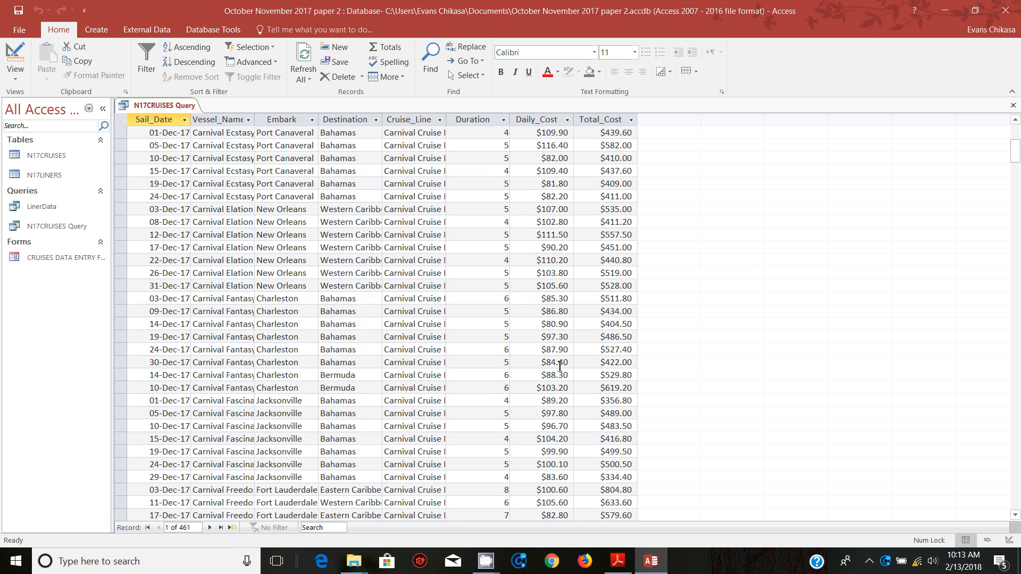
{"action": "scroll", "scroll_direction": "down", "scroll_amount": 3}
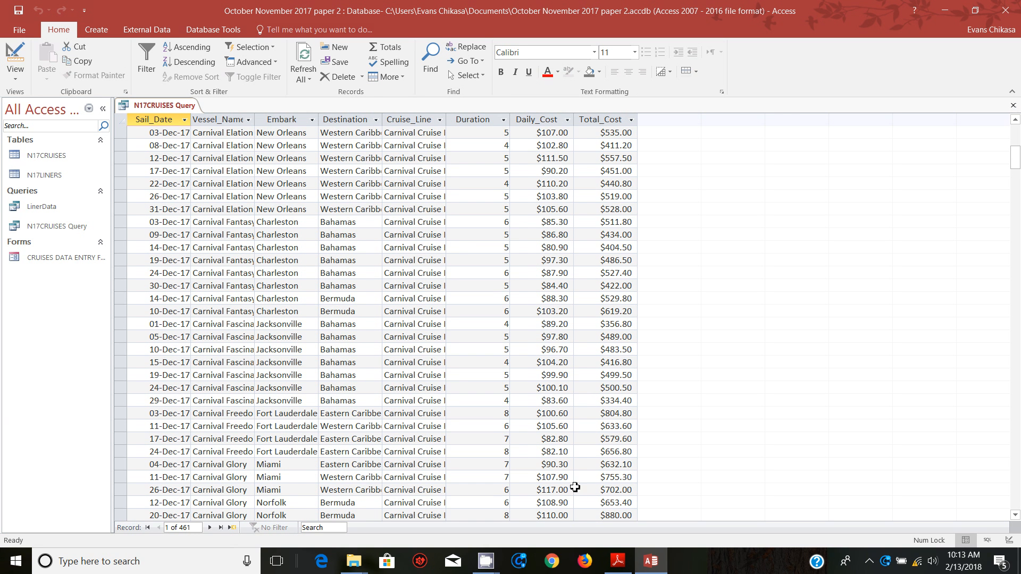
{"action": "mouse_move", "coordinate": [542, 464]}
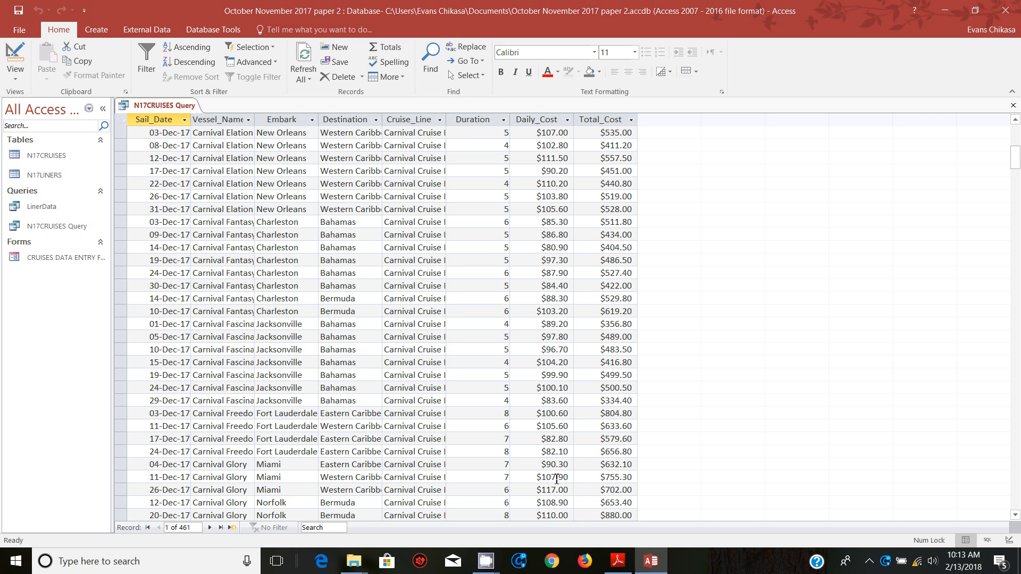
{"action": "mouse_move", "coordinate": [618, 489]}
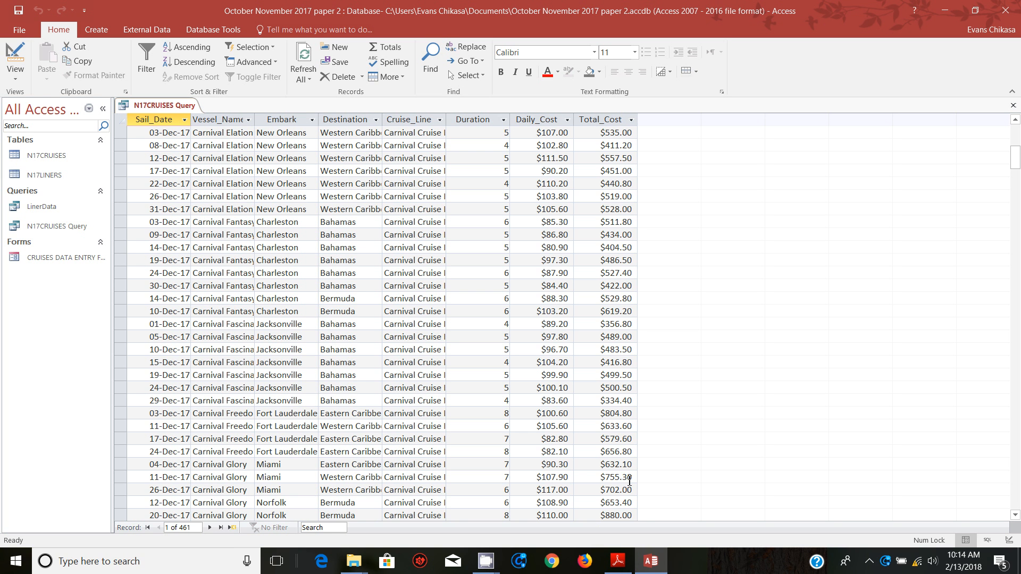
{"action": "scroll", "scroll_direction": "up", "scroll_amount": 3}
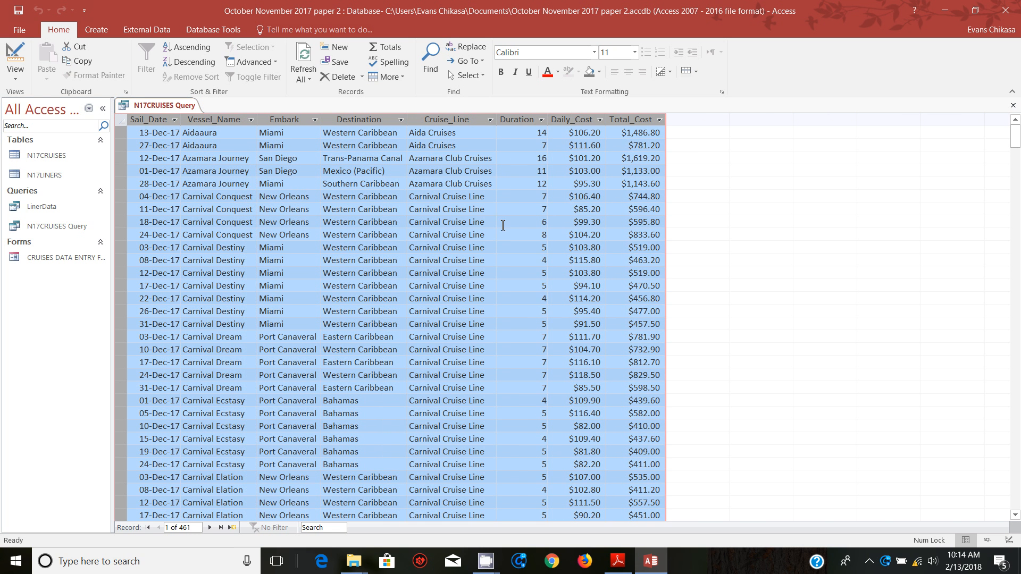
{"action": "mouse_move", "coordinate": [456, 287]}
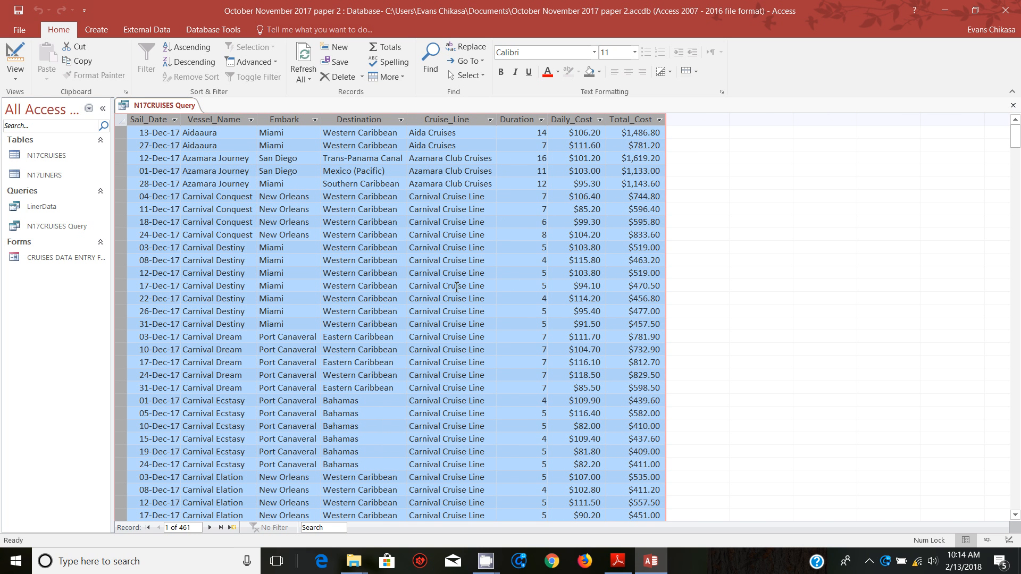
Switch to the Adobe Reader task sheet showing task 23's criteria
{"action": "left_click", "coordinate": [616, 561]}
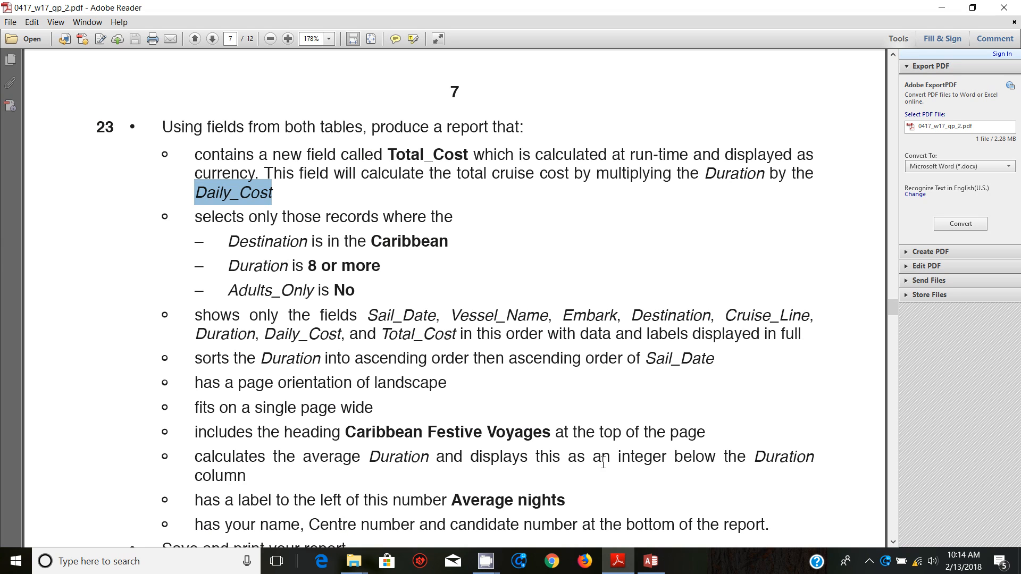
{"action": "mouse_move", "coordinate": [223, 238]}
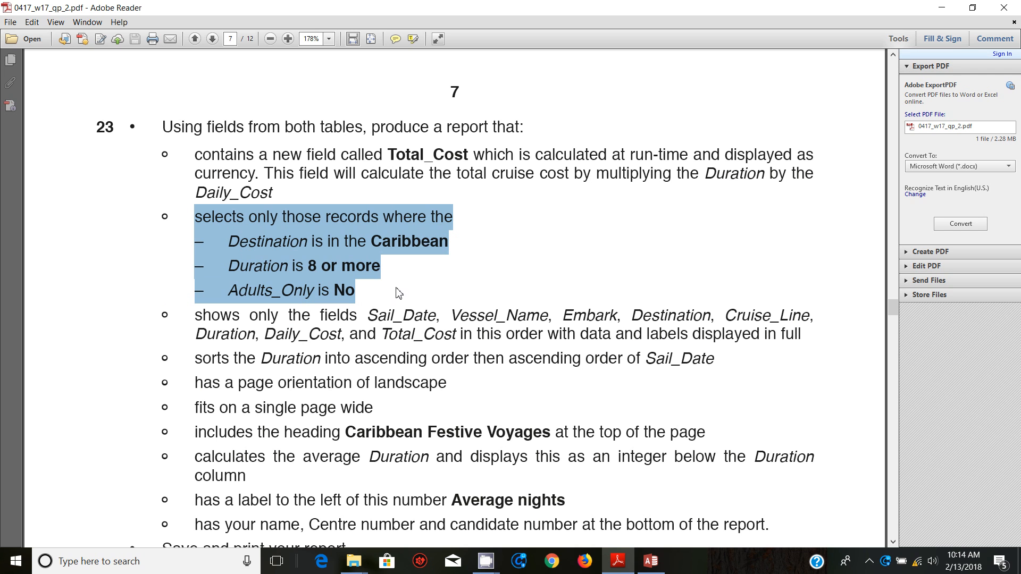
{"action": "mouse_move", "coordinate": [519, 560]}
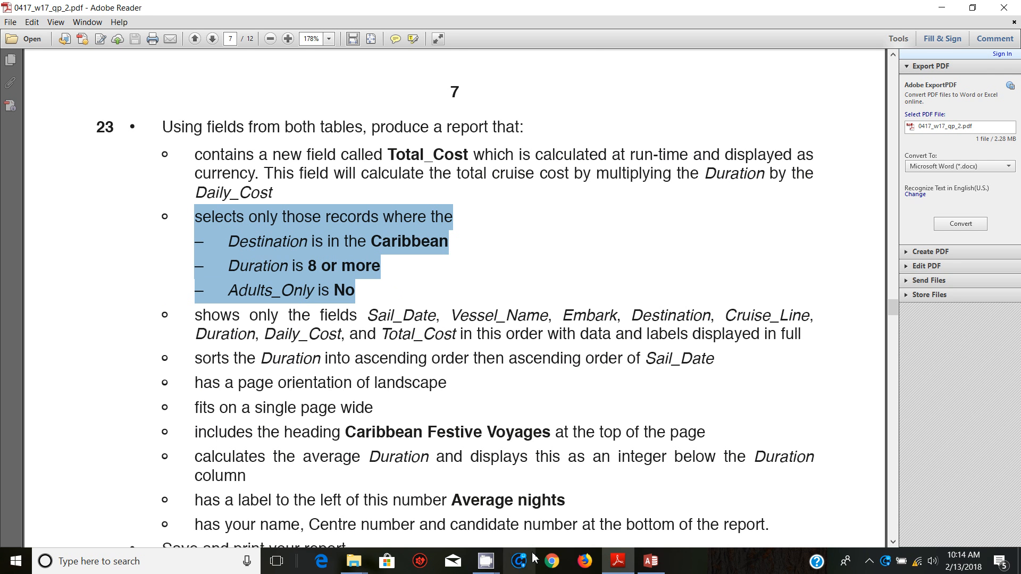
{"action": "left_click", "coordinate": [649, 561]}
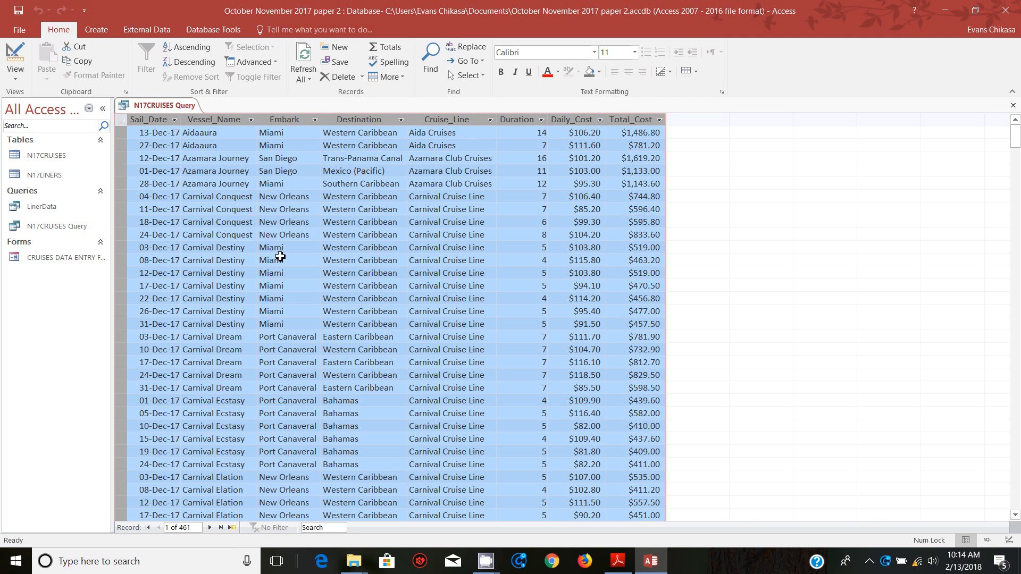
{"action": "mouse_move", "coordinate": [368, 143]}
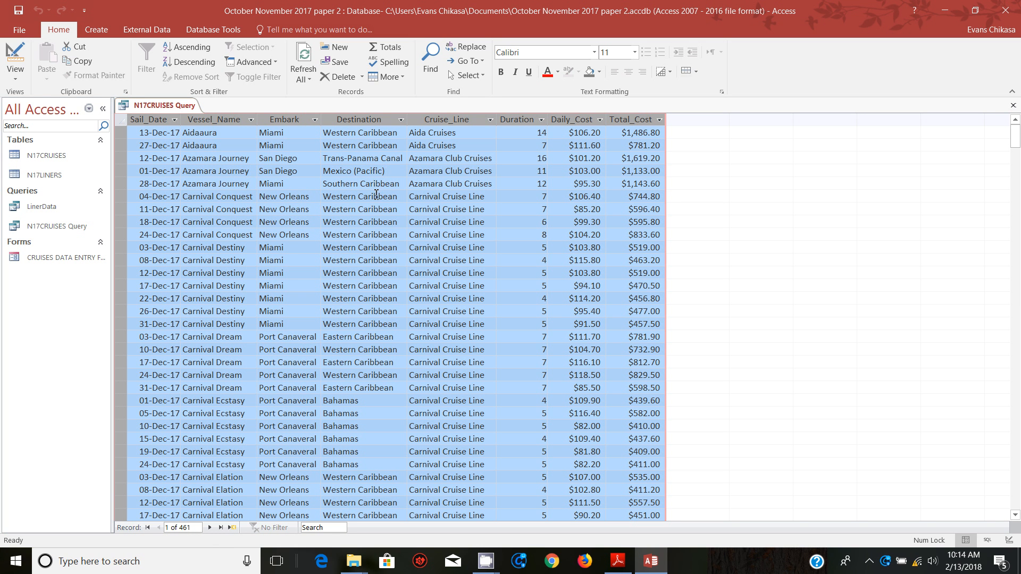
{"action": "scroll", "scroll_direction": "down", "scroll_amount": 3}
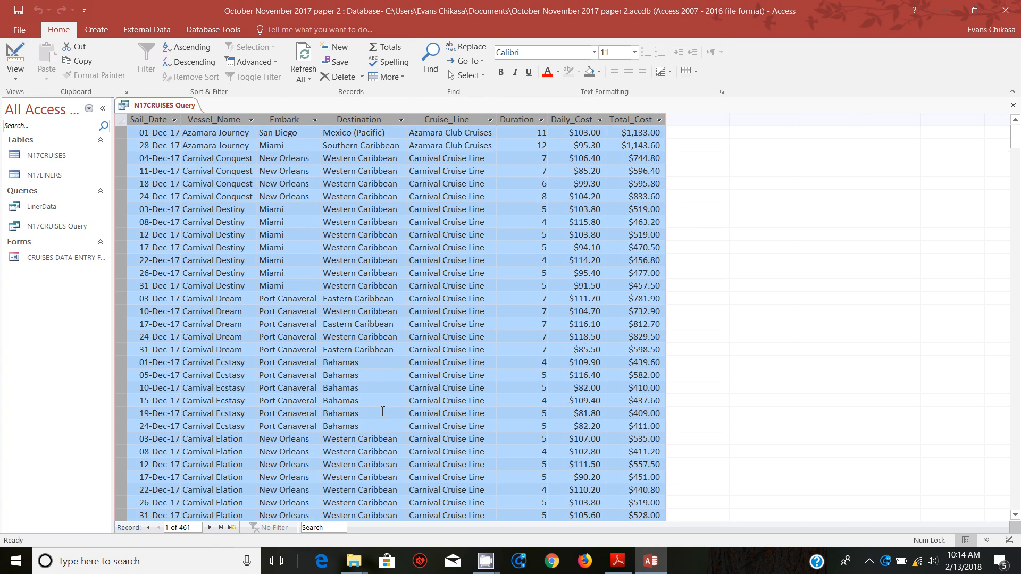
{"action": "scroll", "scroll_direction": "down", "scroll_amount": 3}
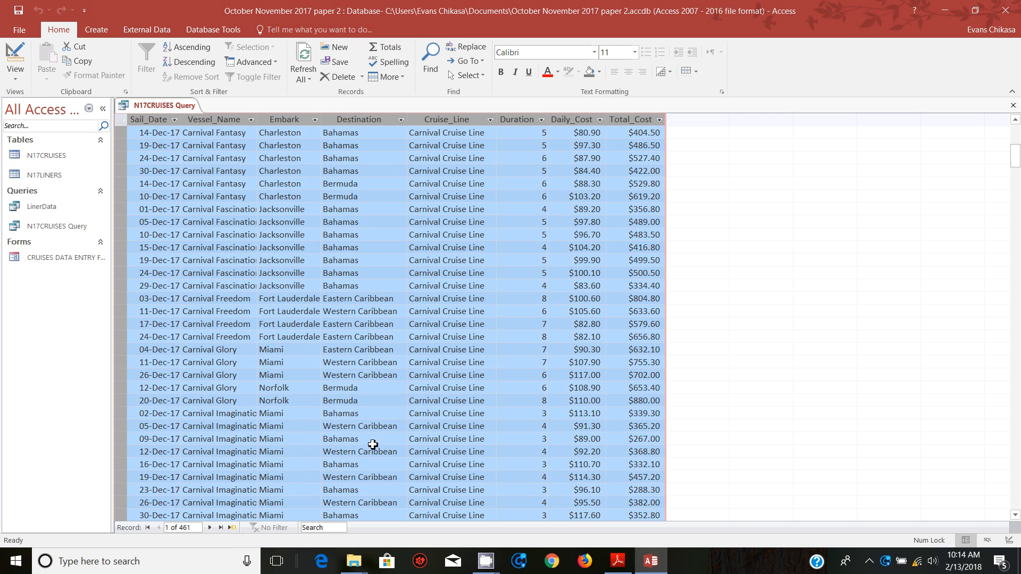
{"action": "scroll", "scroll_direction": "down", "scroll_amount": 3}
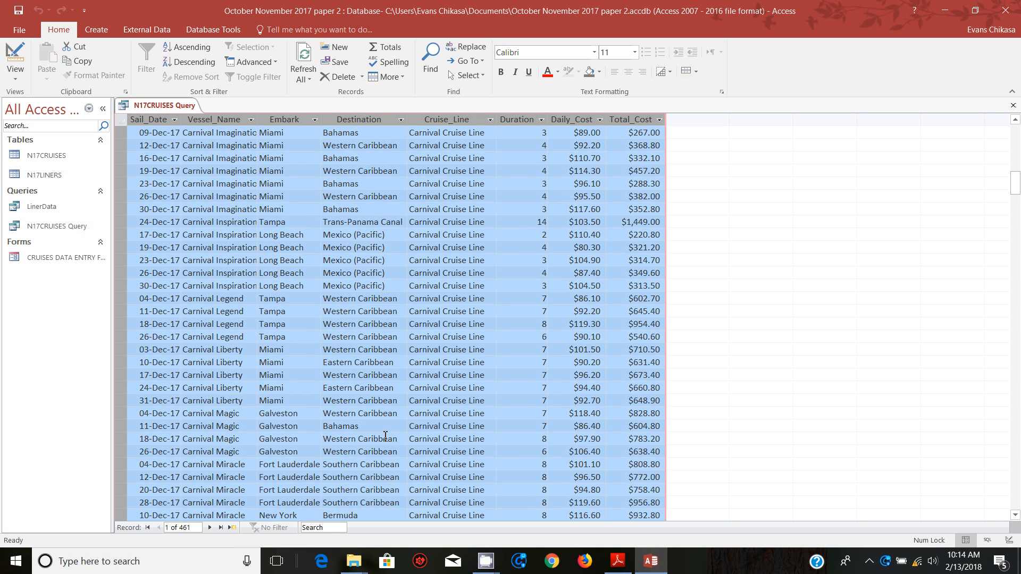
{"action": "scroll", "scroll_direction": "down", "scroll_amount": 3}
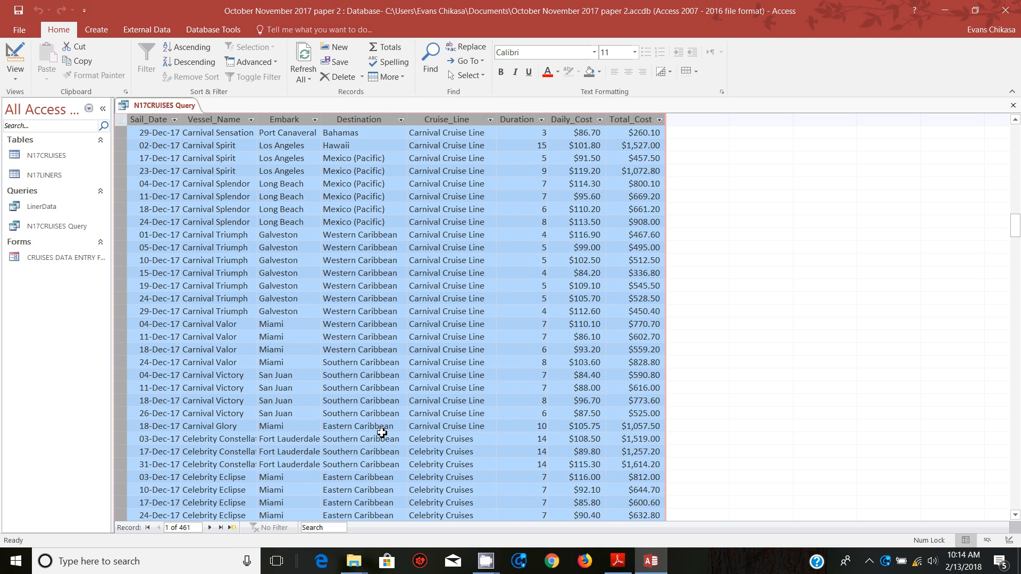
{"action": "scroll", "scroll_direction": "down", "scroll_amount": 3}
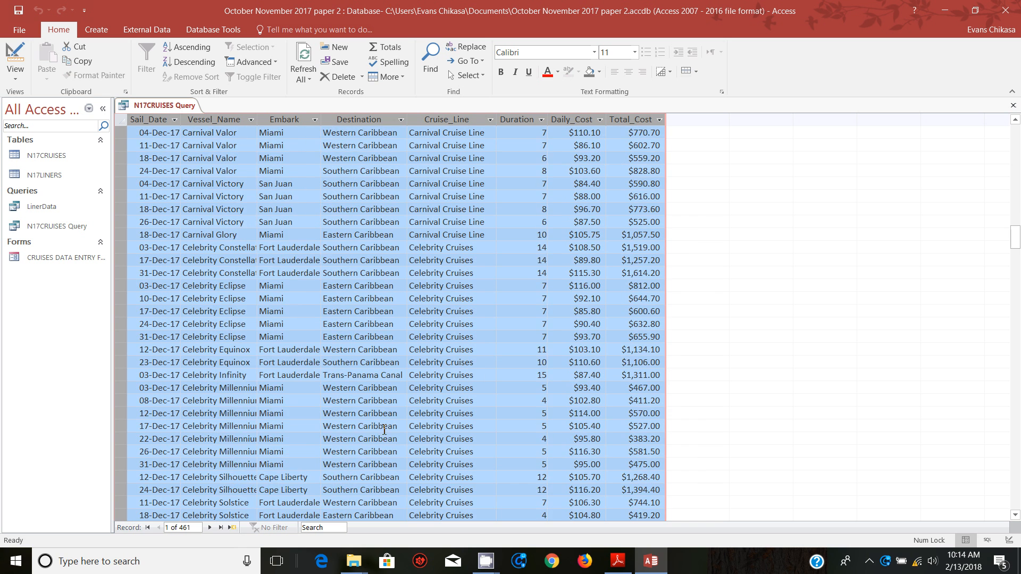
{"action": "scroll", "scroll_direction": "down", "scroll_amount": 3}
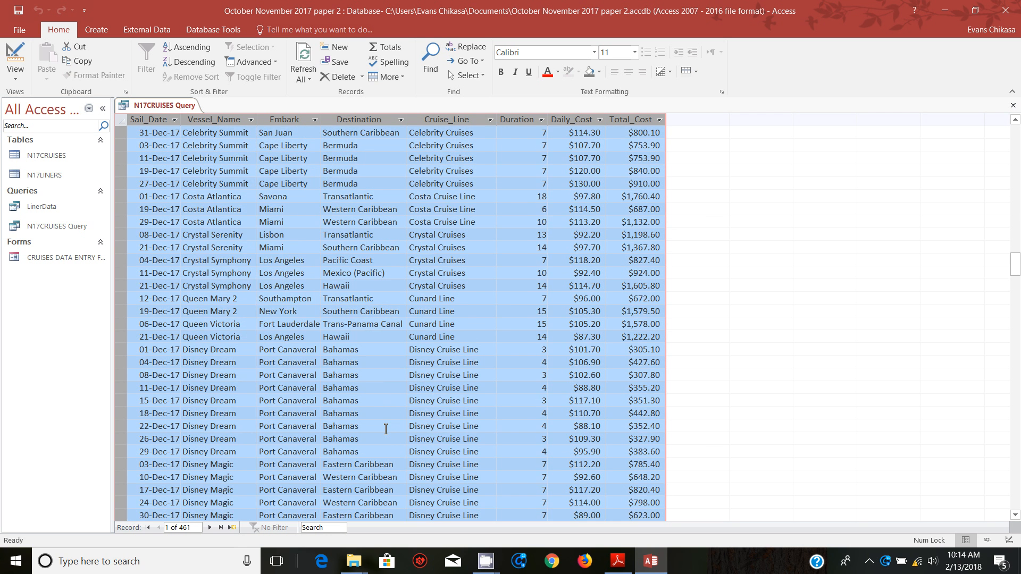
{"action": "scroll", "scroll_direction": "down", "scroll_amount": 3}
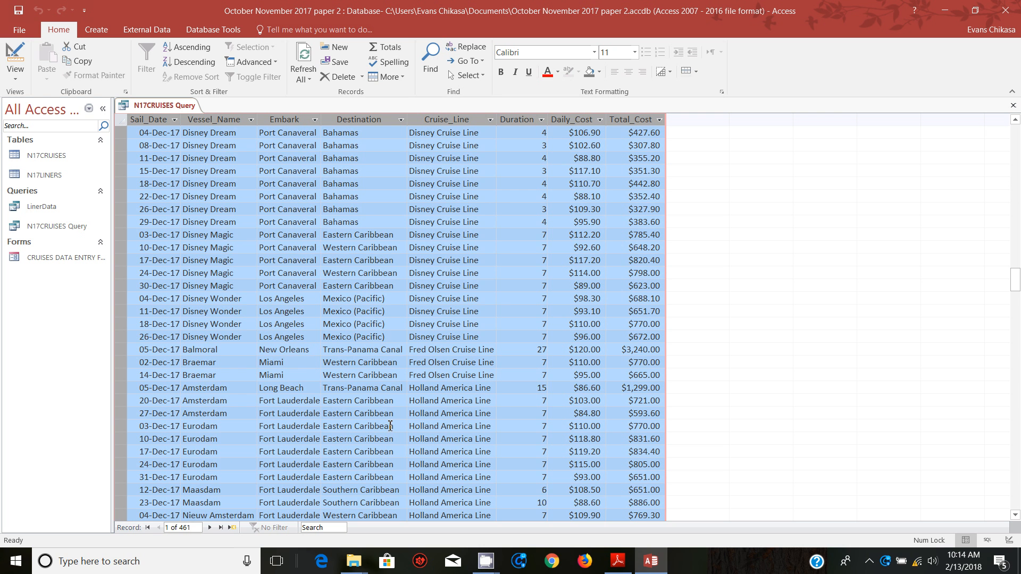
{"action": "scroll", "scroll_direction": "down", "scroll_amount": 3}
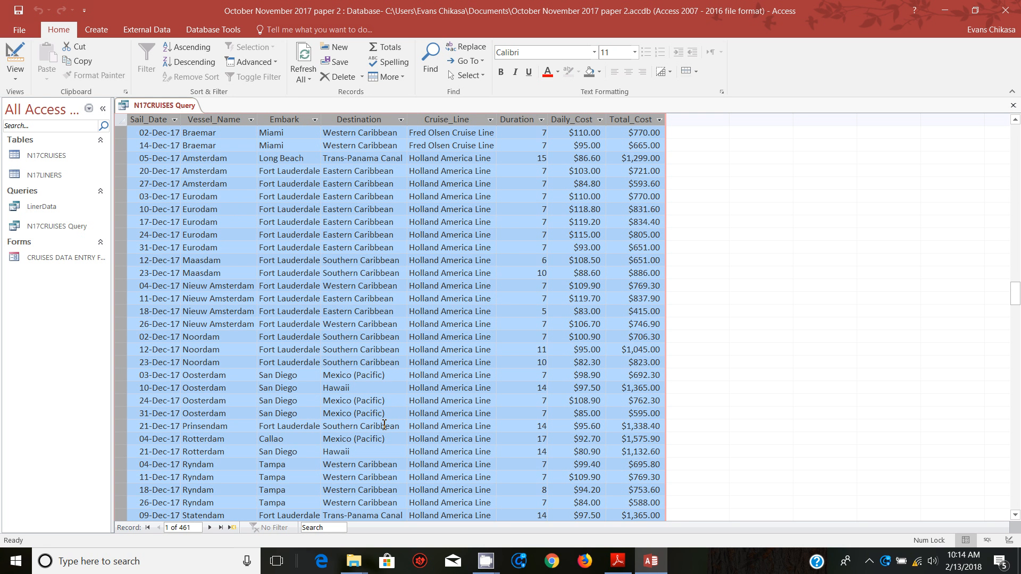
{"action": "scroll", "scroll_direction": "down", "scroll_amount": 3}
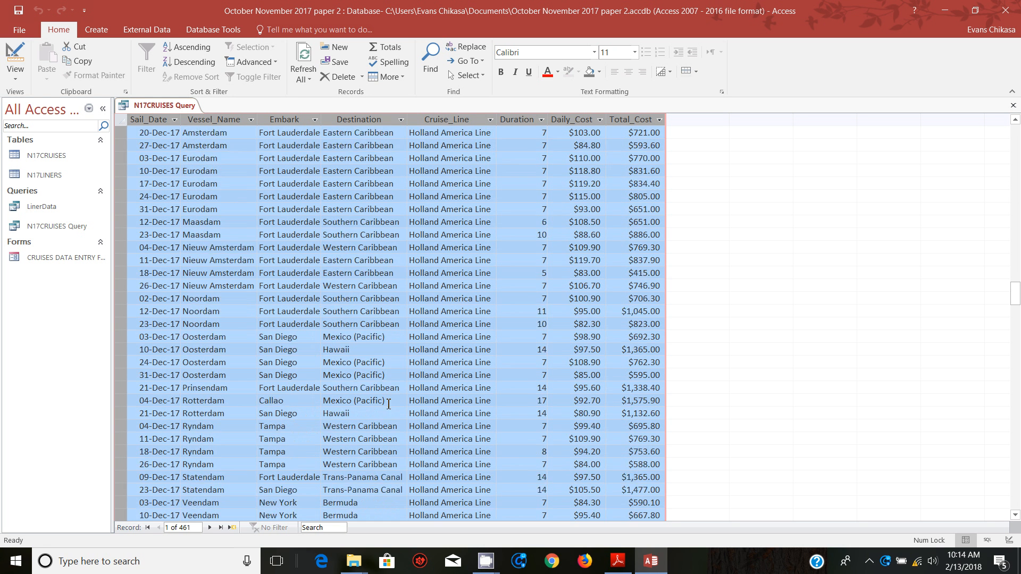
{"action": "scroll", "scroll_direction": "down", "scroll_amount": 3}
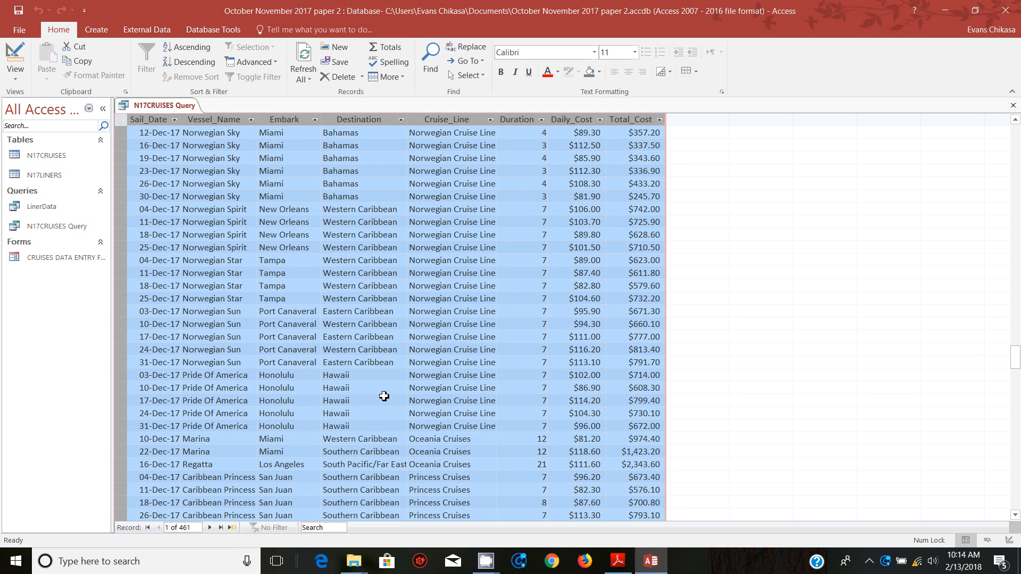
{"action": "scroll", "scroll_direction": "down", "scroll_amount": 3}
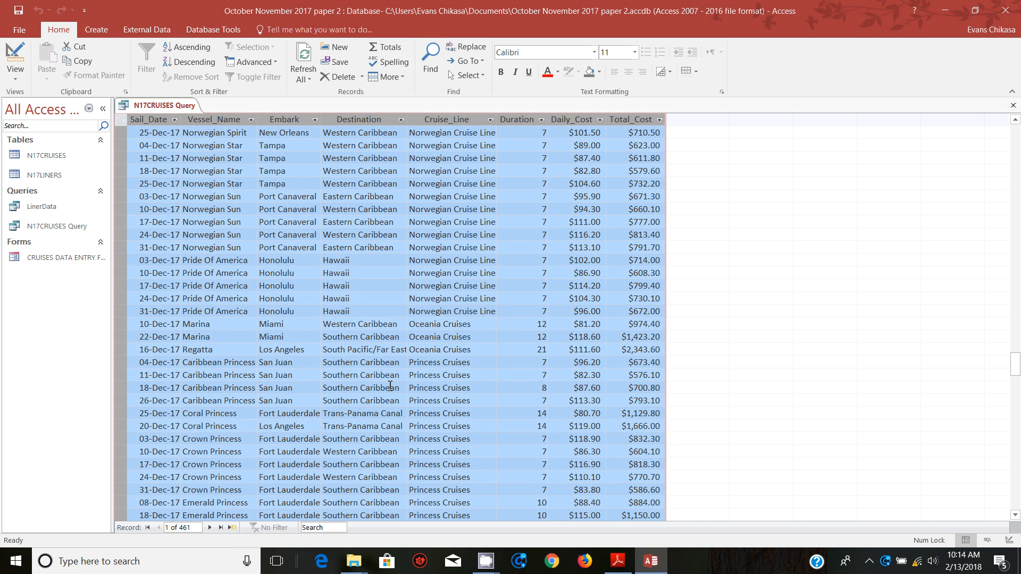
{"action": "scroll", "scroll_direction": "down", "scroll_amount": 3}
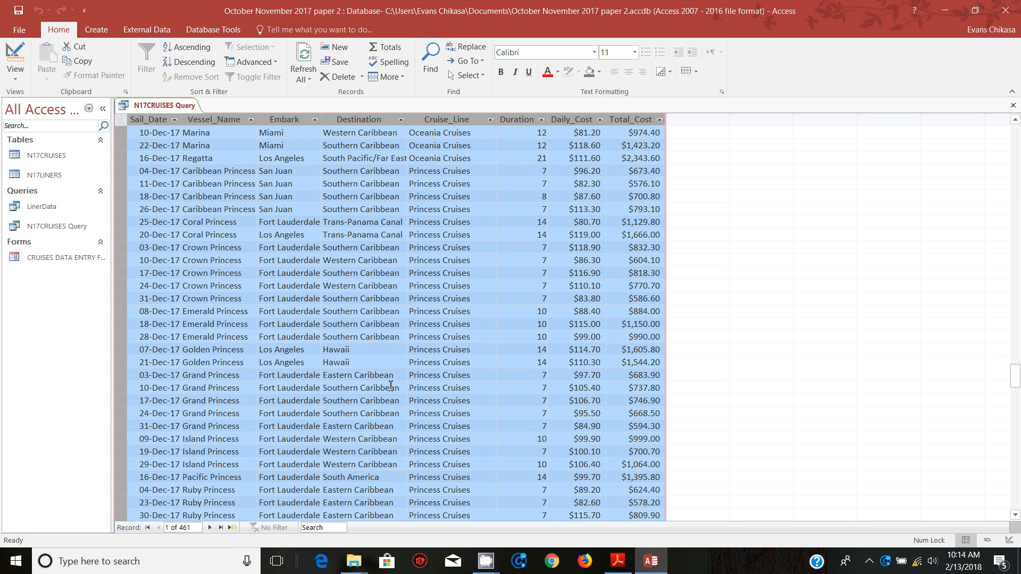
{"action": "scroll", "scroll_direction": "down", "scroll_amount": 3}
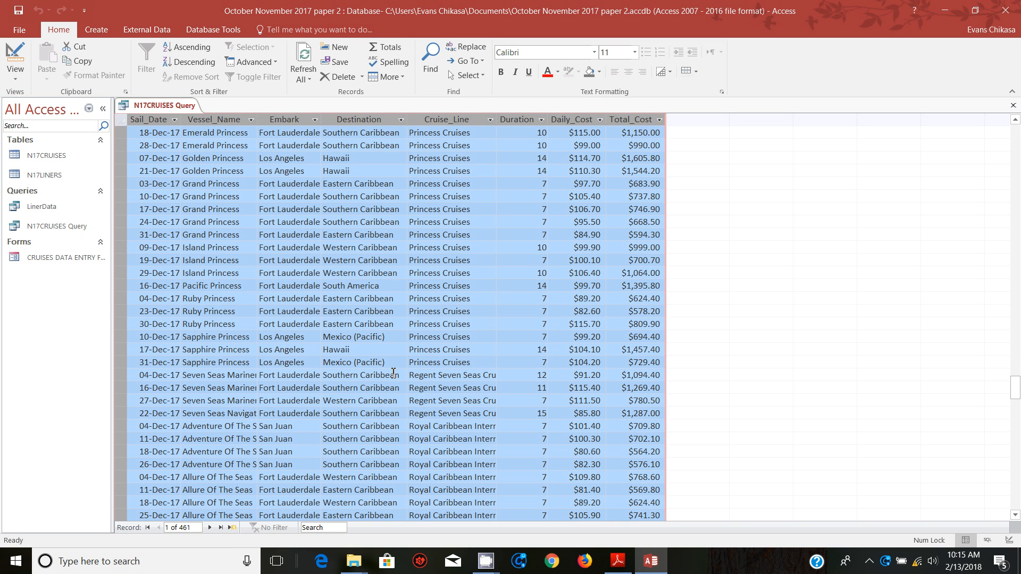
{"action": "scroll", "scroll_direction": "down", "scroll_amount": 3}
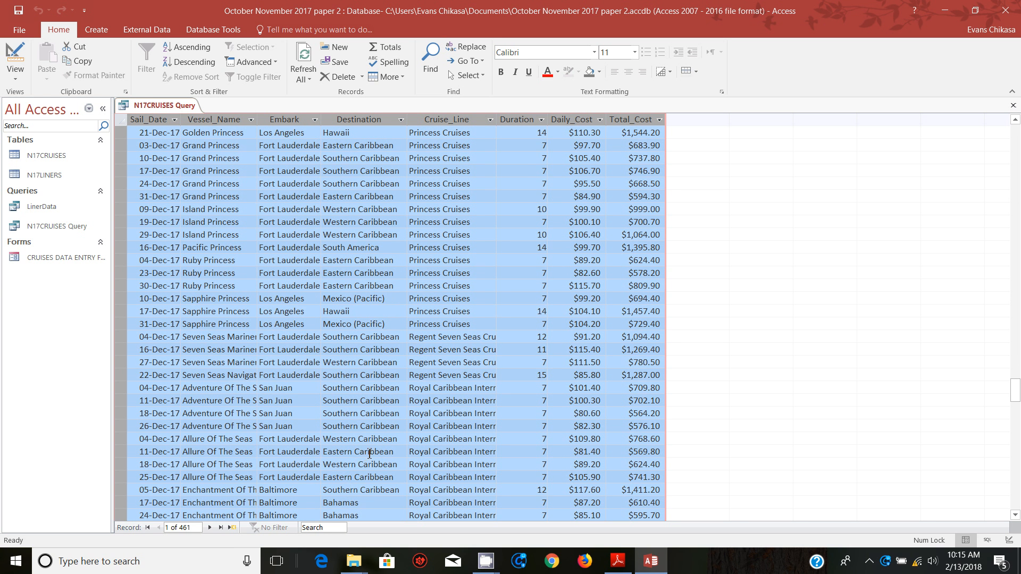
{"action": "scroll", "scroll_direction": "down", "scroll_amount": 3}
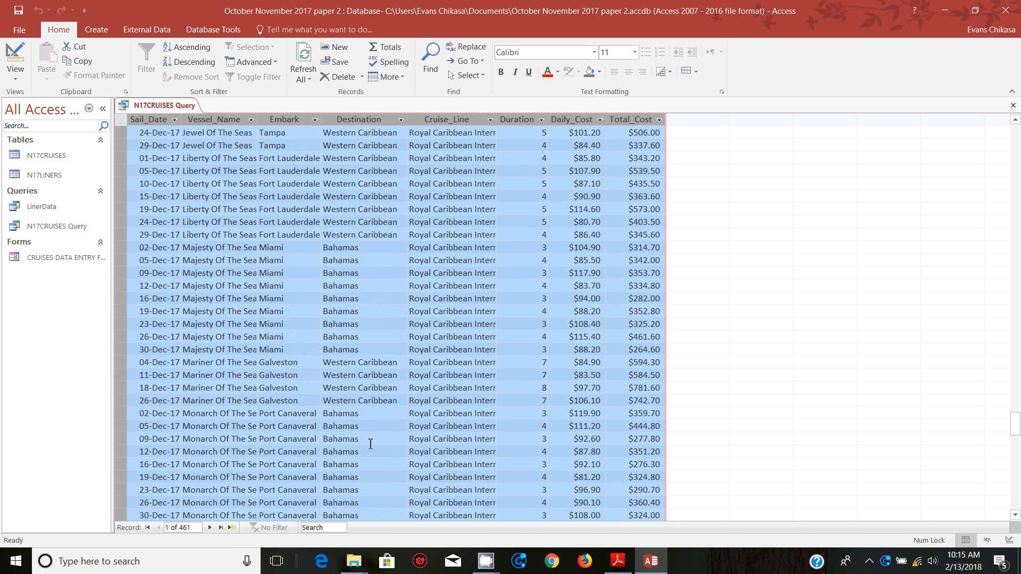
{"action": "scroll", "scroll_direction": "down", "scroll_amount": 3}
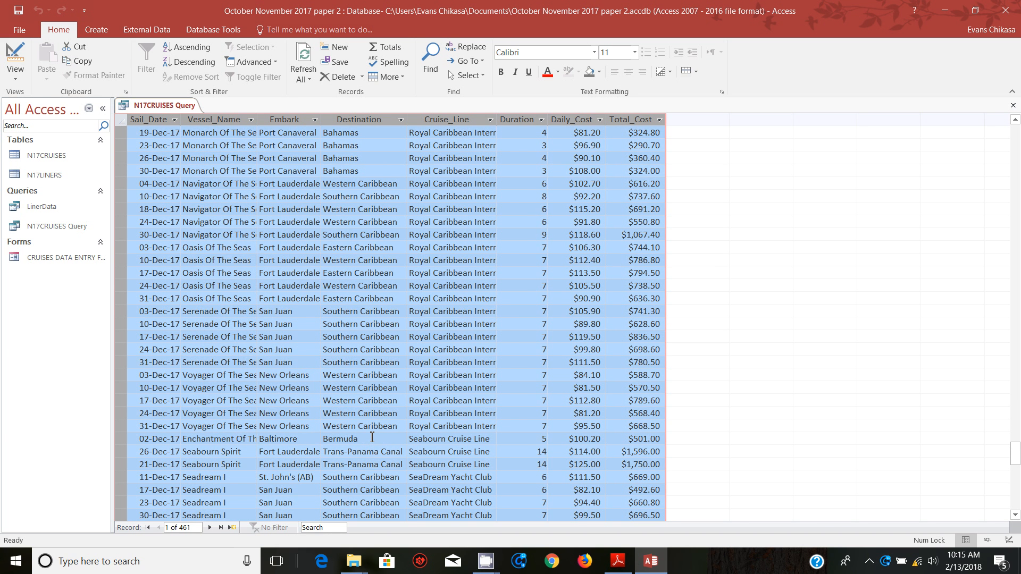
{"action": "scroll", "scroll_direction": "down", "scroll_amount": 3}
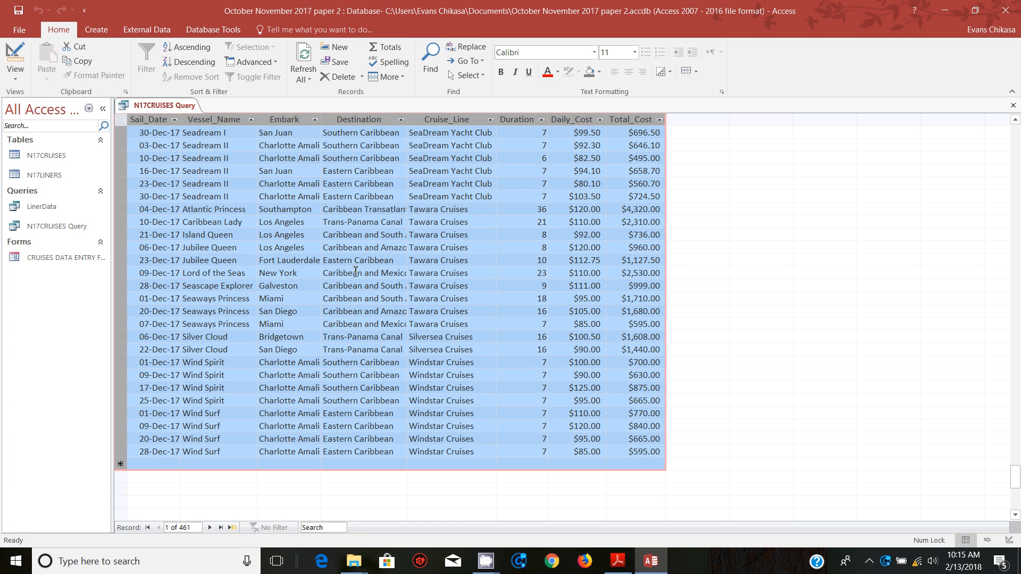
{"action": "left_click", "coordinate": [364, 273]}
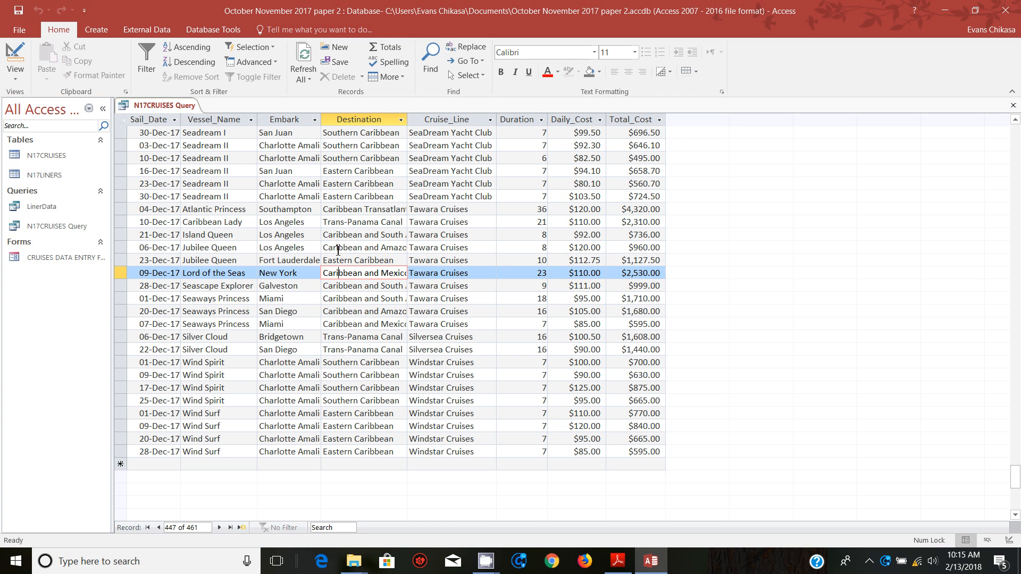
{"action": "mouse_move", "coordinate": [360, 259]}
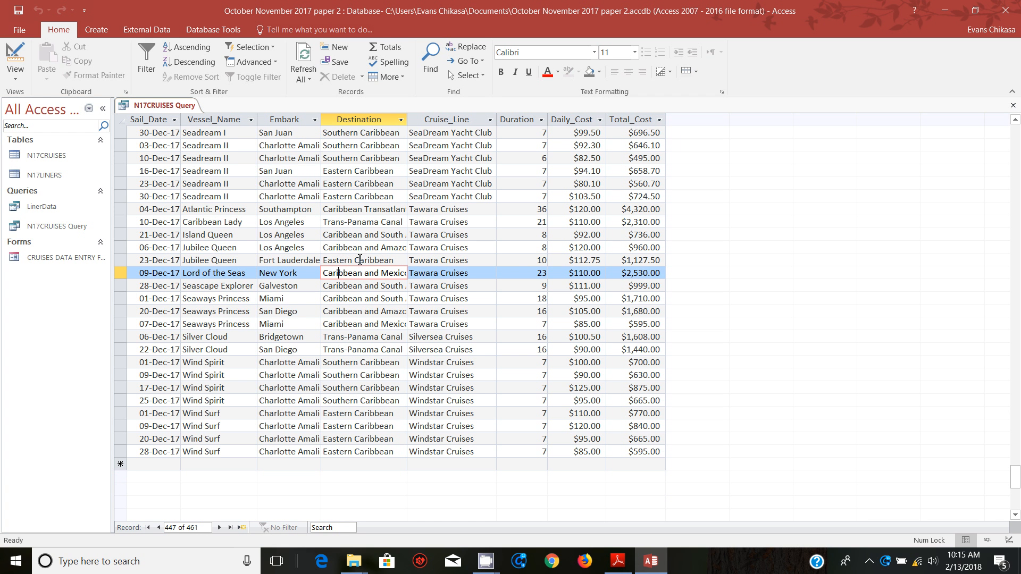
{"action": "mouse_move", "coordinate": [384, 304]}
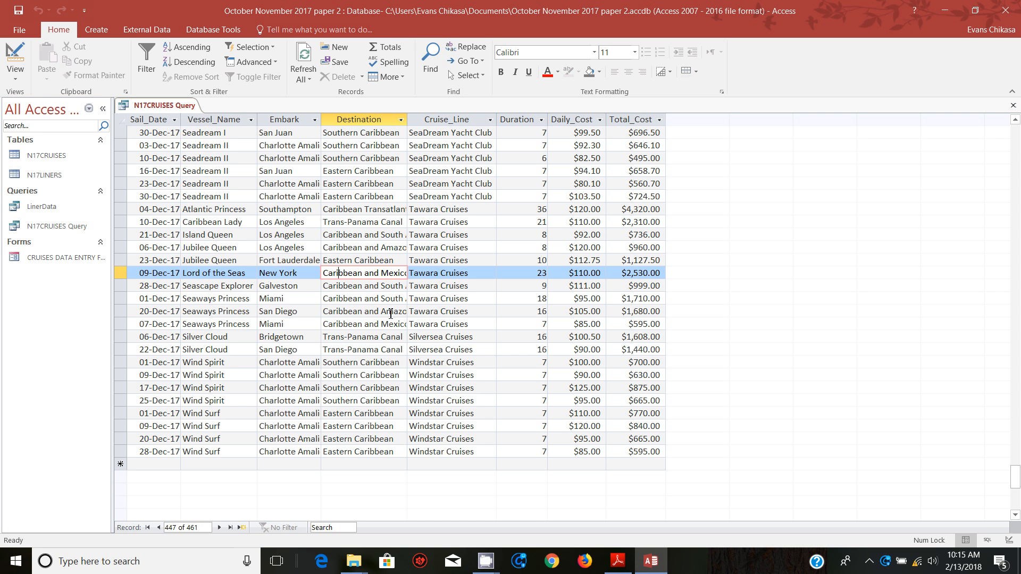
{"action": "mouse_move", "coordinate": [86, 233]}
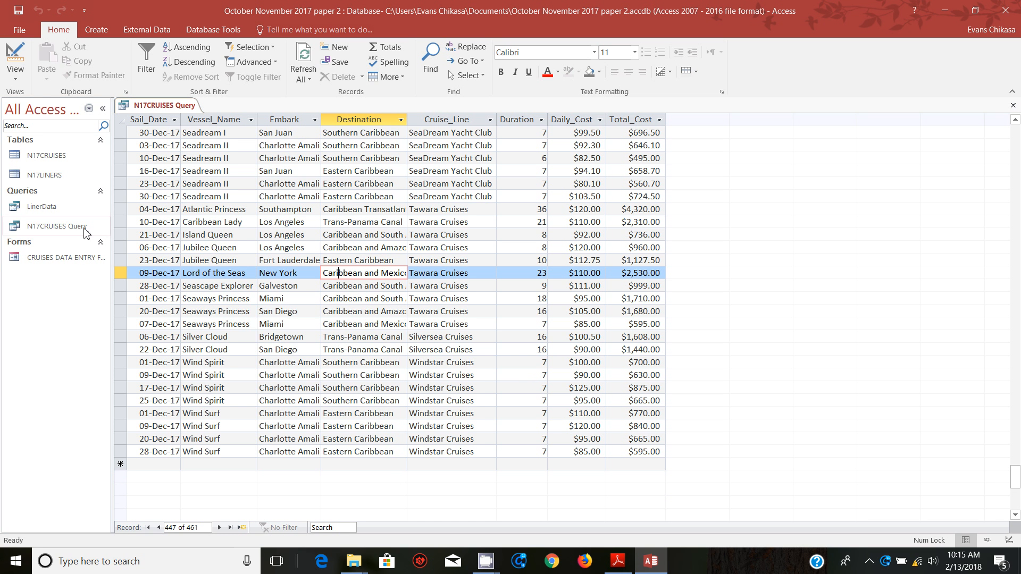
{"action": "left_click", "coordinate": [57, 226]}
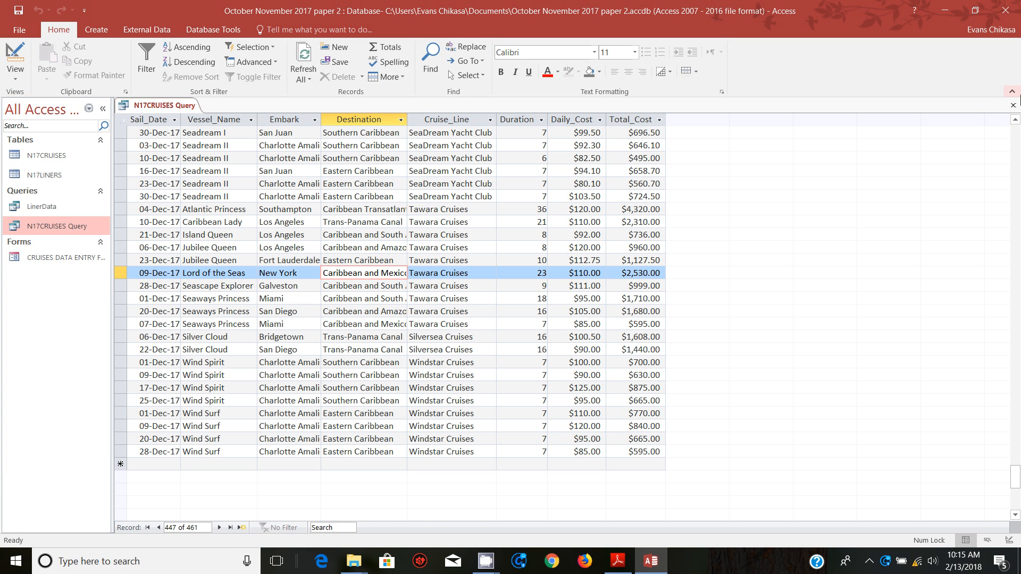
{"action": "mouse_move", "coordinate": [75, 226]}
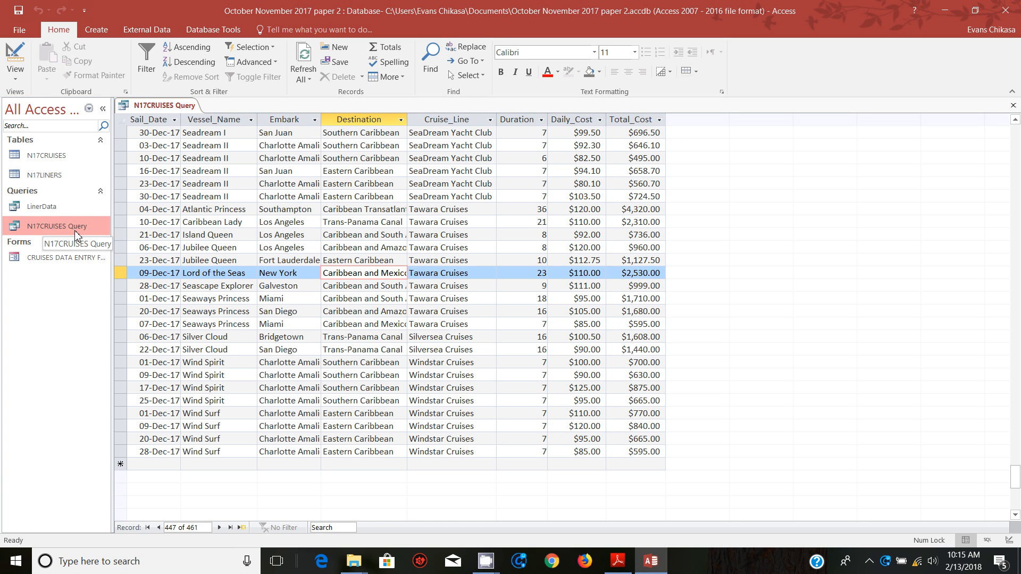
Switch to Design view and enter *Caribbean* as the Destination criterion
{"action": "left_click", "coordinate": [15, 58]}
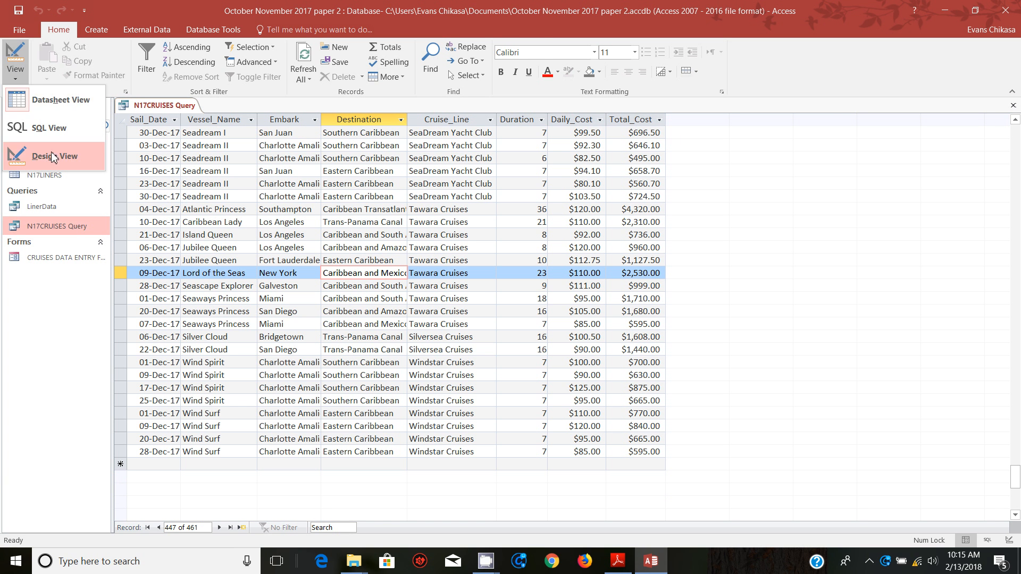
{"action": "left_click", "coordinate": [54, 156]}
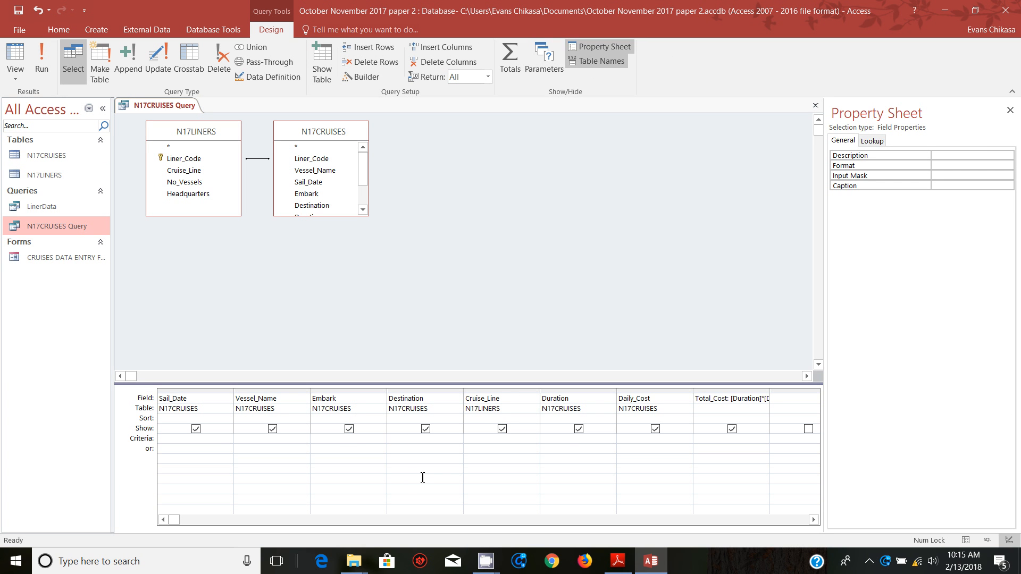
{"action": "type", "text": "*Ca"}
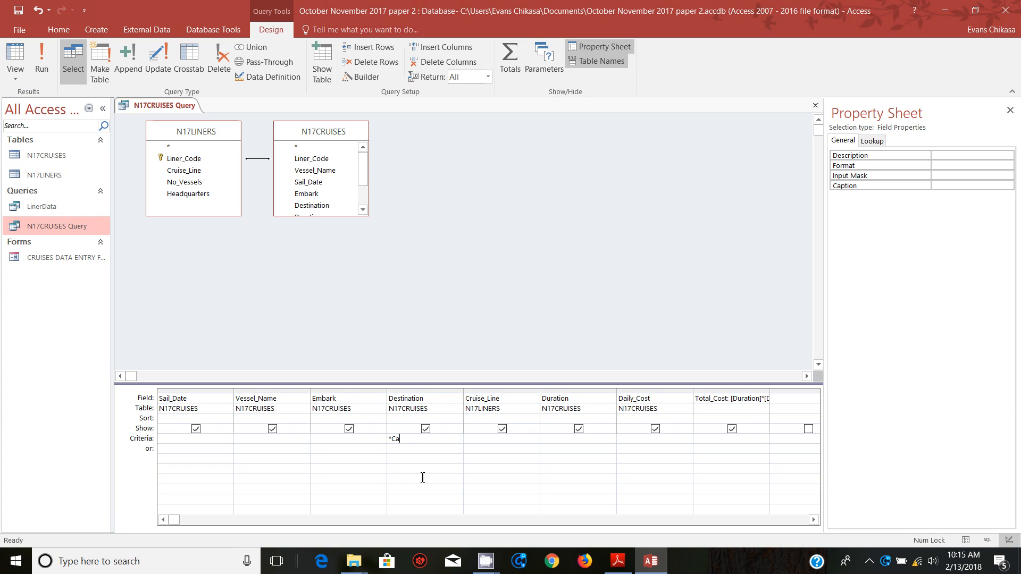
{"action": "type", "text": "r"}
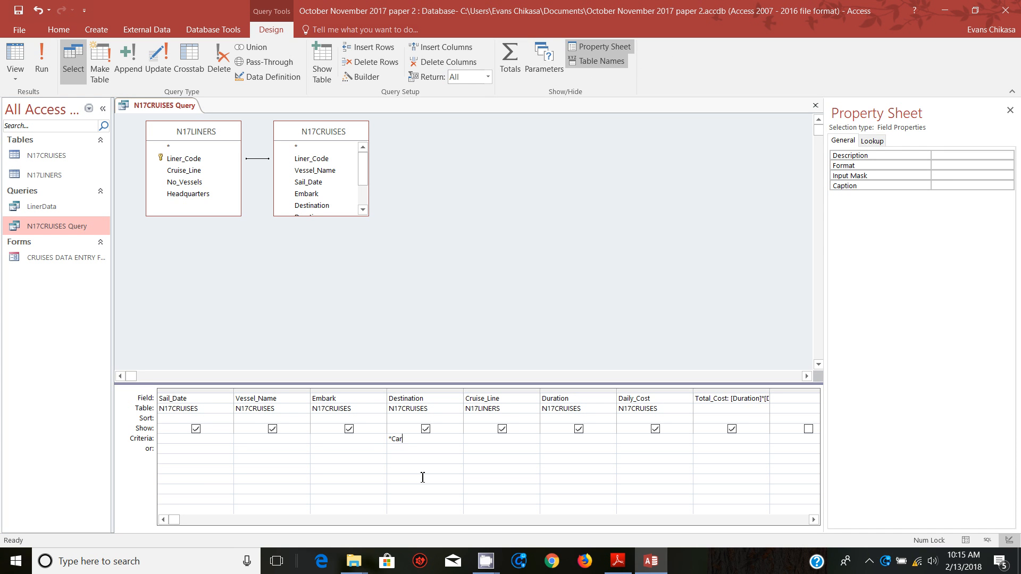
{"action": "type", "text": "ibbean"}
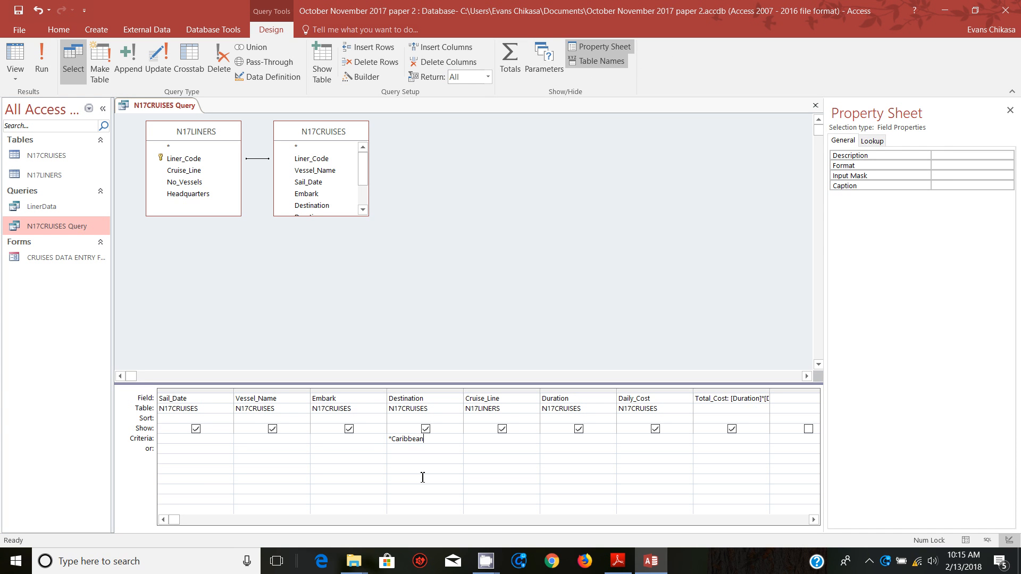
{"action": "type", "text": "*"}
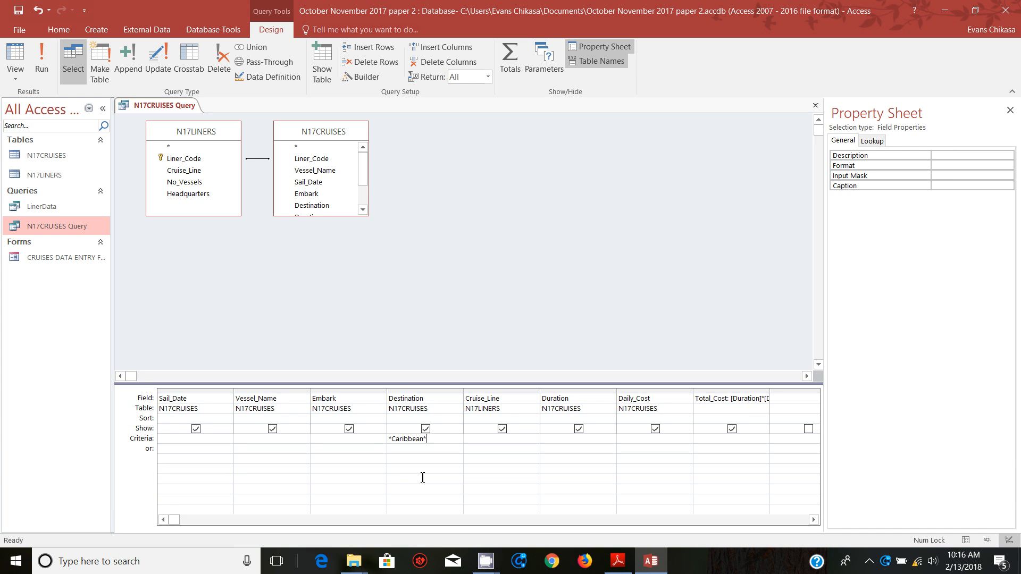
{"action": "mouse_move", "coordinate": [617, 561]}
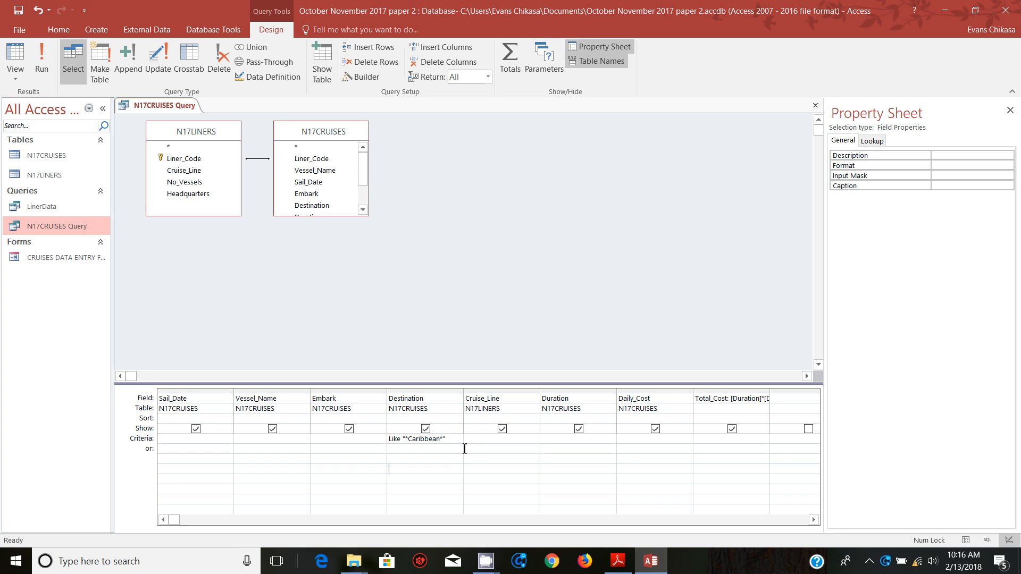
Run the query and scroll through the Caribbean-only cruise results
{"action": "left_click", "coordinate": [41, 59]}
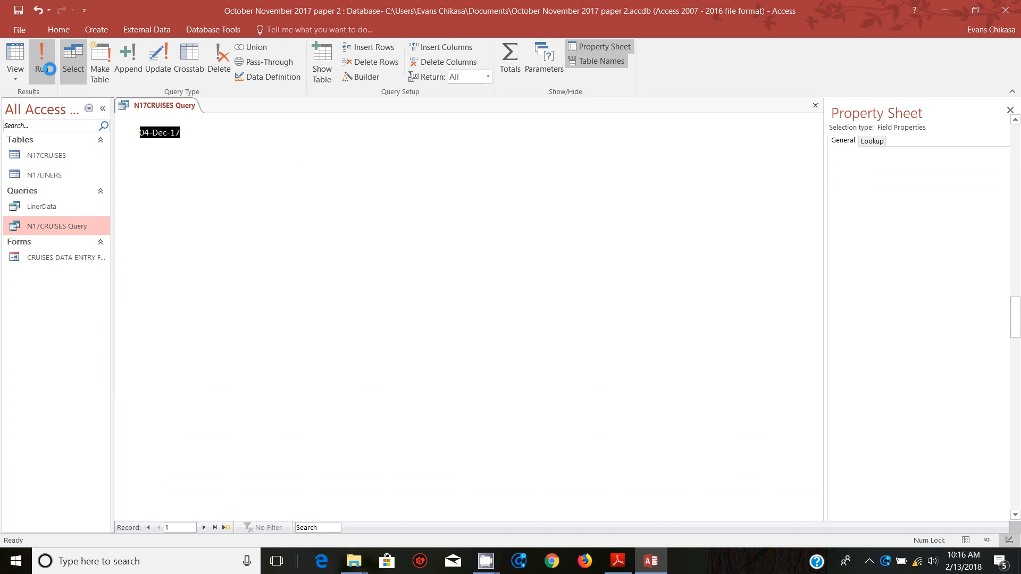
{"action": "left_click", "coordinate": [45, 59]}
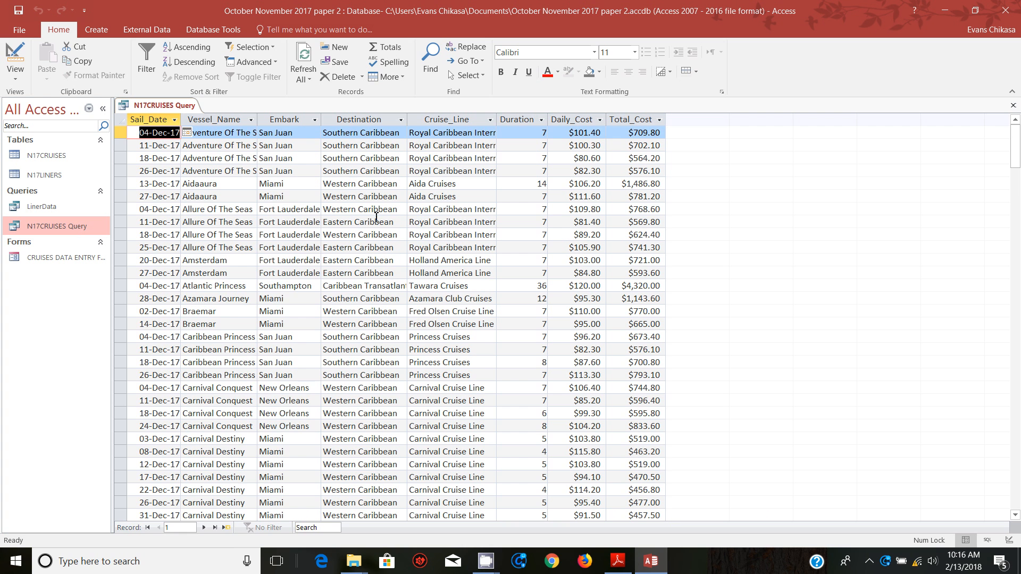
{"action": "scroll", "scroll_direction": "down", "scroll_amount": 3}
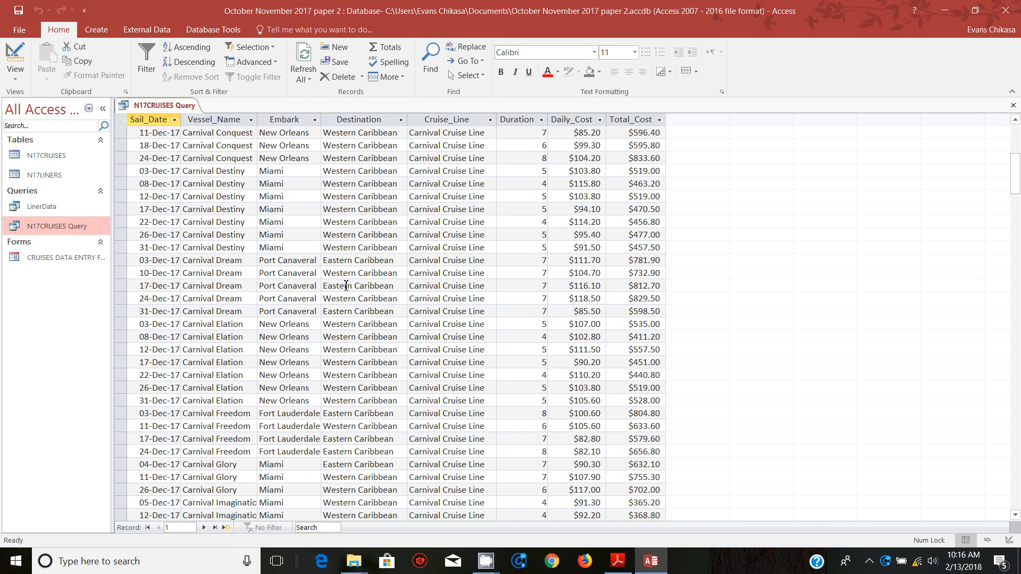
{"action": "mouse_move", "coordinate": [615, 560]}
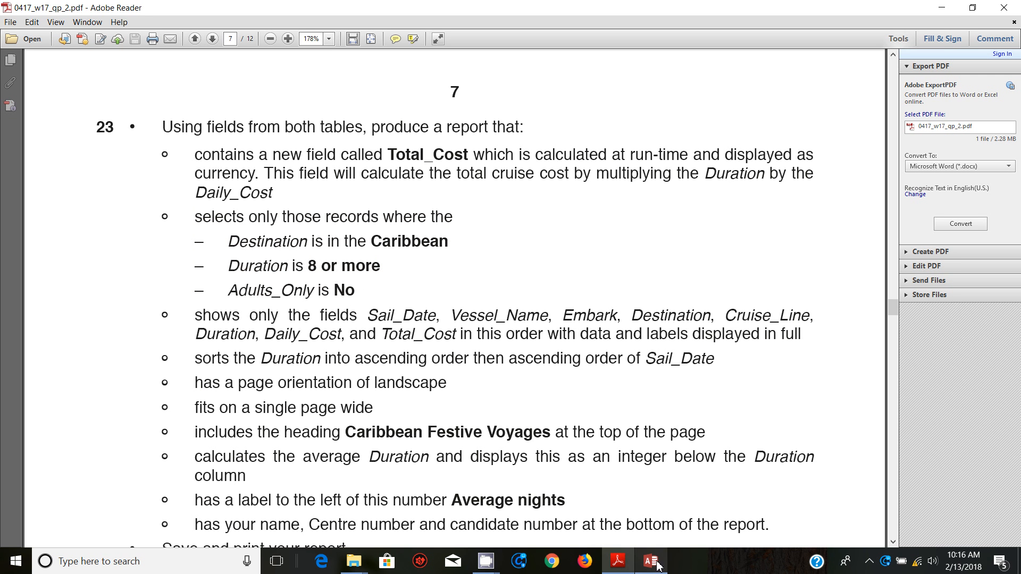
{"action": "mouse_move", "coordinate": [617, 560]}
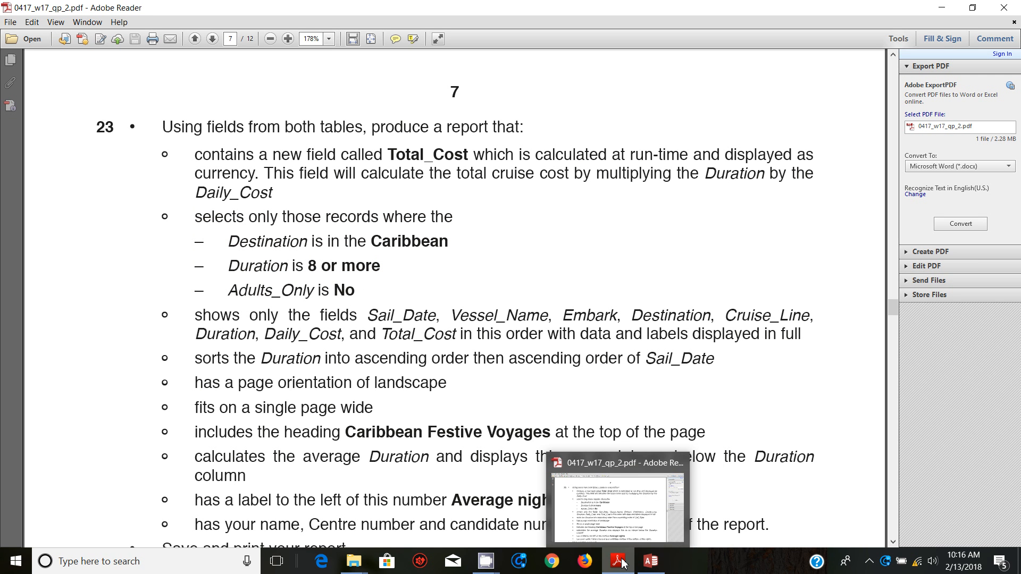
Return to Access showing the 278 Caribbean-only records
{"action": "left_click", "coordinate": [650, 560]}
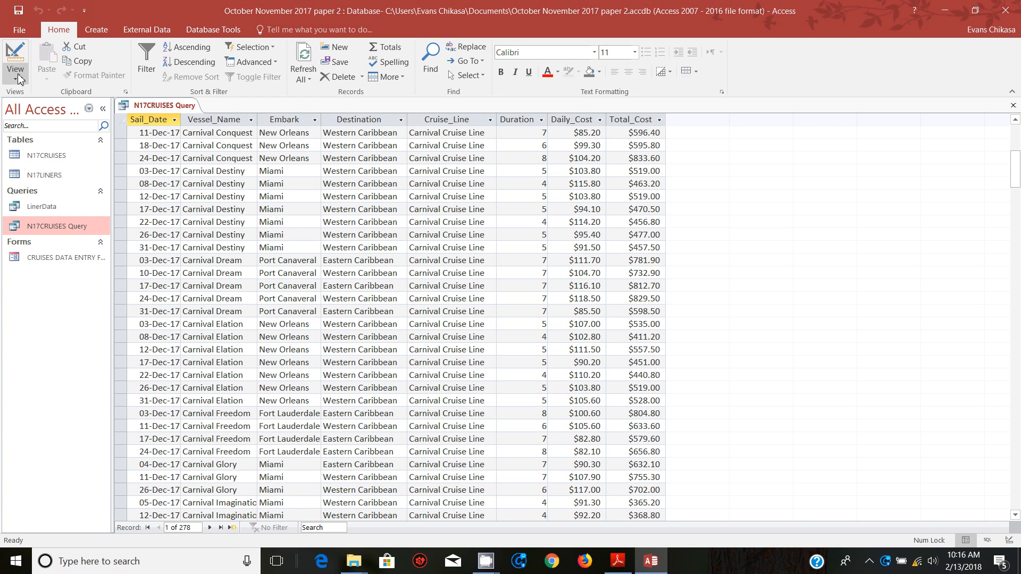
Add a Duration >=8 criterion, run the query, and recheck the task sheet
{"action": "left_click", "coordinate": [15, 62]}
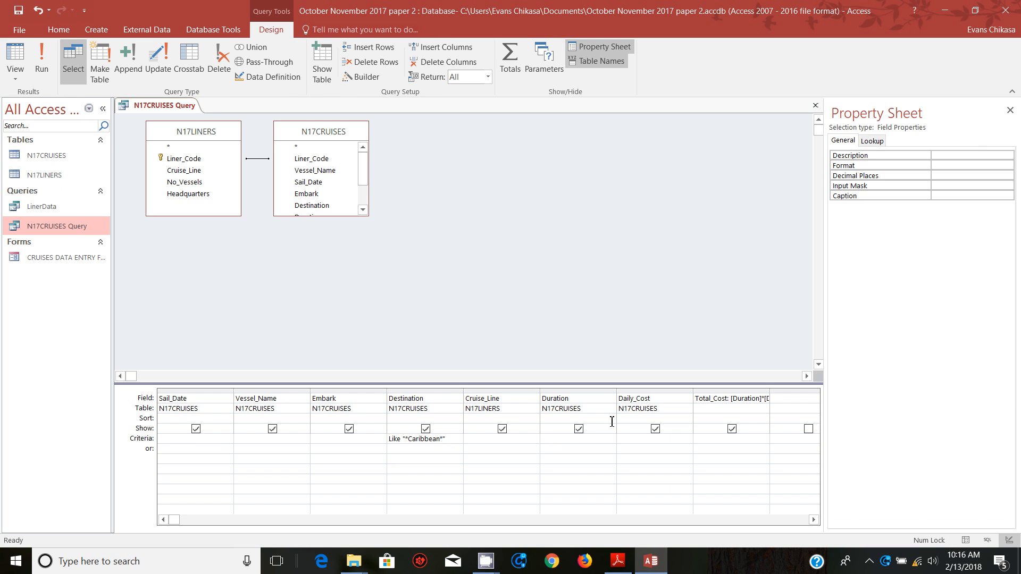
{"action": "type", "text": ">=8"}
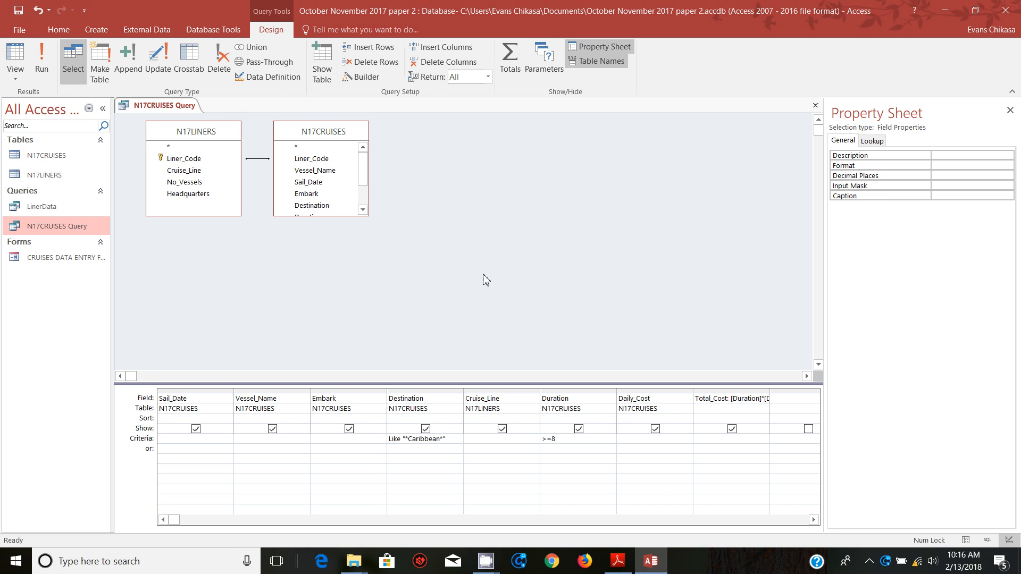
{"action": "left_click", "coordinate": [41, 59]}
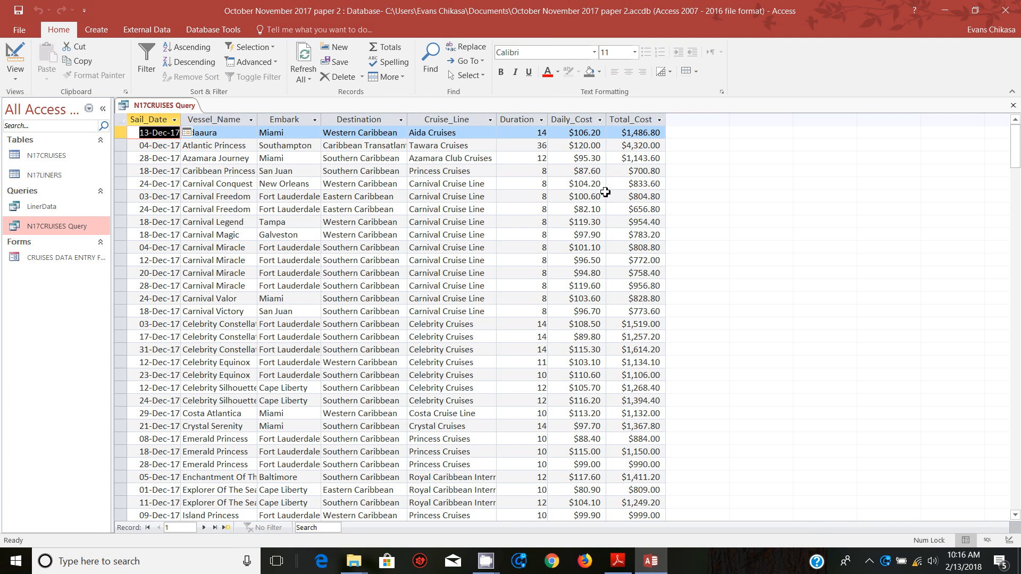
{"action": "mouse_move", "coordinate": [535, 211]}
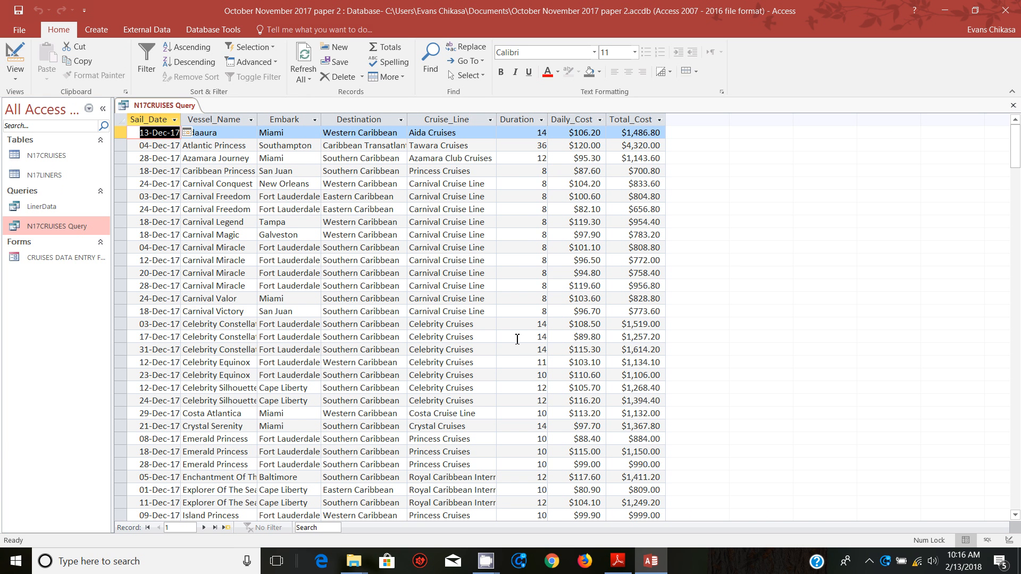
{"action": "mouse_move", "coordinate": [513, 319]}
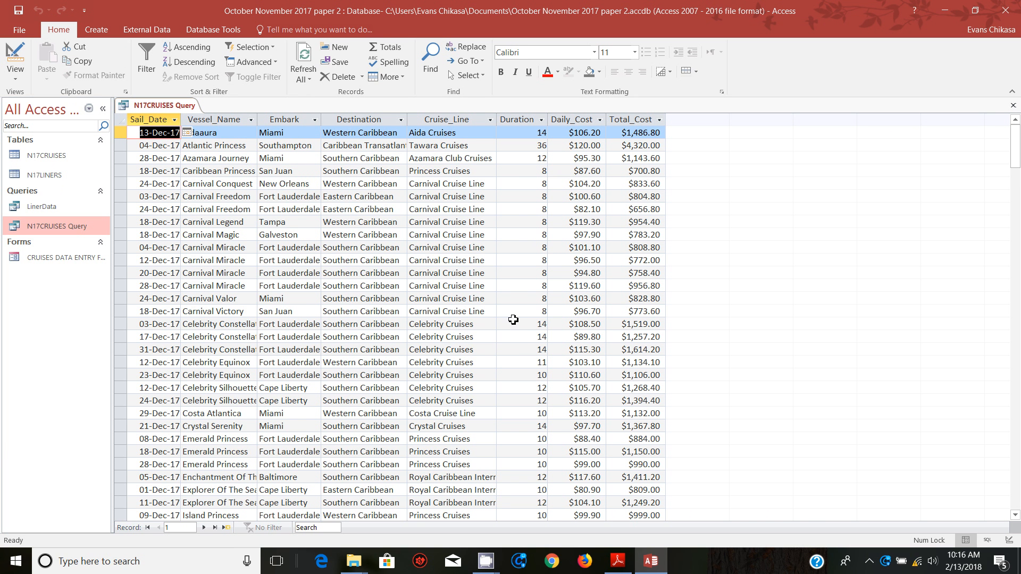
{"action": "mouse_move", "coordinate": [544, 311]}
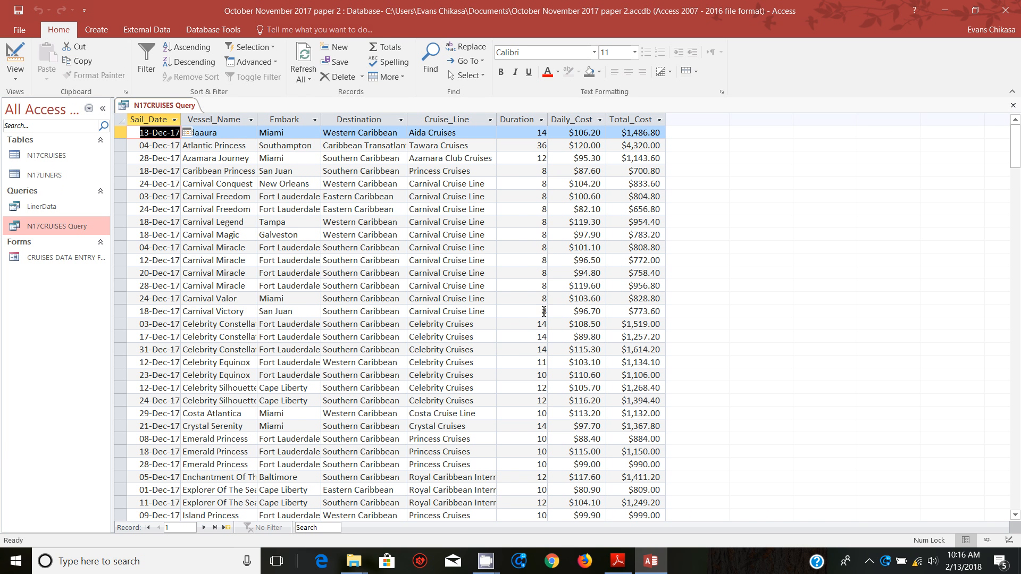
{"action": "mouse_move", "coordinate": [499, 430]}
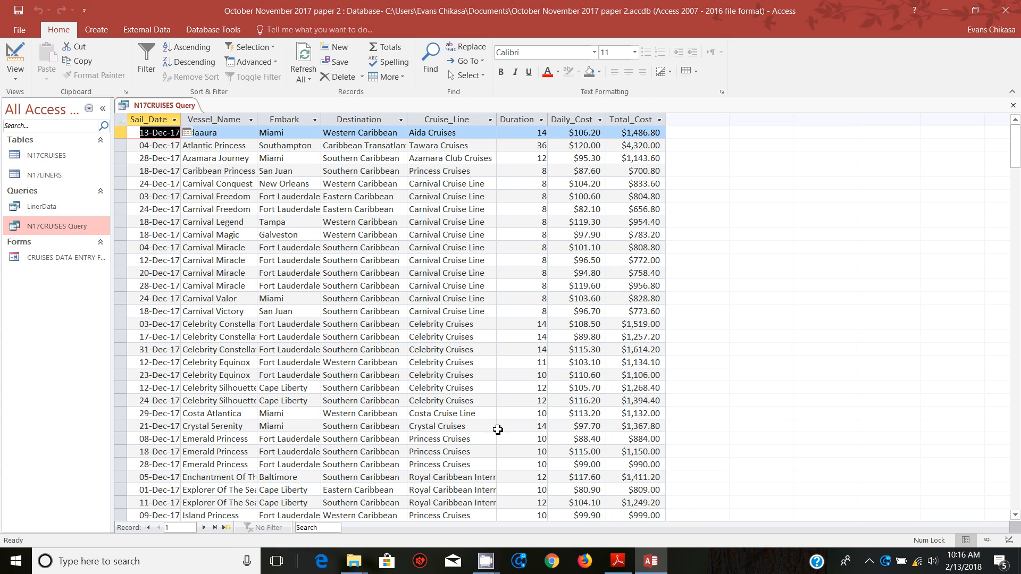
{"action": "left_click", "coordinate": [616, 561]}
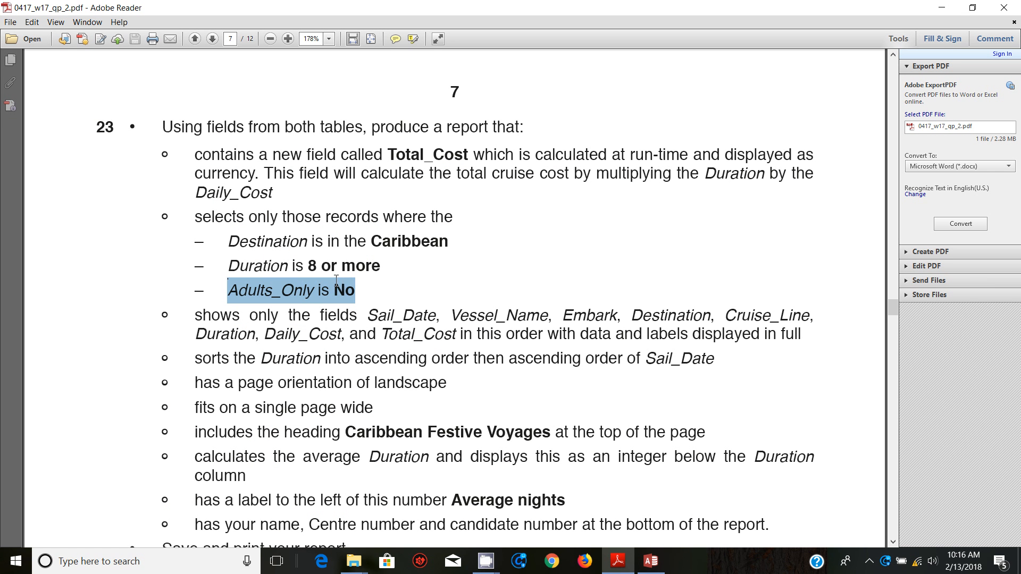
{"action": "mouse_move", "coordinate": [370, 316]}
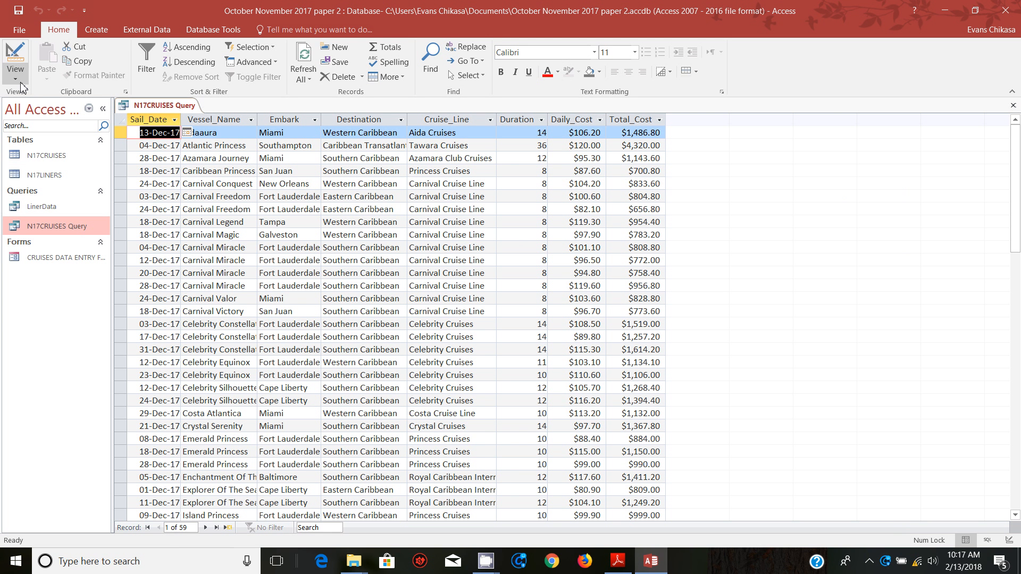
Add the Adult_Only field with criterion No and run the query
{"action": "left_click", "coordinate": [15, 62]}
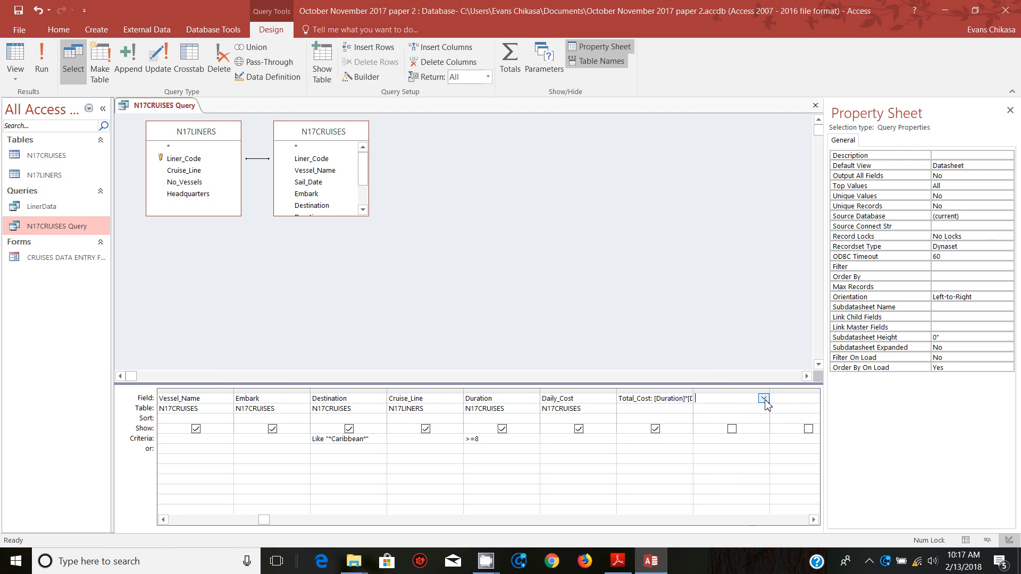
{"action": "left_click", "coordinate": [763, 398]}
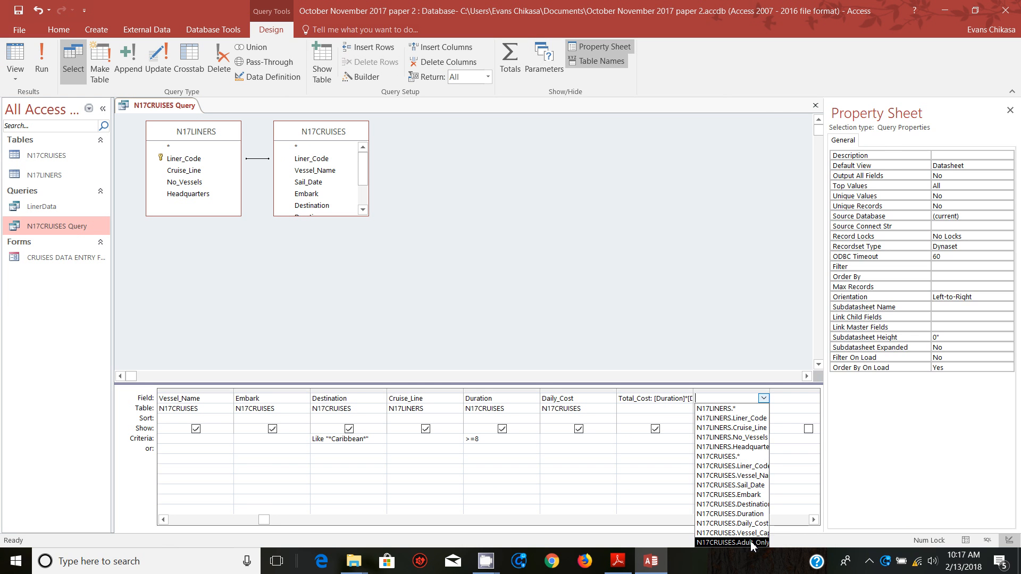
{"action": "left_click", "coordinate": [732, 542]}
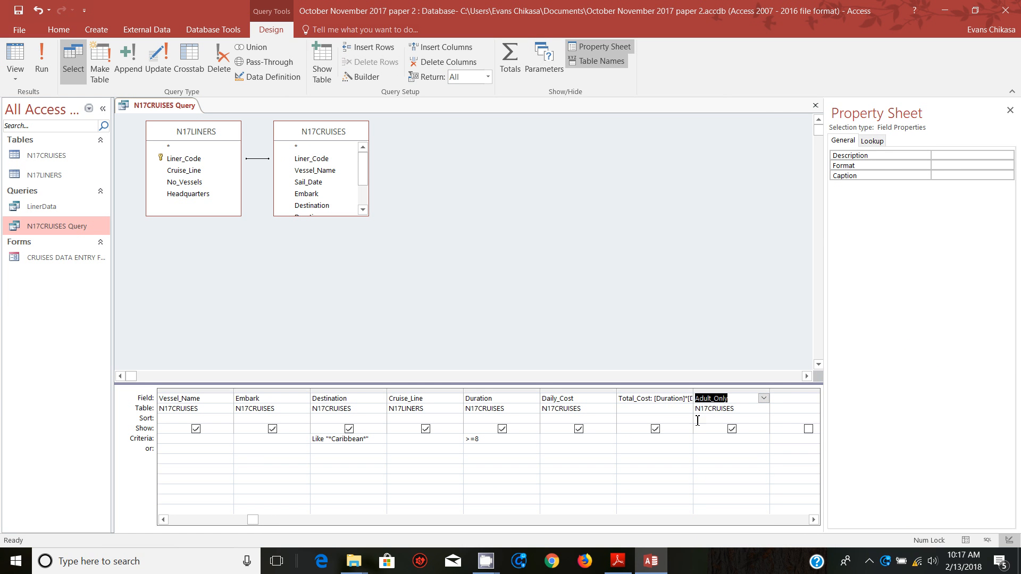
{"action": "mouse_move", "coordinate": [729, 423]}
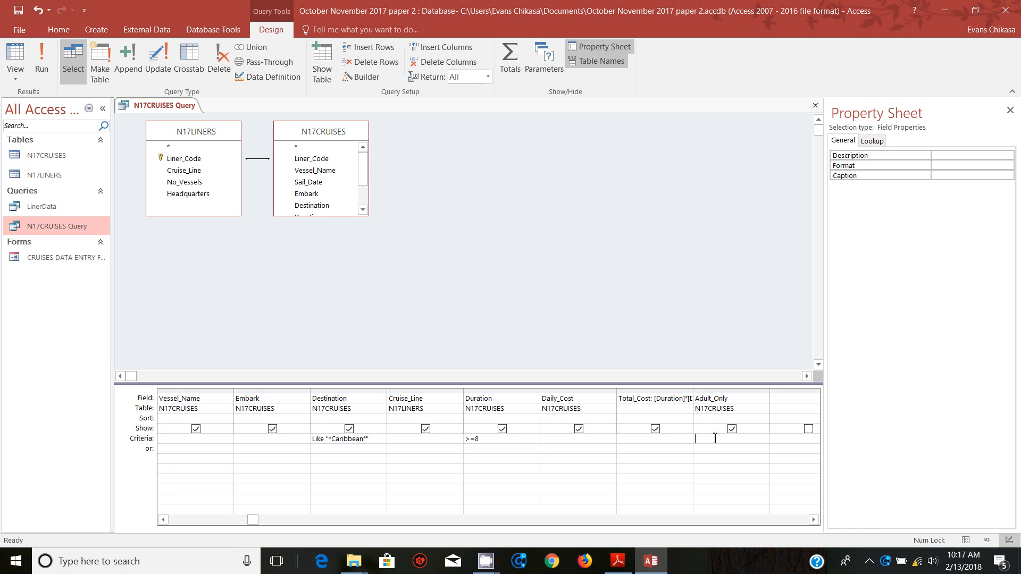
{"action": "type", "text": "No"}
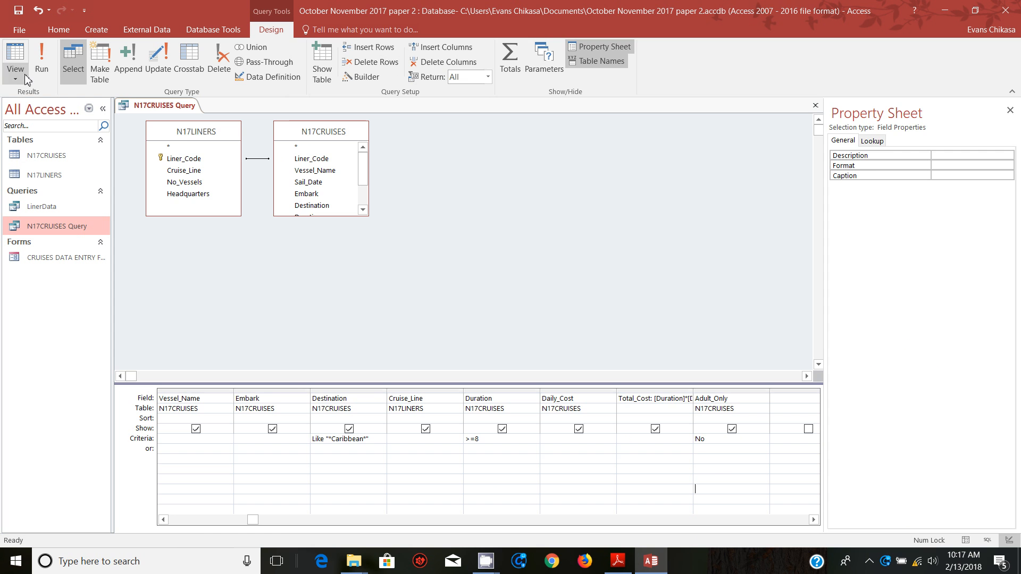
{"action": "left_click", "coordinate": [14, 59]}
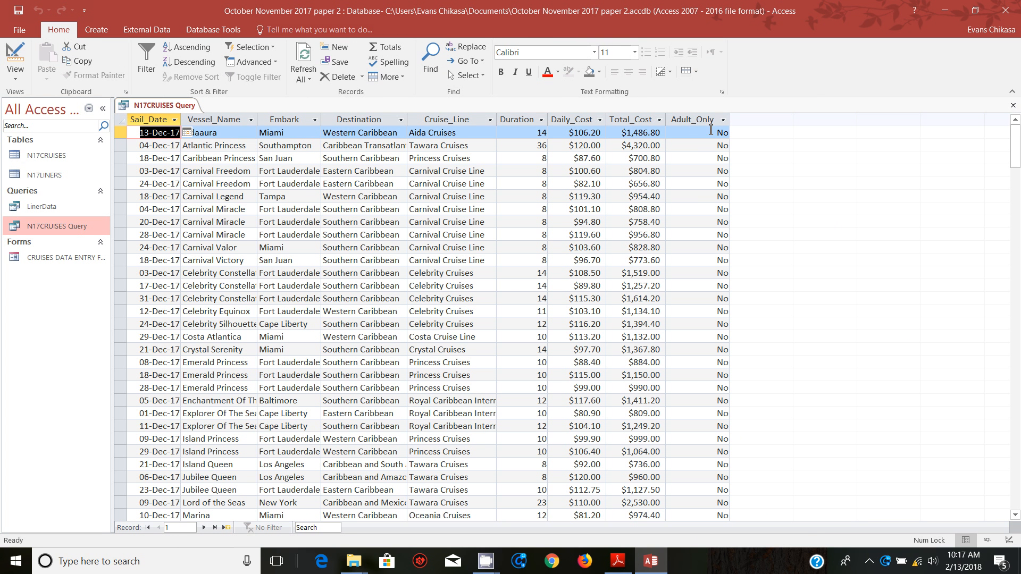
{"action": "left_click", "coordinate": [14, 62]}
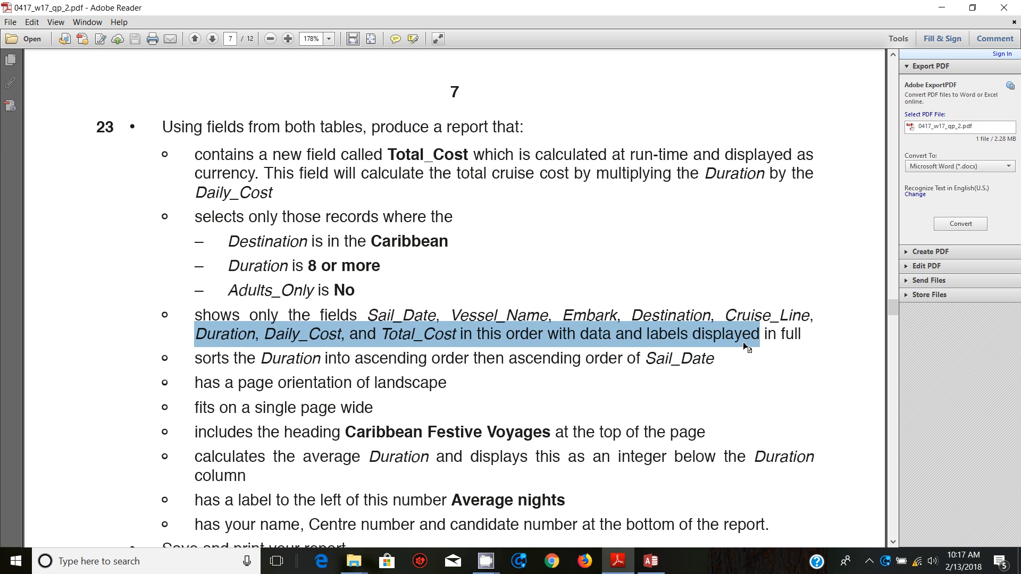
Return to the Access query design after checking the required output fields
{"action": "left_click", "coordinate": [650, 561]}
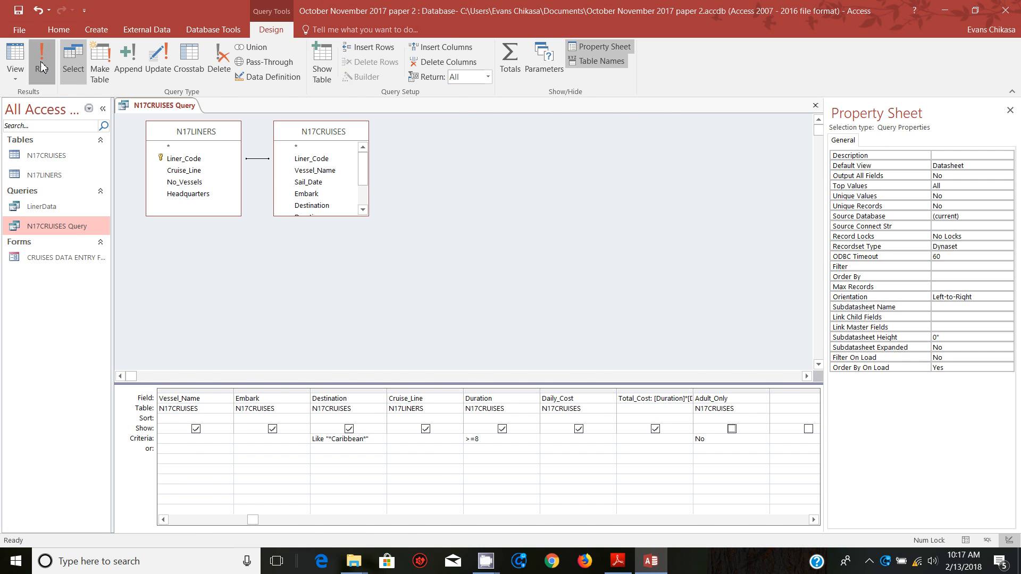
Run the query with Adult_Only hidden, then switch back to the task sheet
{"action": "left_click", "coordinate": [42, 58]}
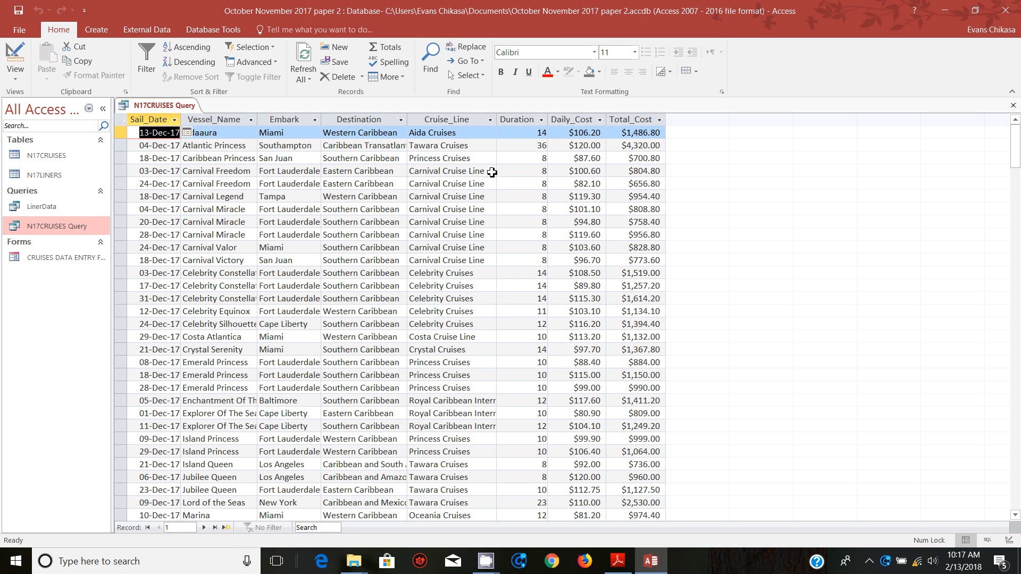
{"action": "mouse_move", "coordinate": [341, 254]}
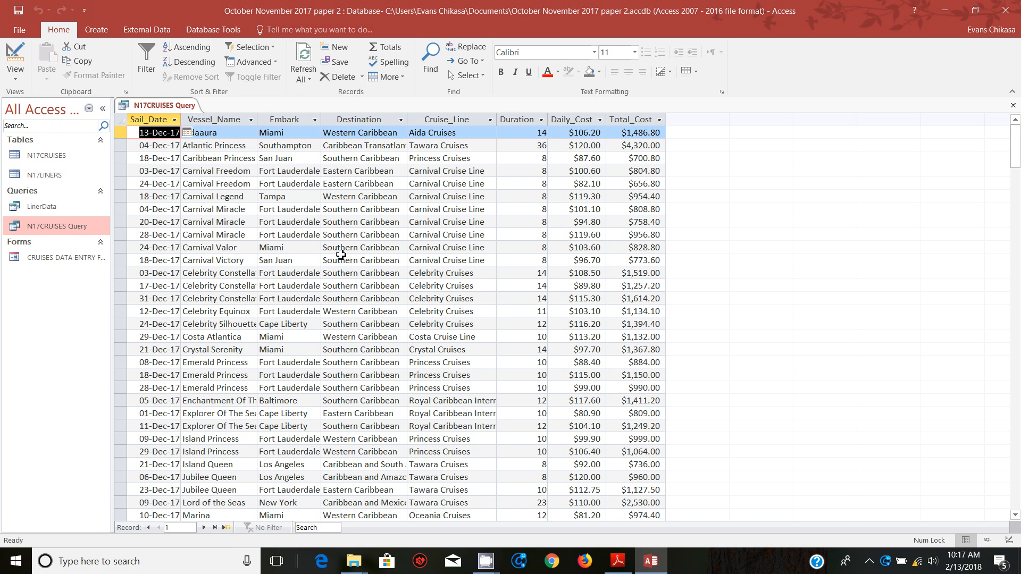
{"action": "left_click", "coordinate": [617, 561]}
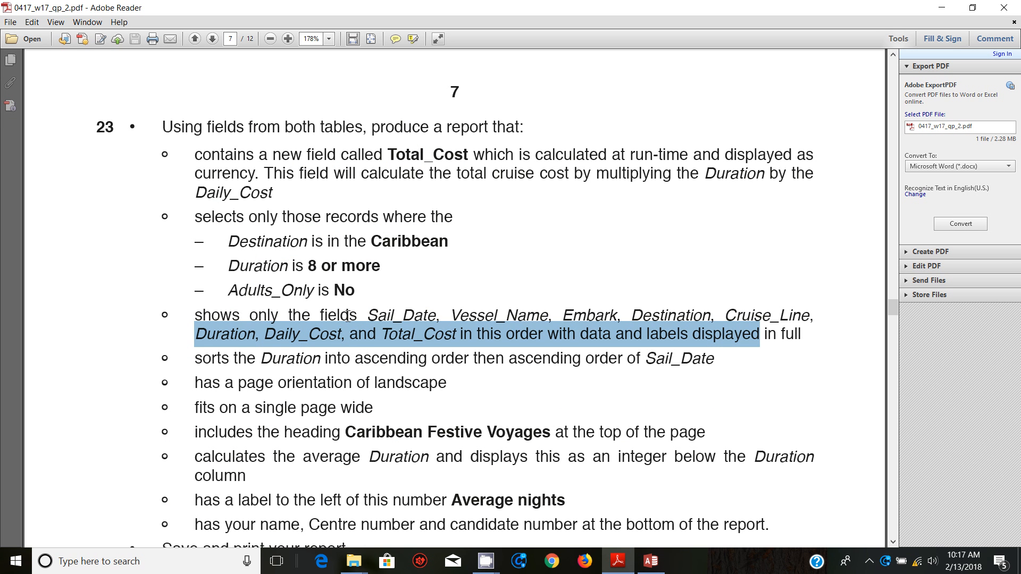
{"action": "mouse_move", "coordinate": [170, 126]}
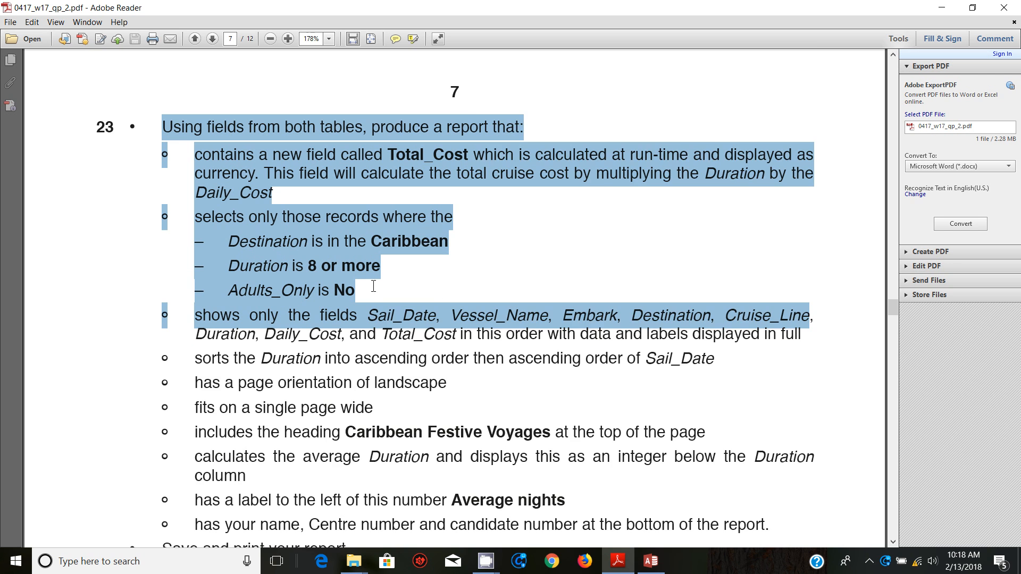
{"action": "scroll", "scroll_direction": "down", "scroll_amount": 3}
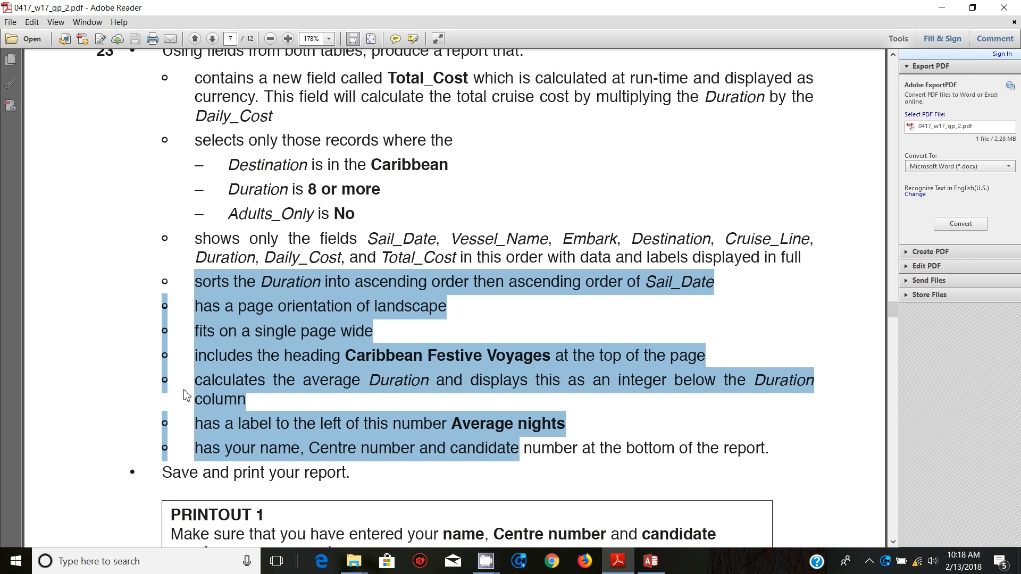
{"action": "mouse_move", "coordinate": [523, 332]}
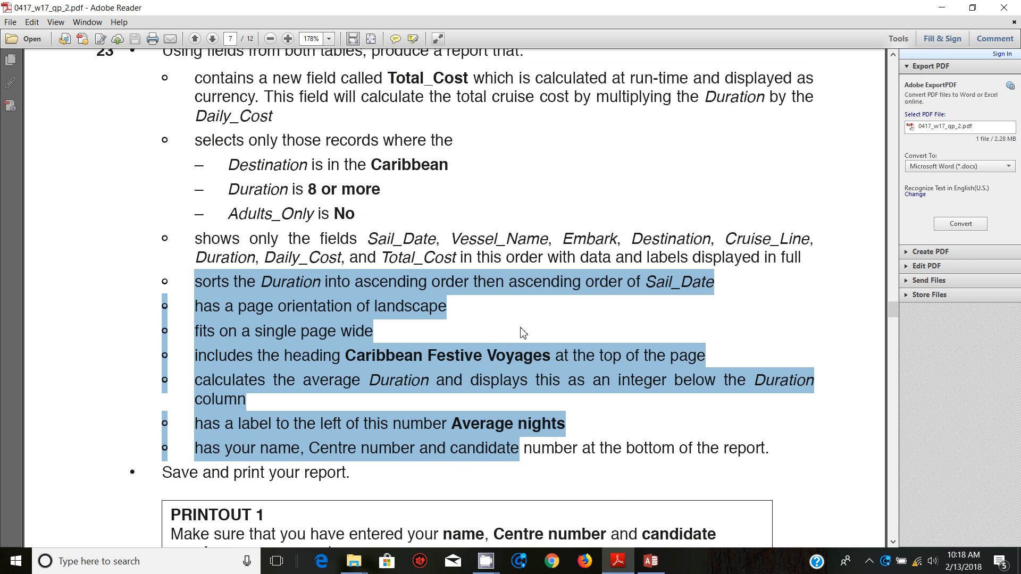
{"action": "mouse_move", "coordinate": [649, 561]}
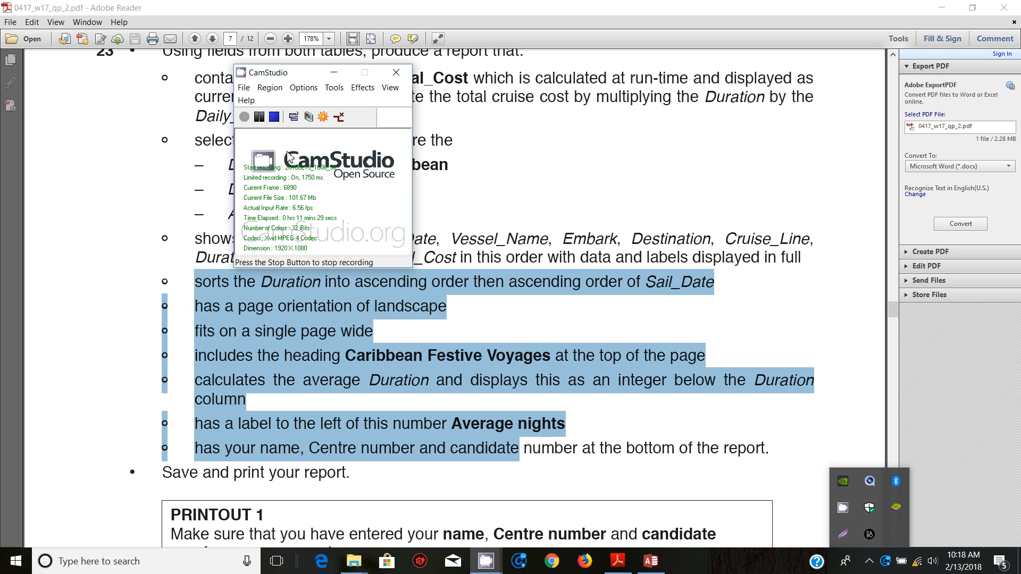
{"action": "mouse_move", "coordinate": [325, 191]}
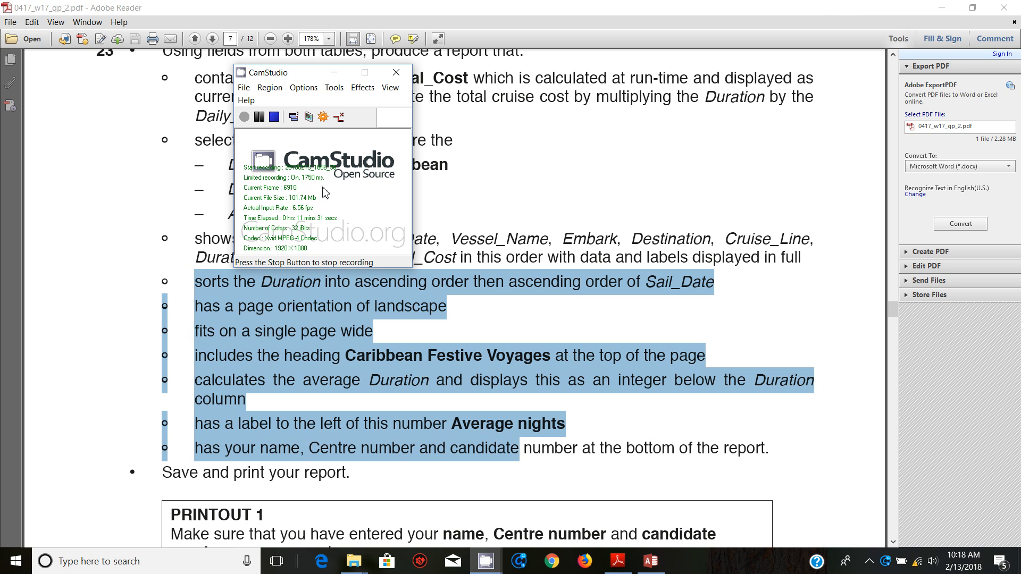
{"action": "mouse_move", "coordinate": [350, 190]}
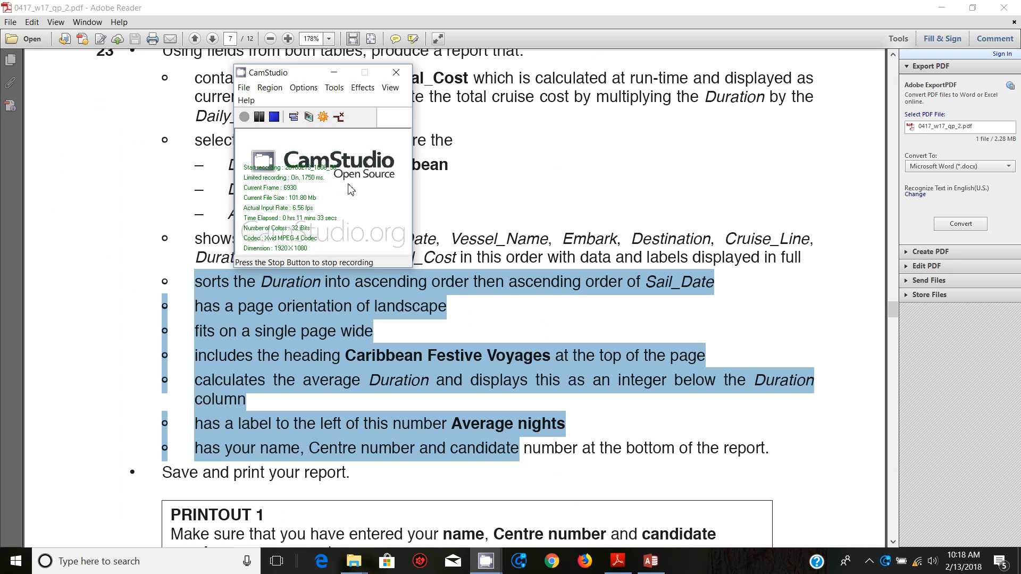
{"action": "mouse_move", "coordinate": [349, 226]}
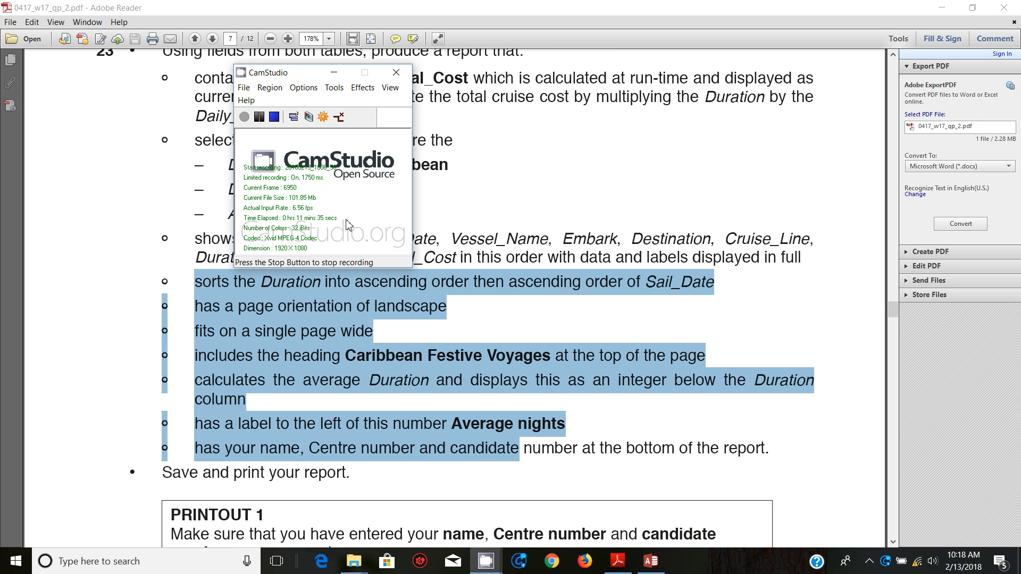